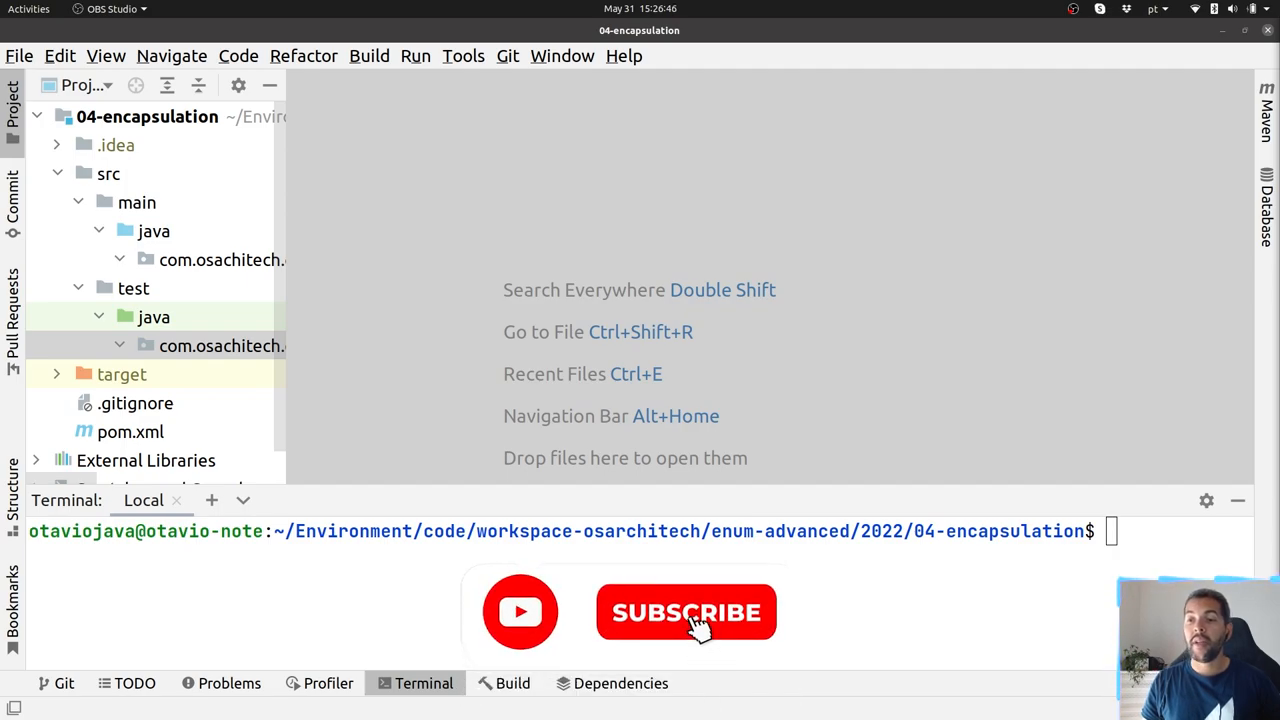
Step: Create a new Java class named Player in the main com.osachitech.examples package
left_click(686, 612)
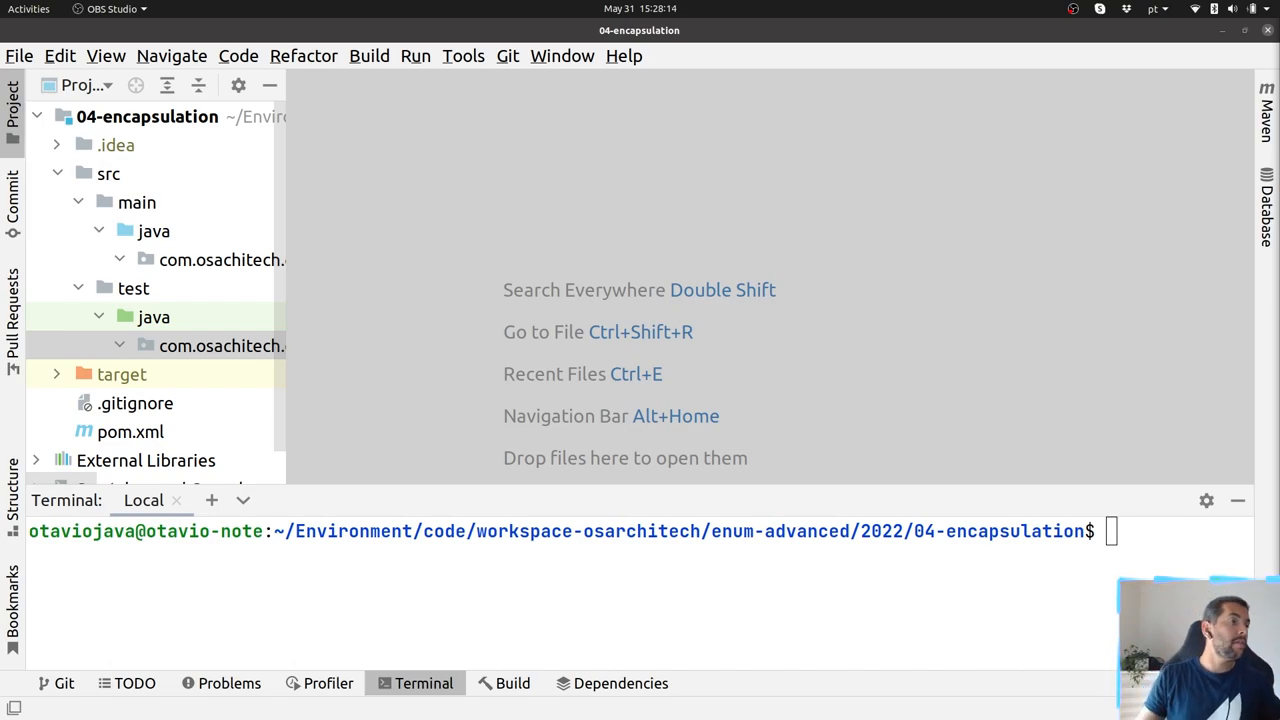
left_click(220, 260)
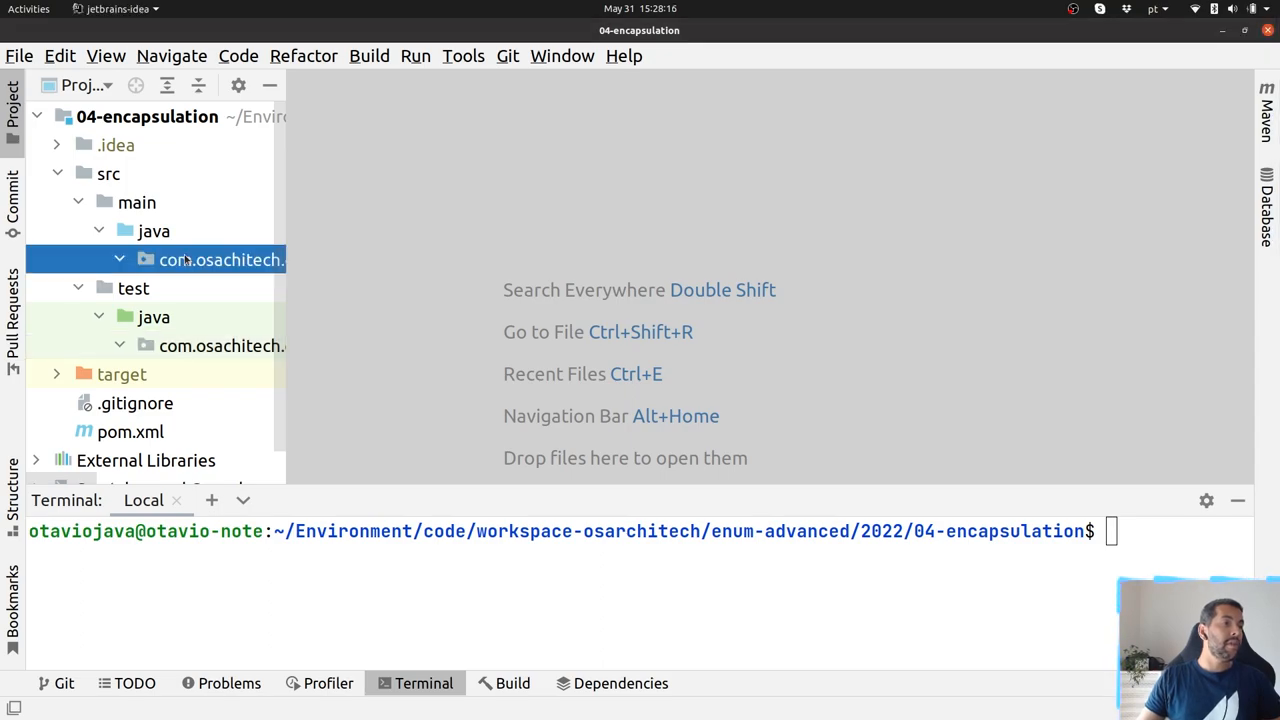
right_click(222, 259)
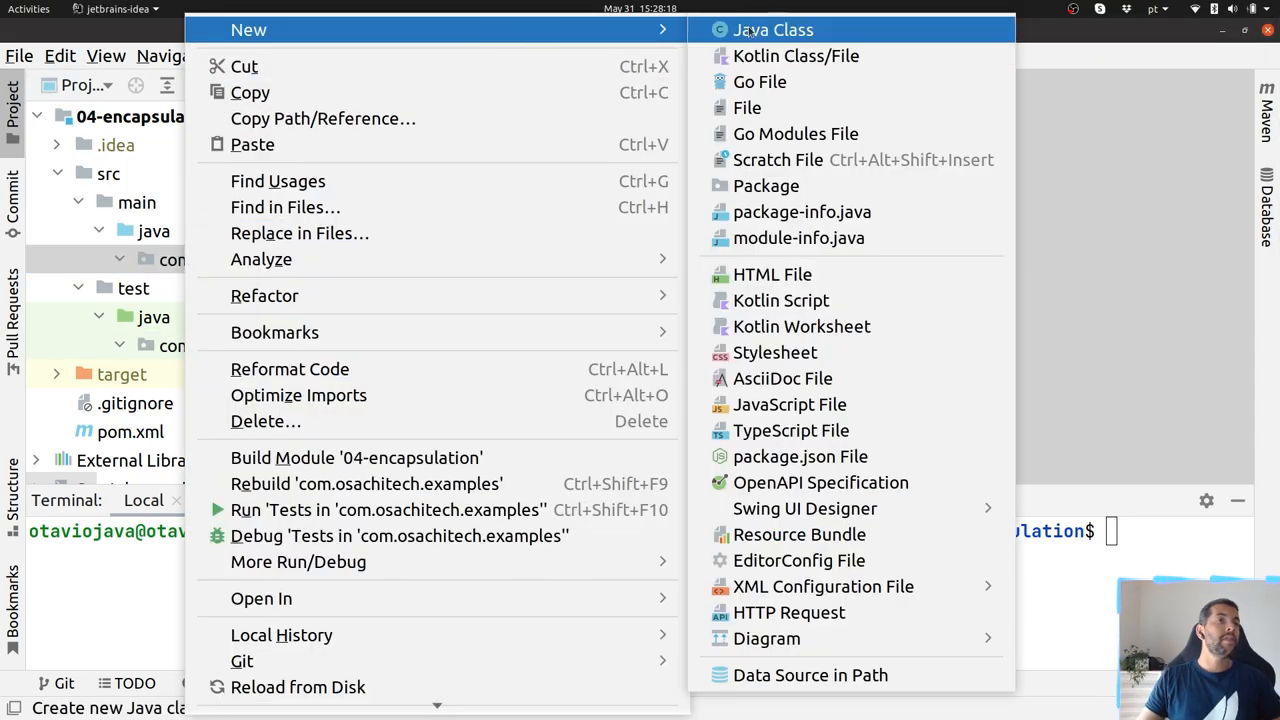
left_click(772, 29)
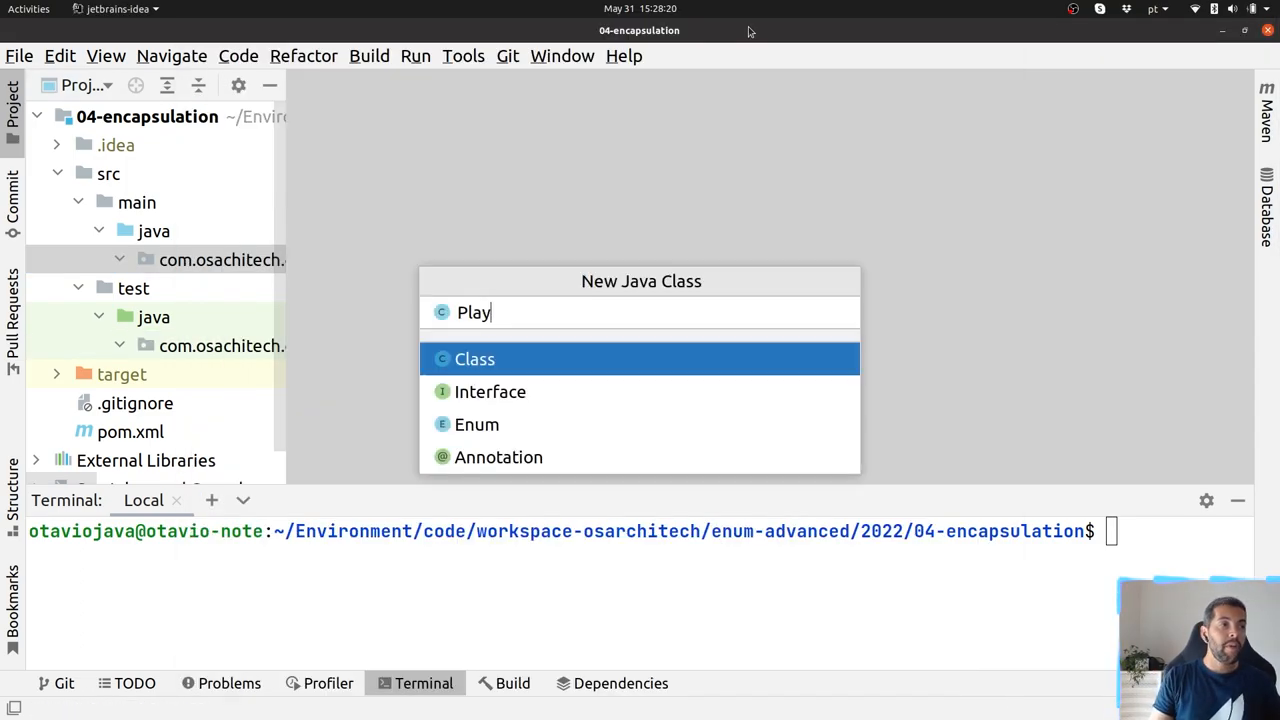
type("er")
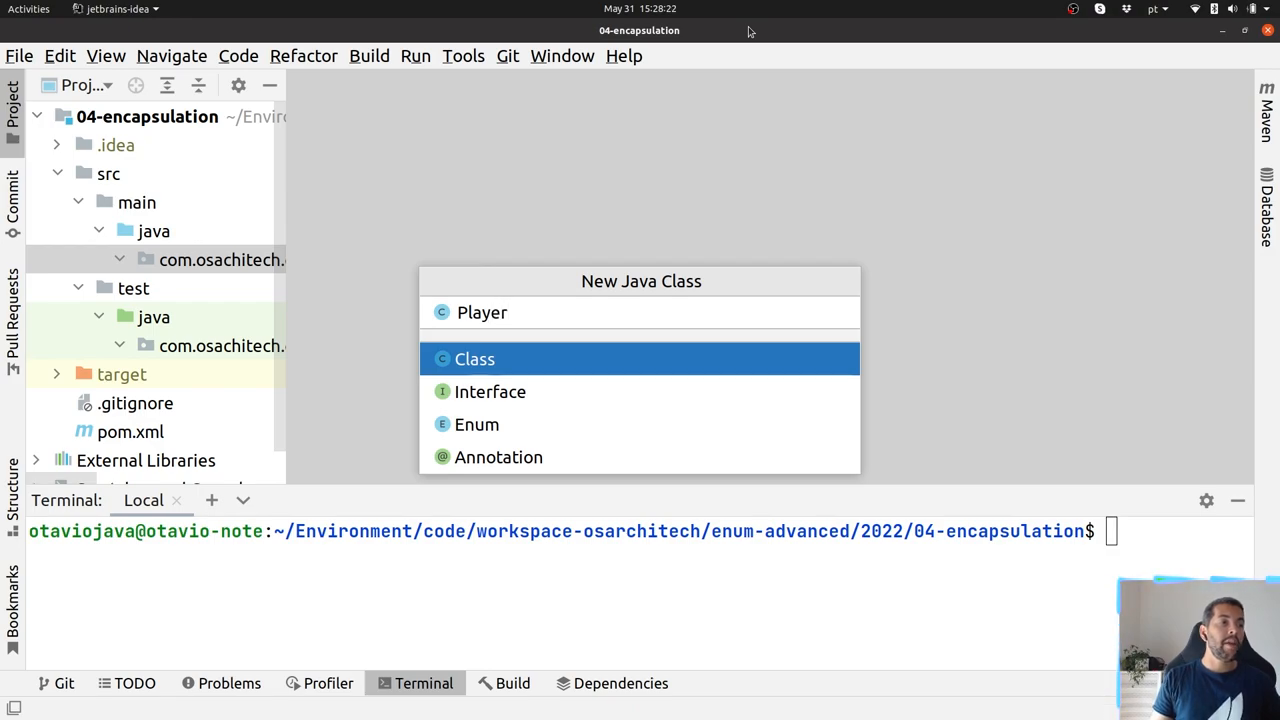
key("Escape")
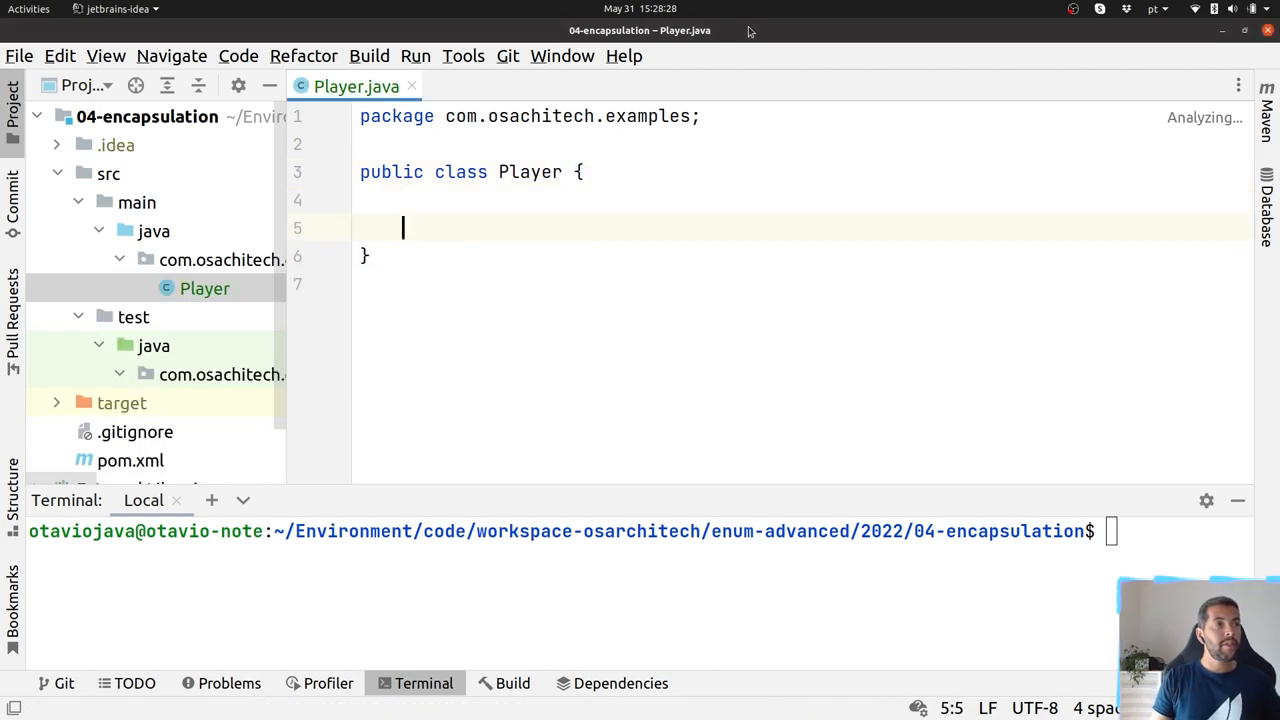
Step: Declare a private String name field in Player
type("private")
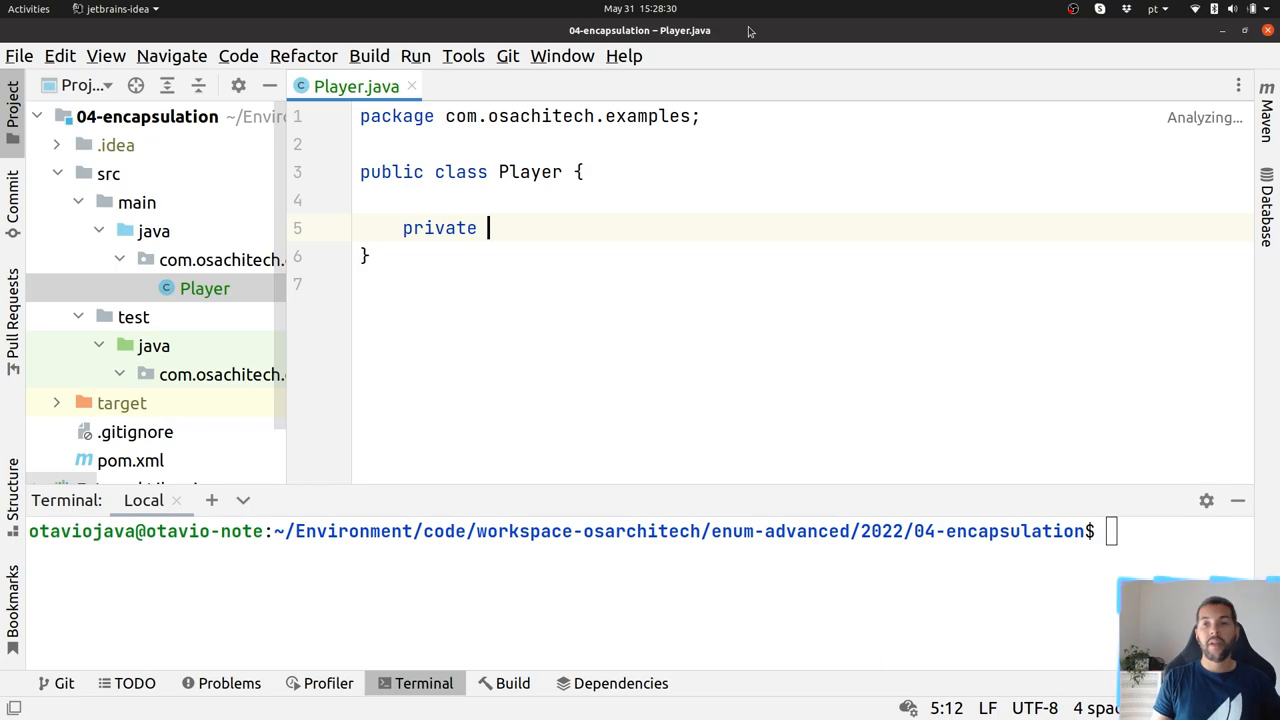
type("StgS")
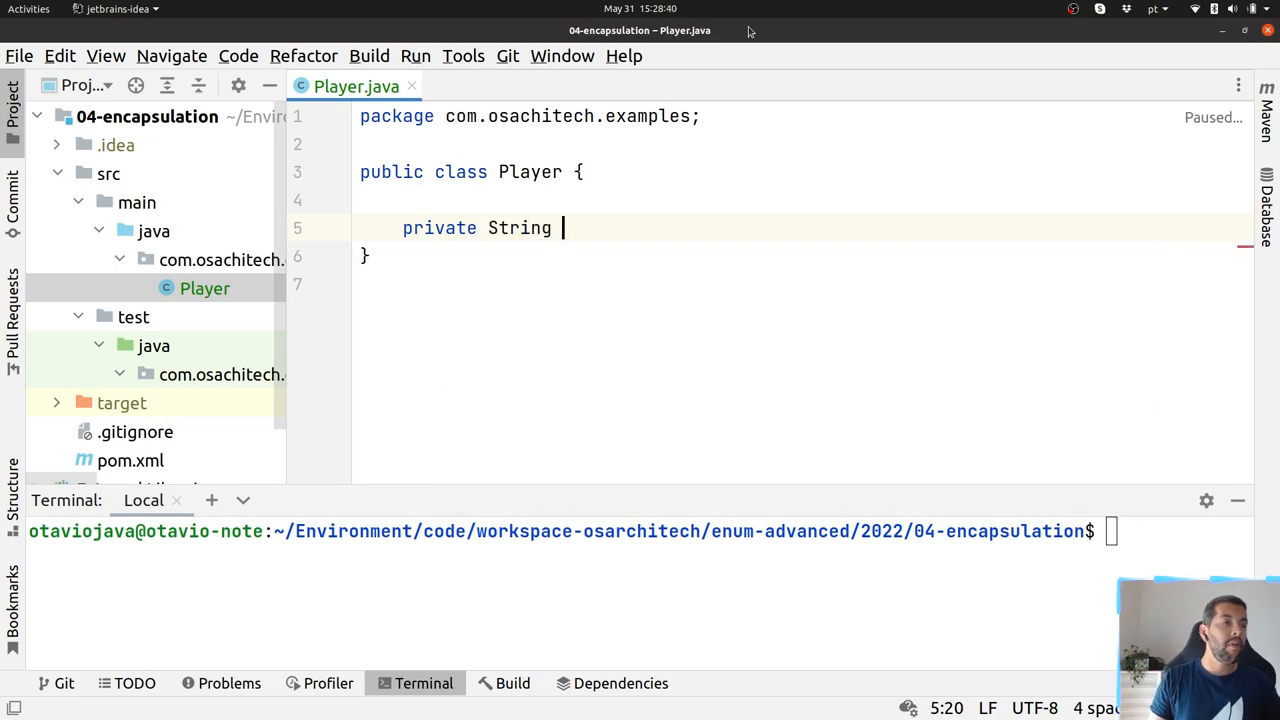
type("n")
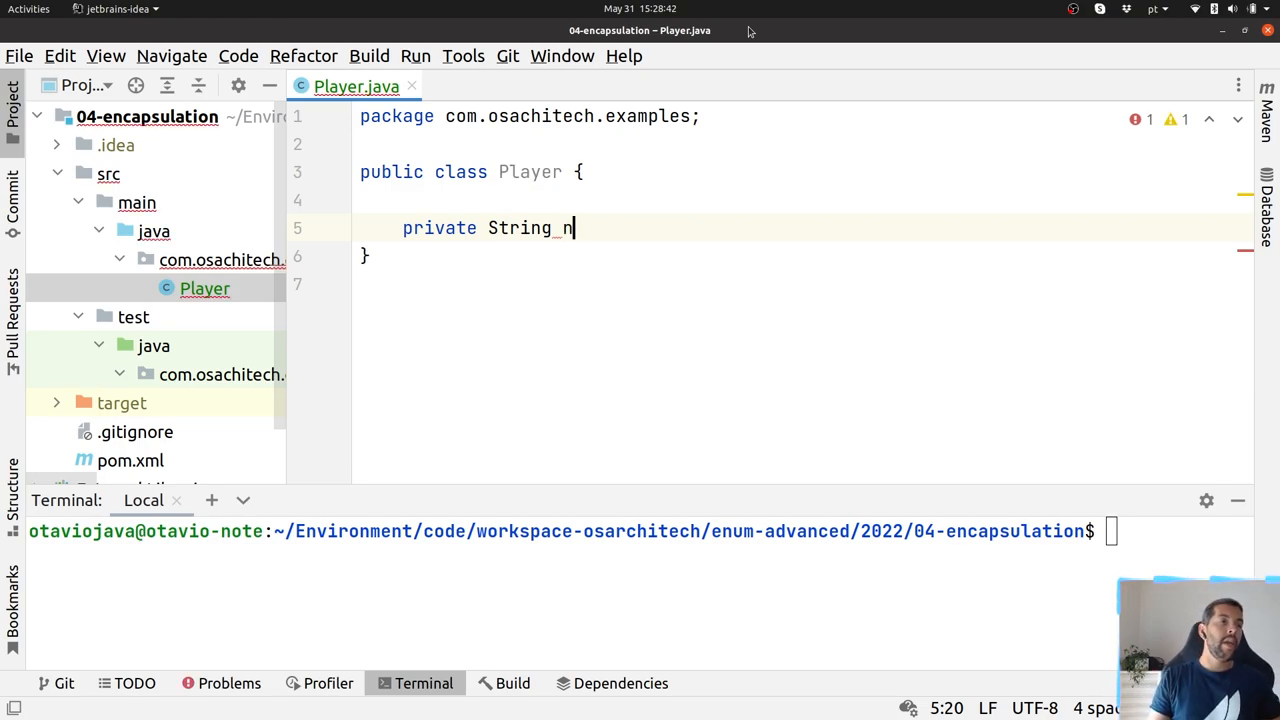
type("ame;")
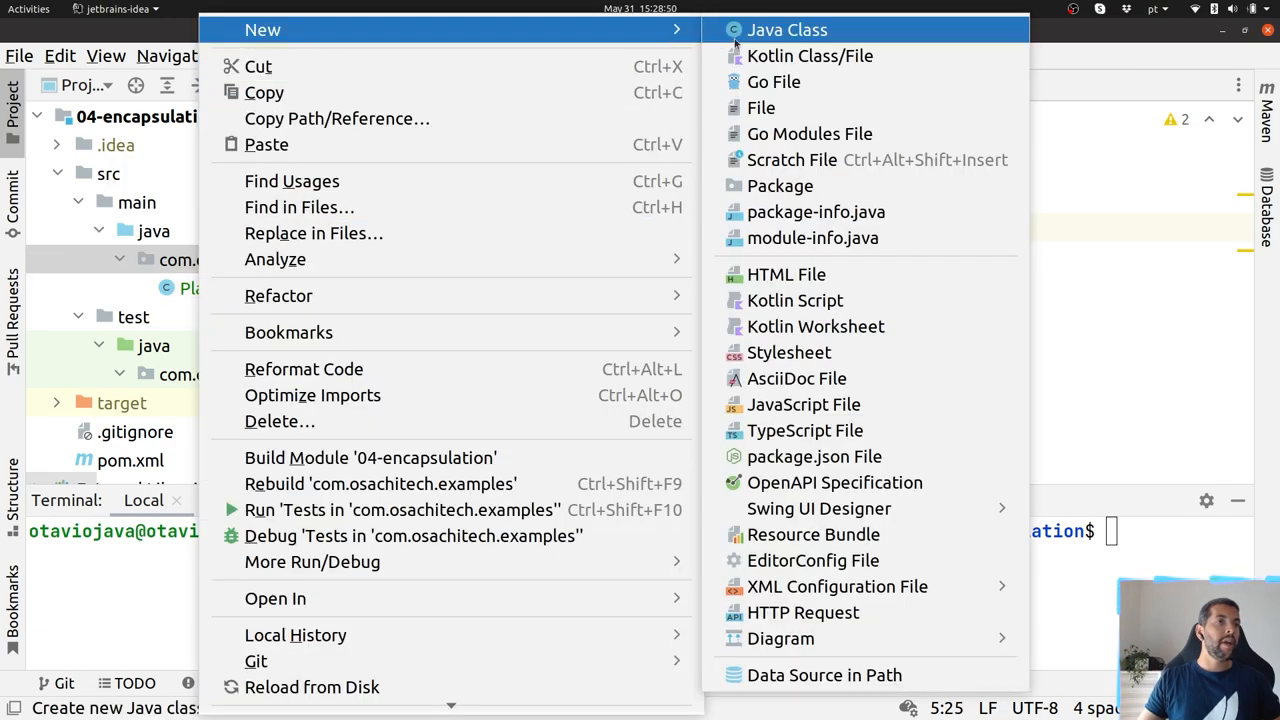
Step: Create a Team class with a private List<Player> players field, generating its getter and setter
left_click(786, 29)
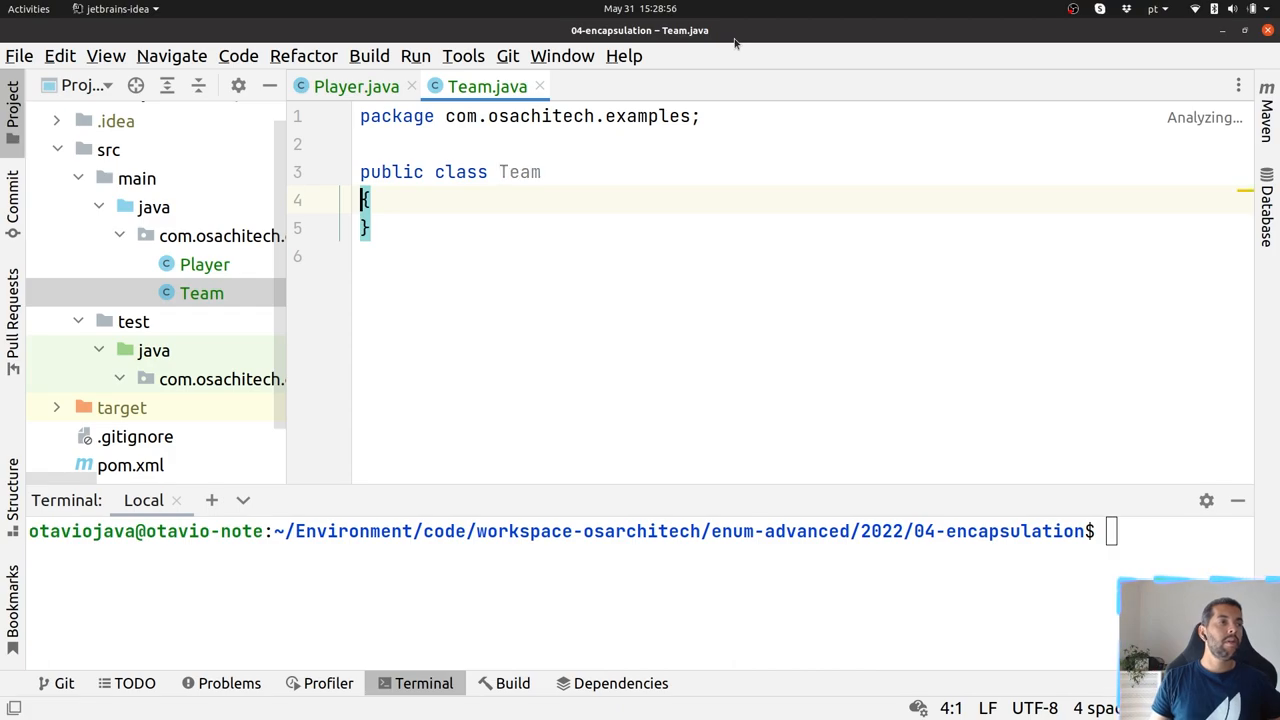
type("pri")
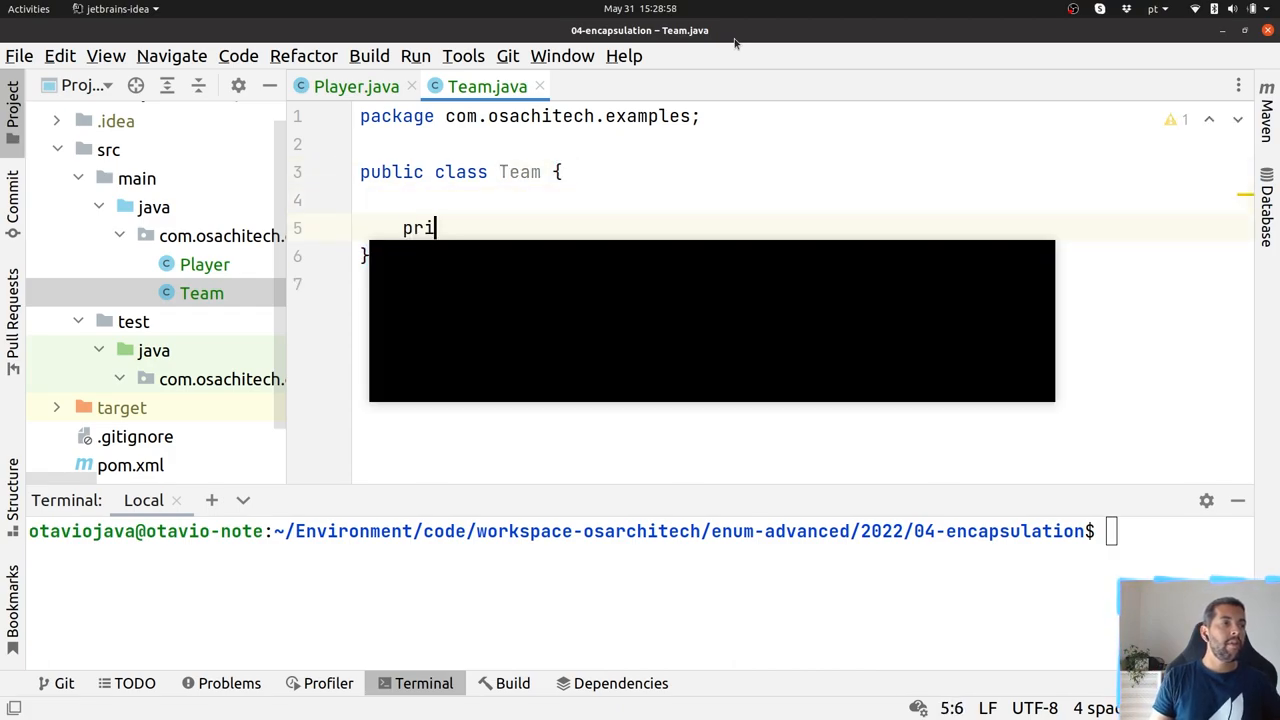
type("vate List<>")
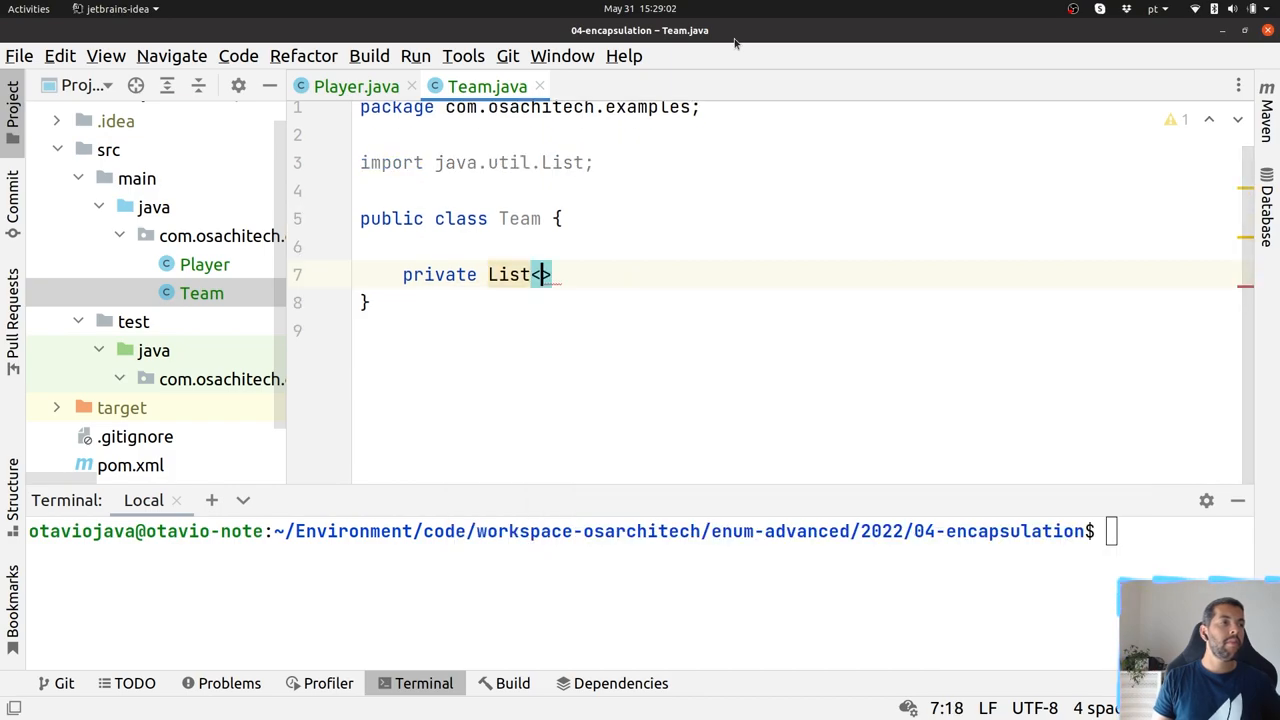
type("Player")
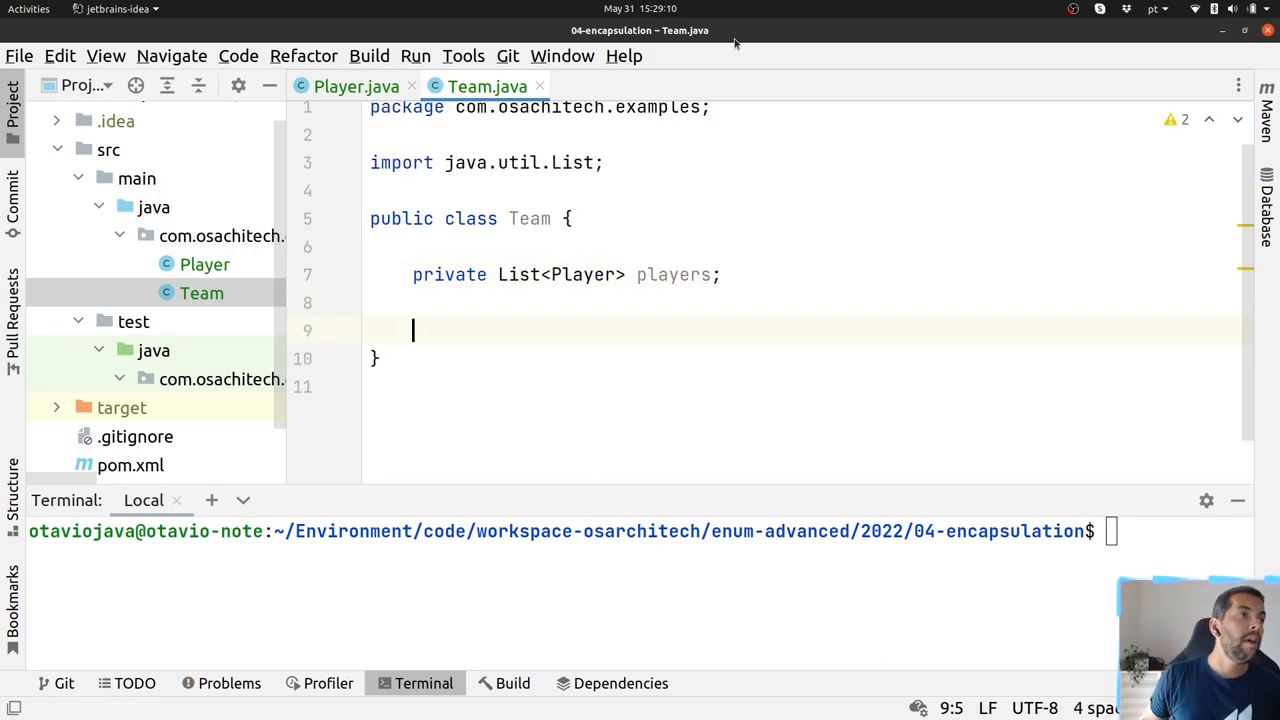
key("alt+insert")
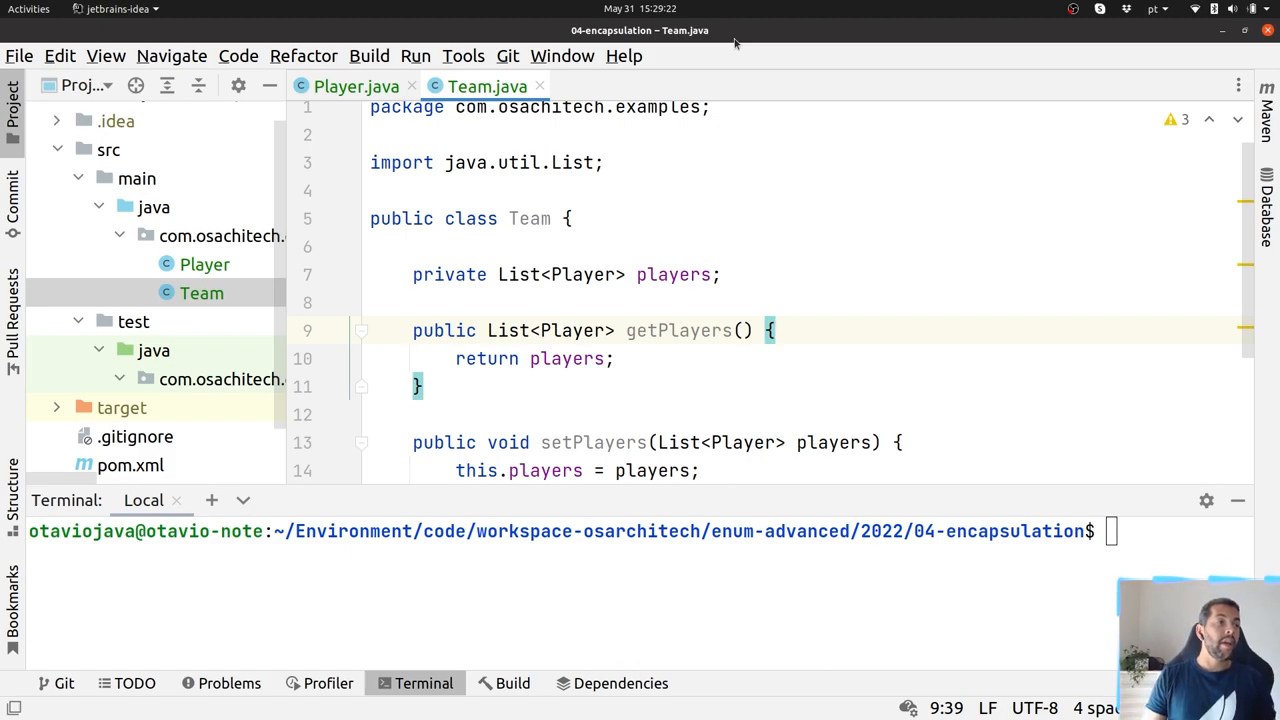
mouse_move(94, 292)
type("create")
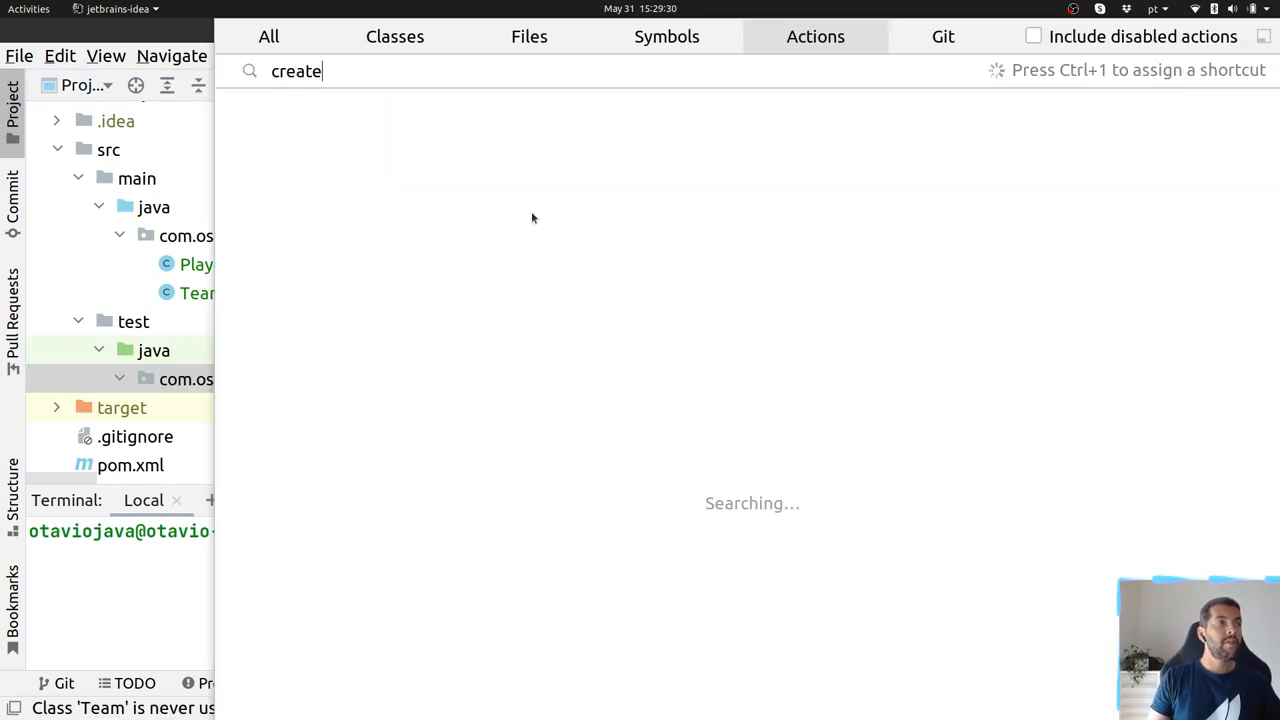
Step: Generate a JUnit5 TeamTest class for Team with Create Test and add it to Git
type("\" \"")
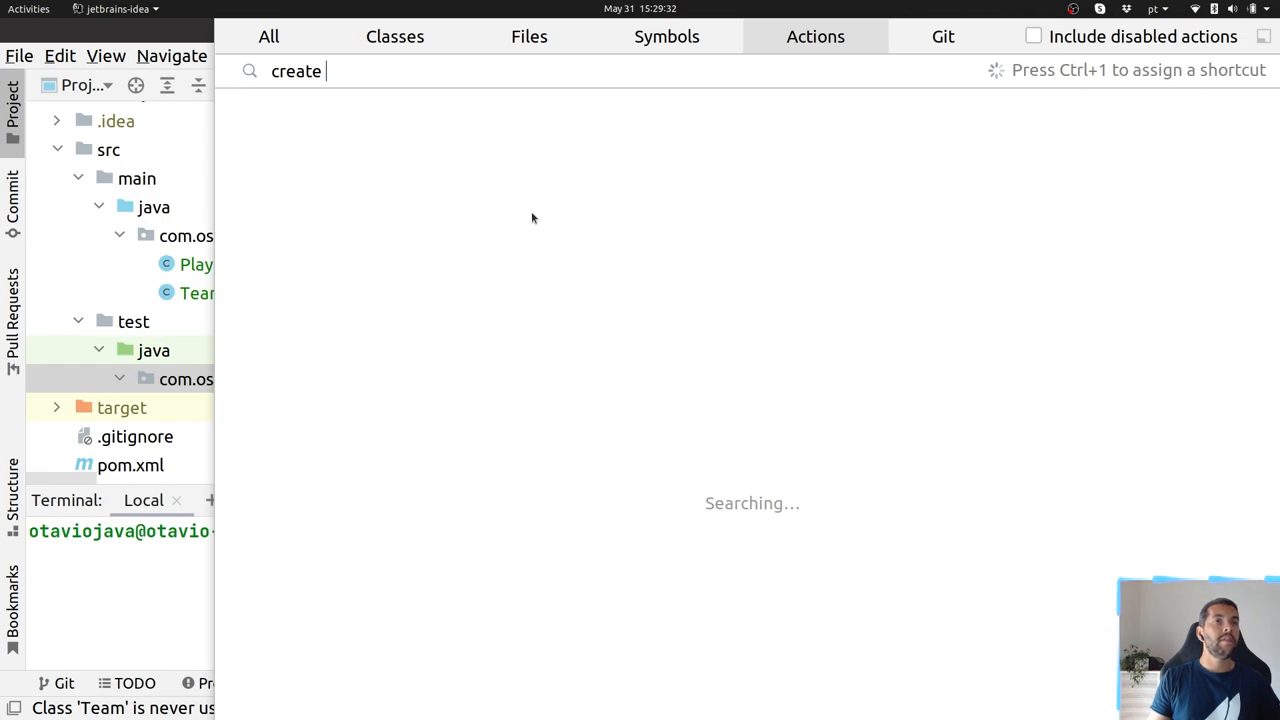
type("test")
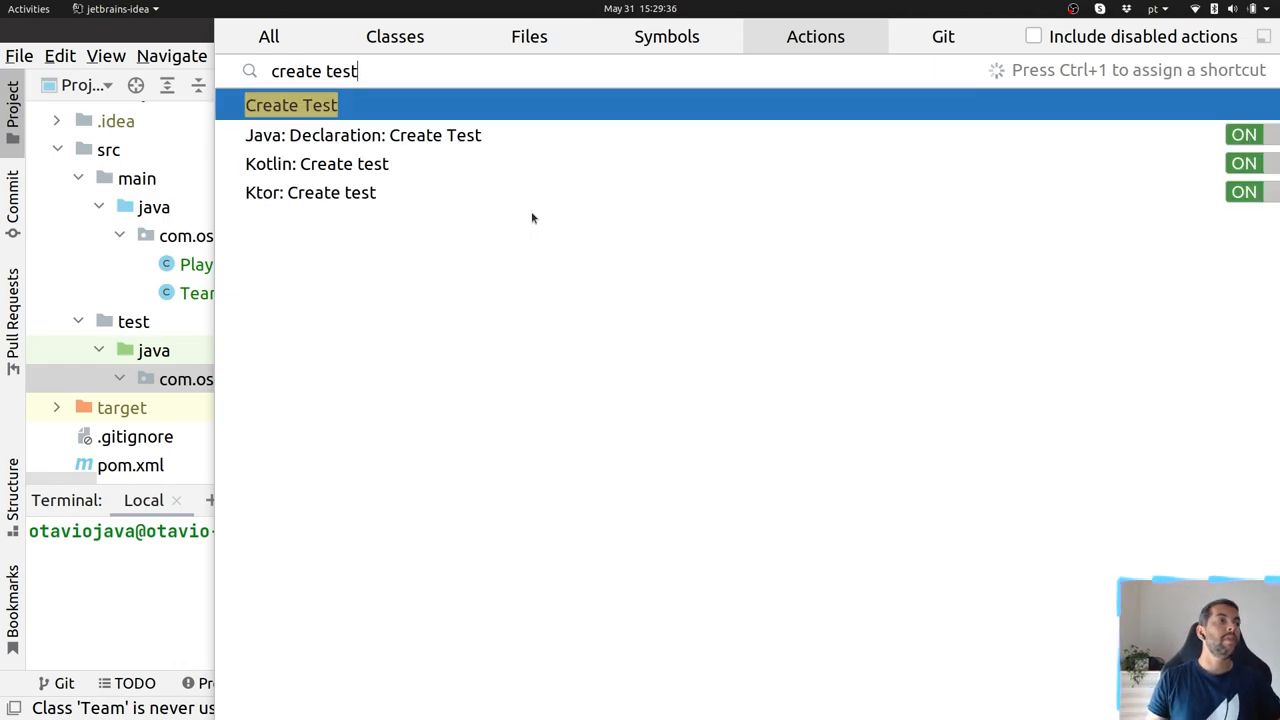
left_click(291, 105)
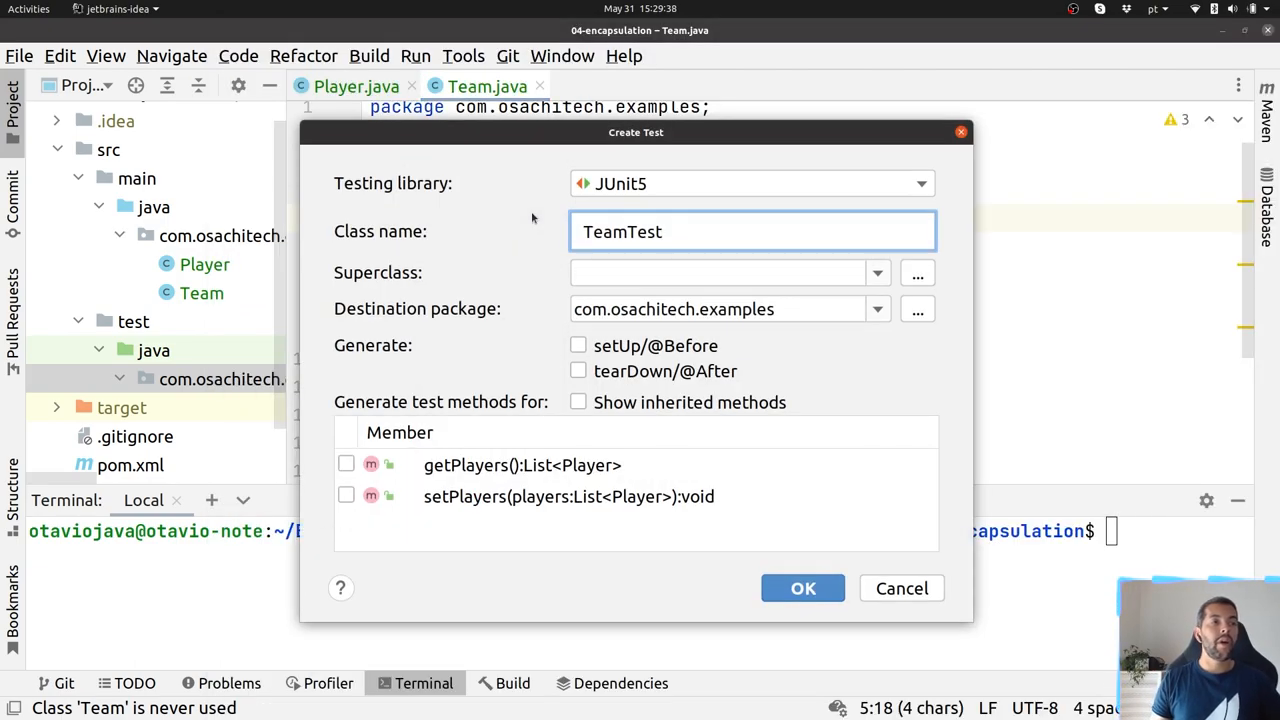
left_click(803, 588)
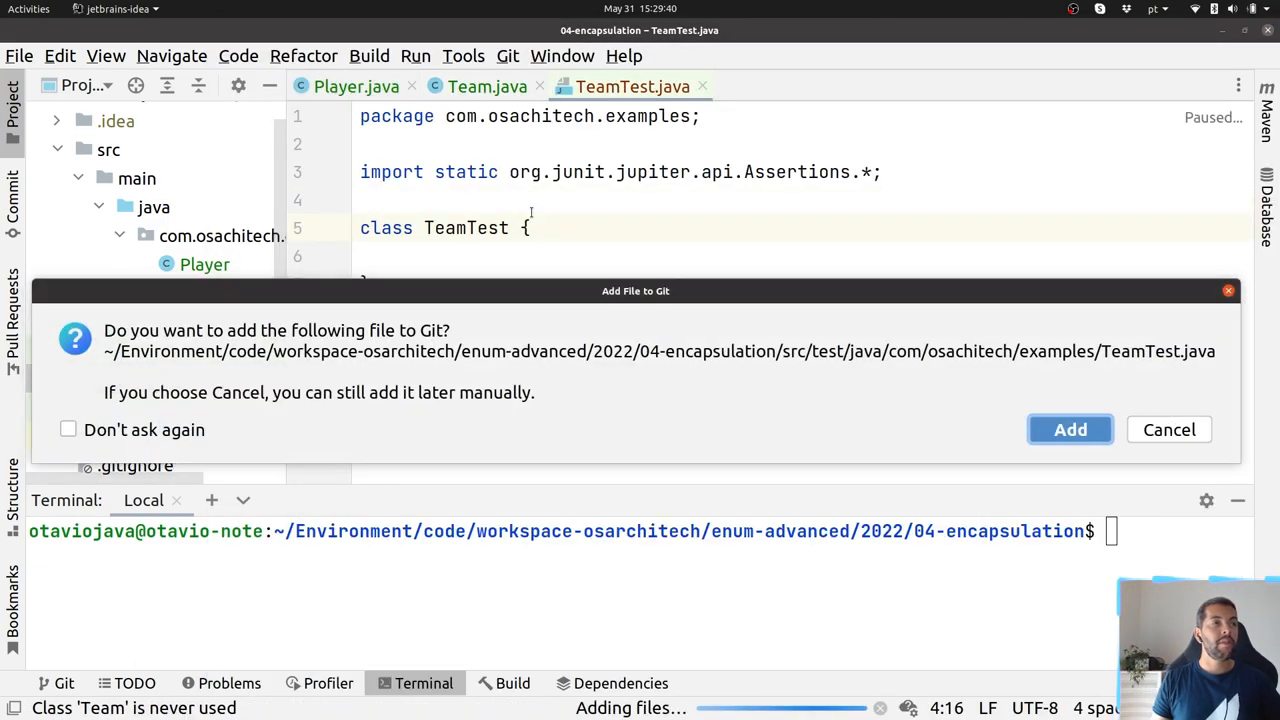
left_click(1070, 429)
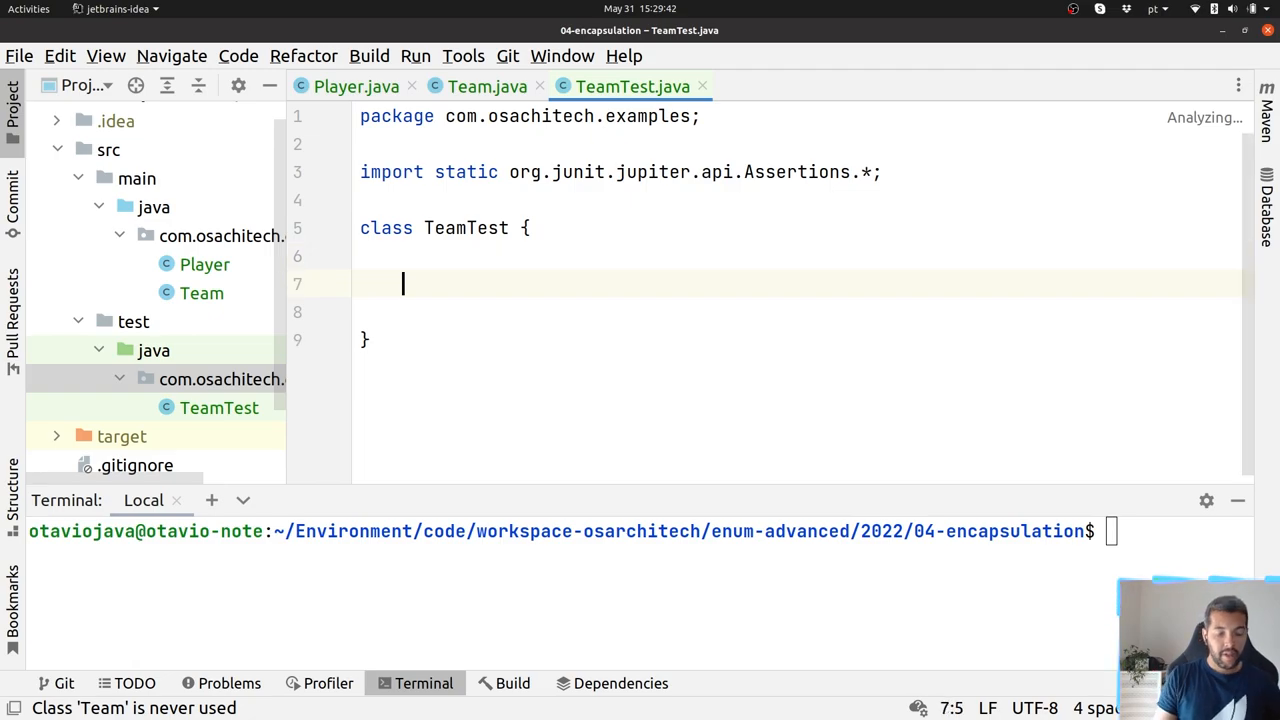
Step: Start a public void shouldAddPlayerTeam test method in TeamTest
type("public void should")
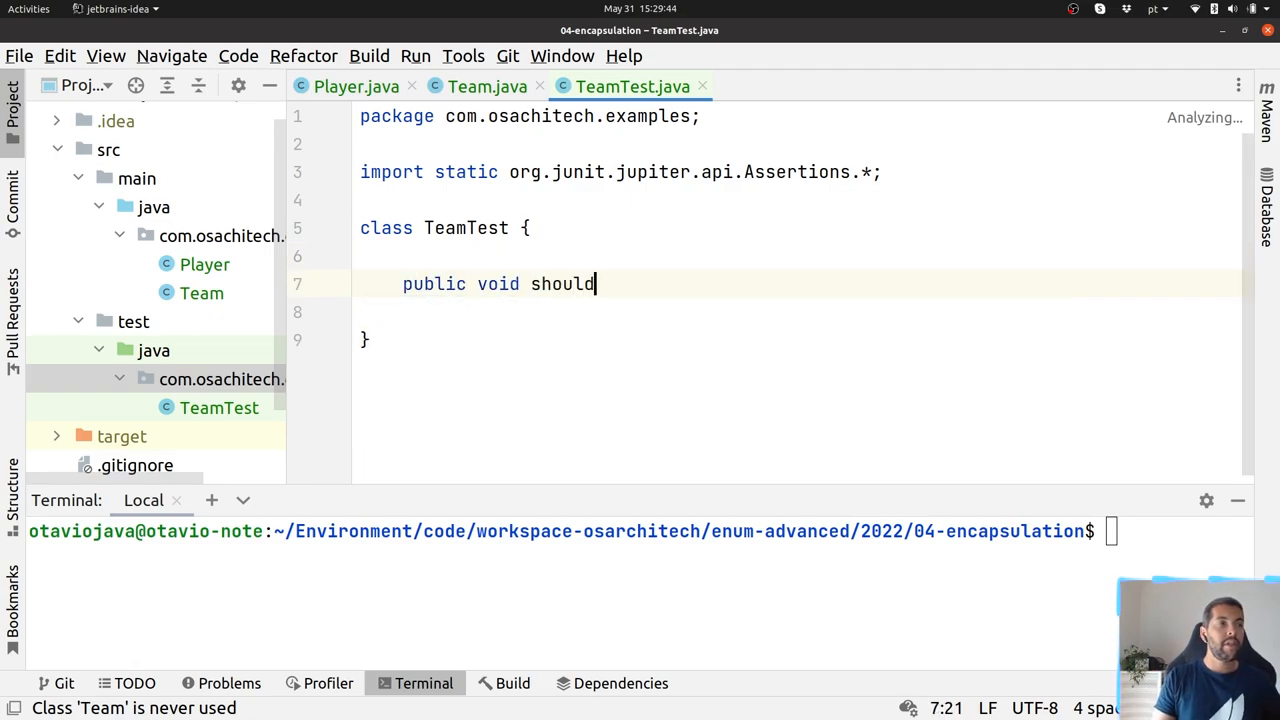
type("Create")
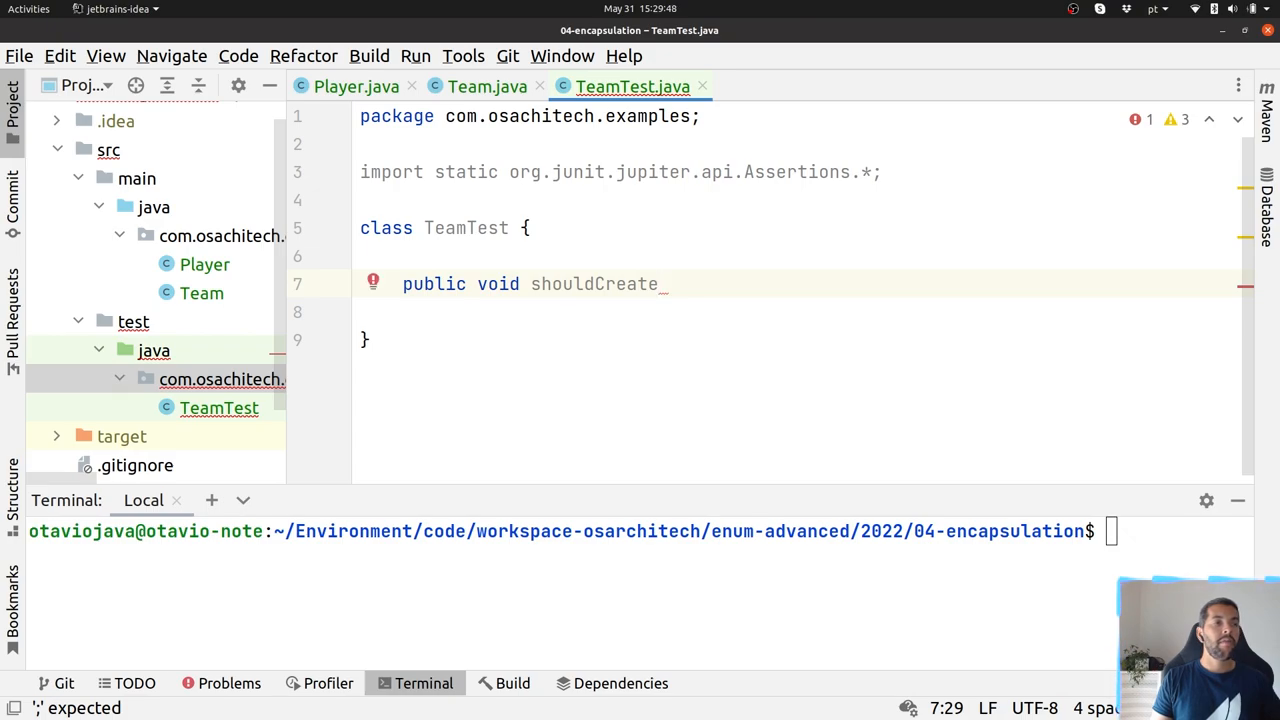
key("BackSpace")
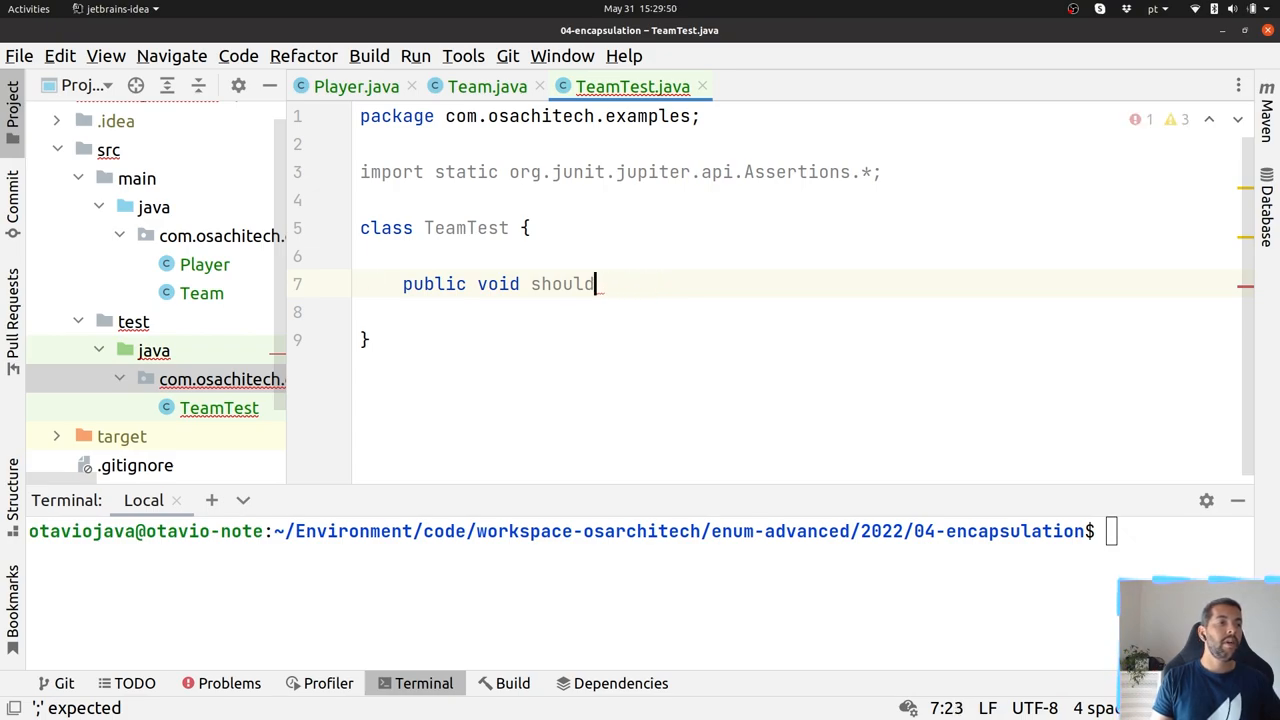
type("AddPla")
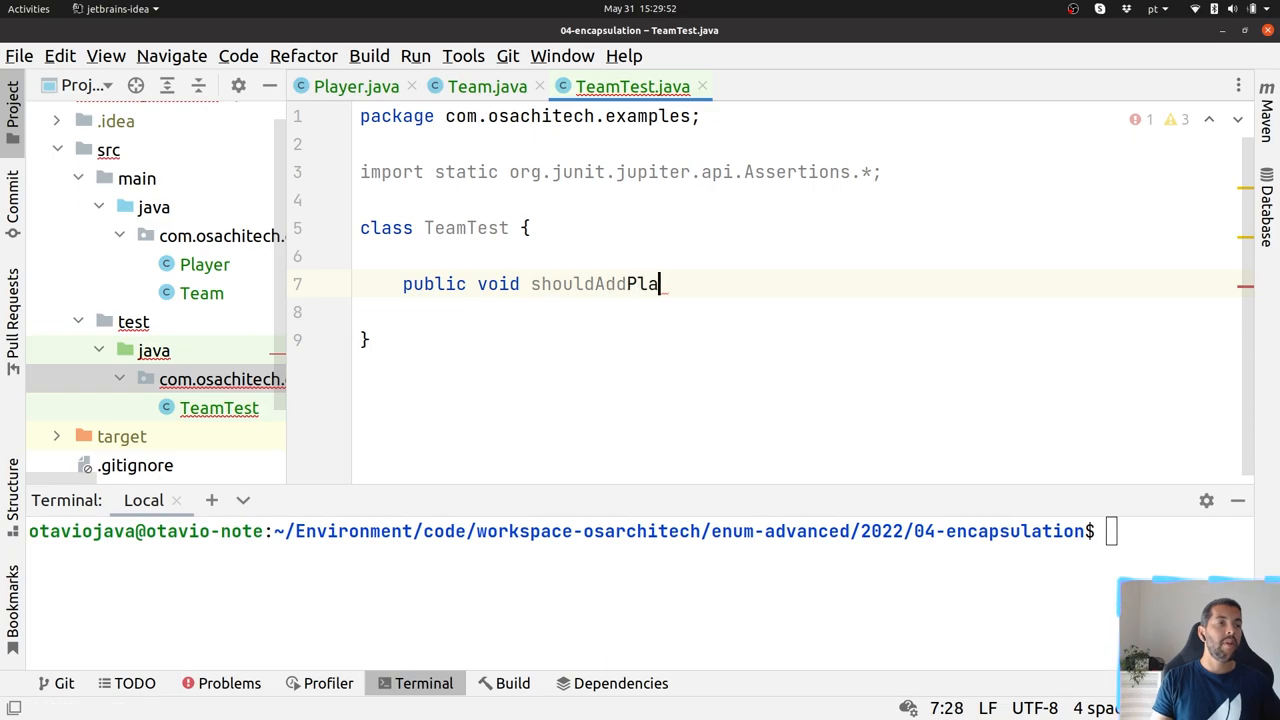
type("yer")
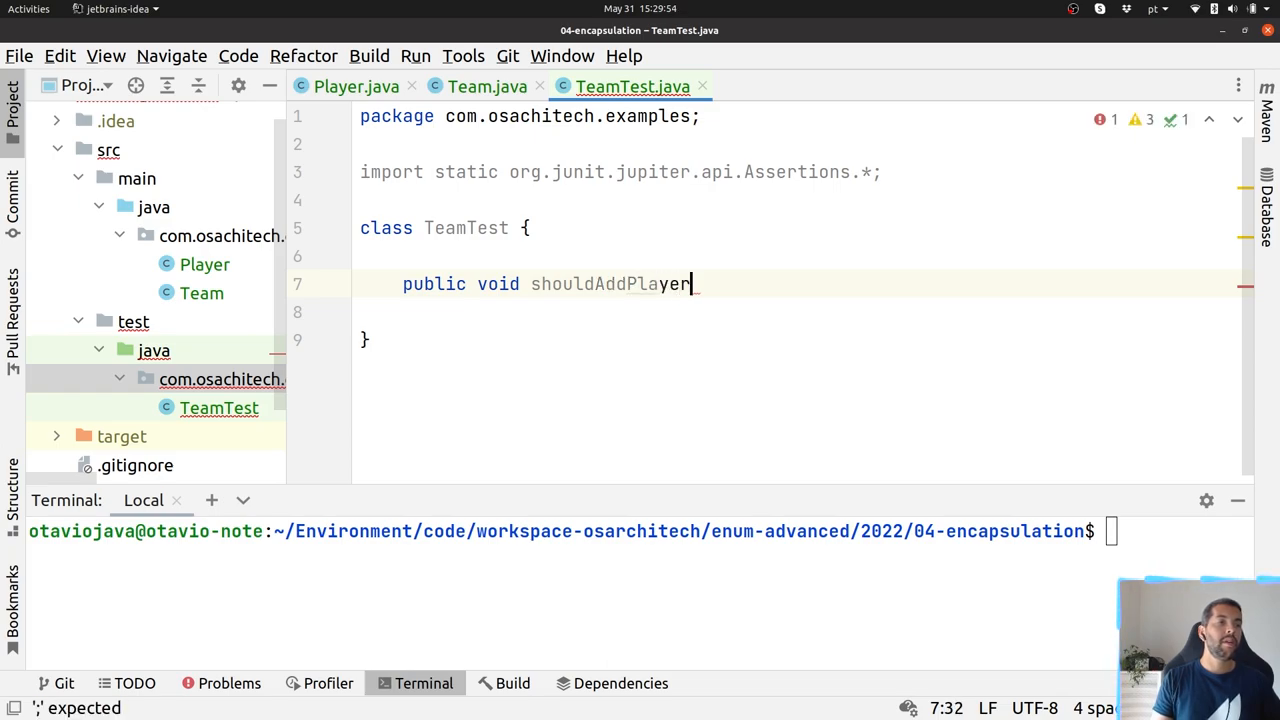
Step: Create a Team, add a new Player via getPlayers(), and initialise players with new ArrayList
type("Team() {")
type("@Test")
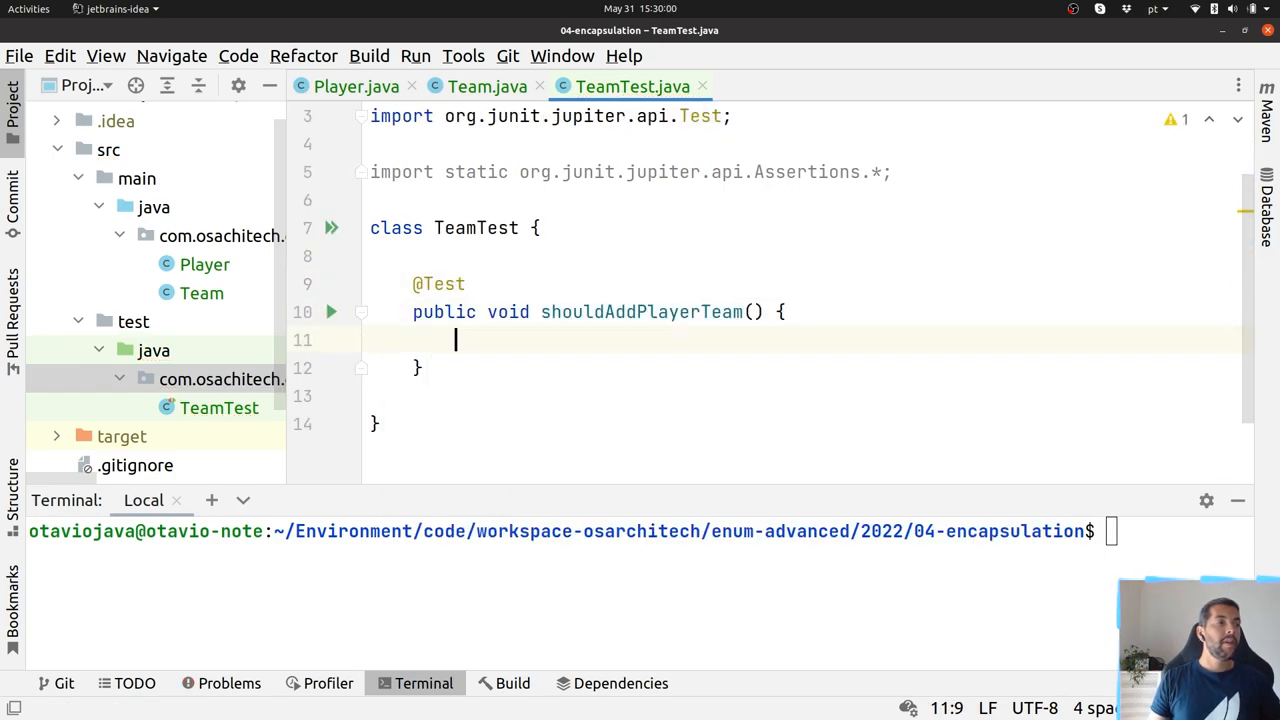
type("Team team = new Team();")
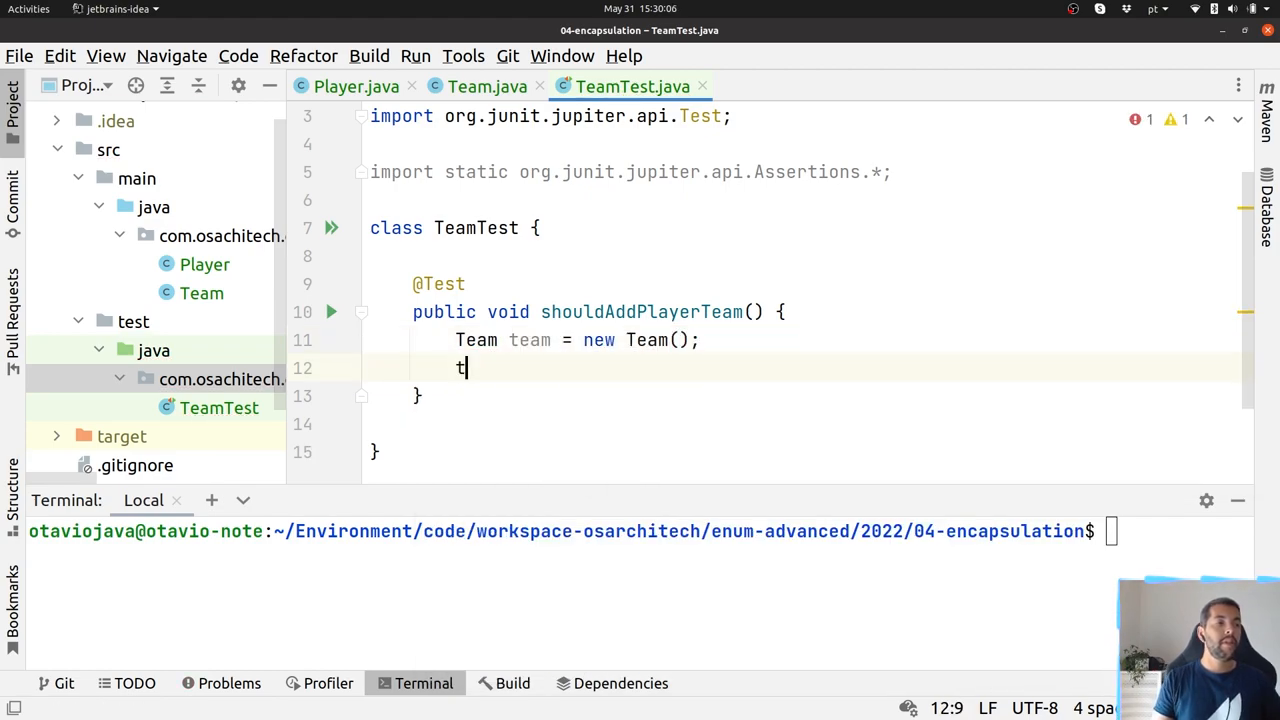
type("eam.")
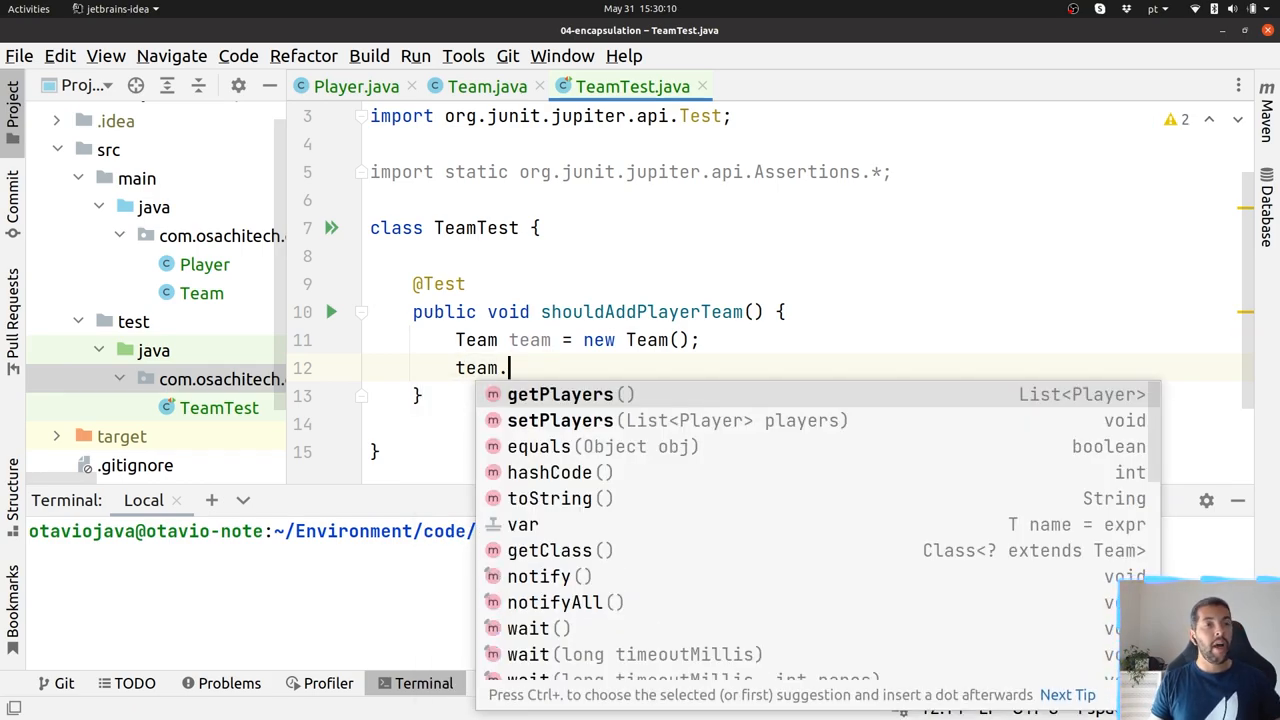
left_click(488, 86)
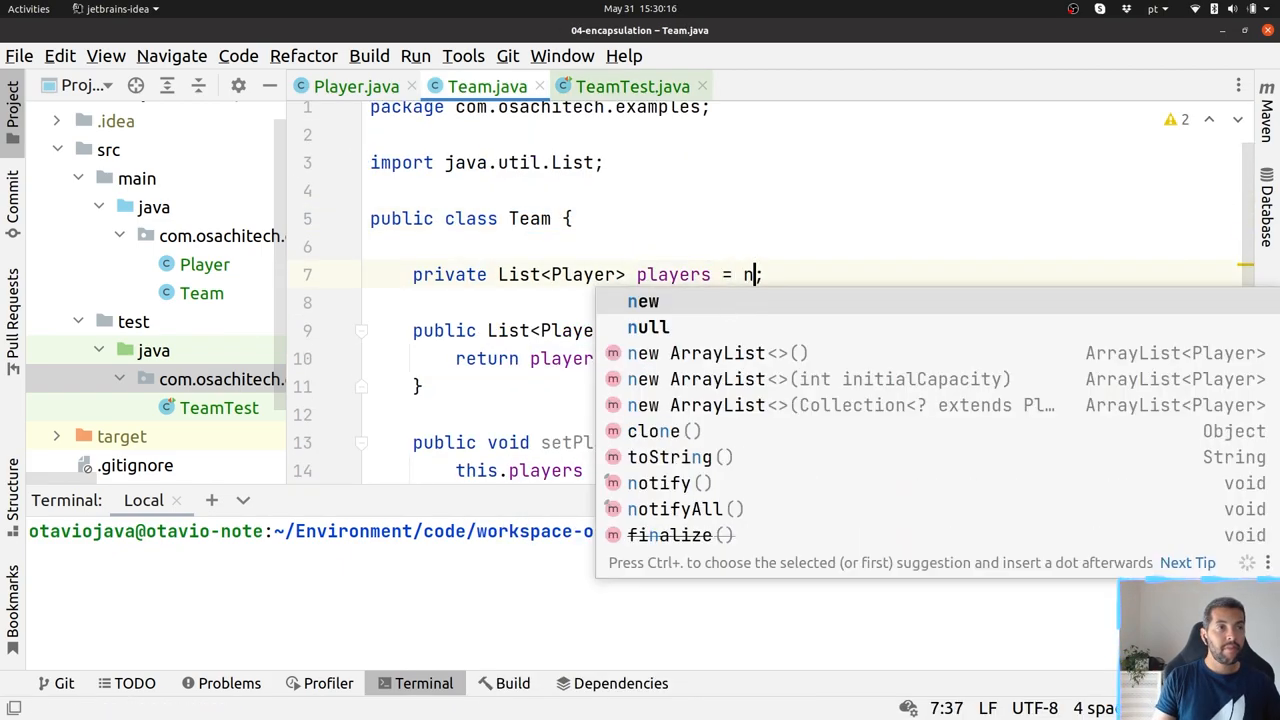
type("ew A")
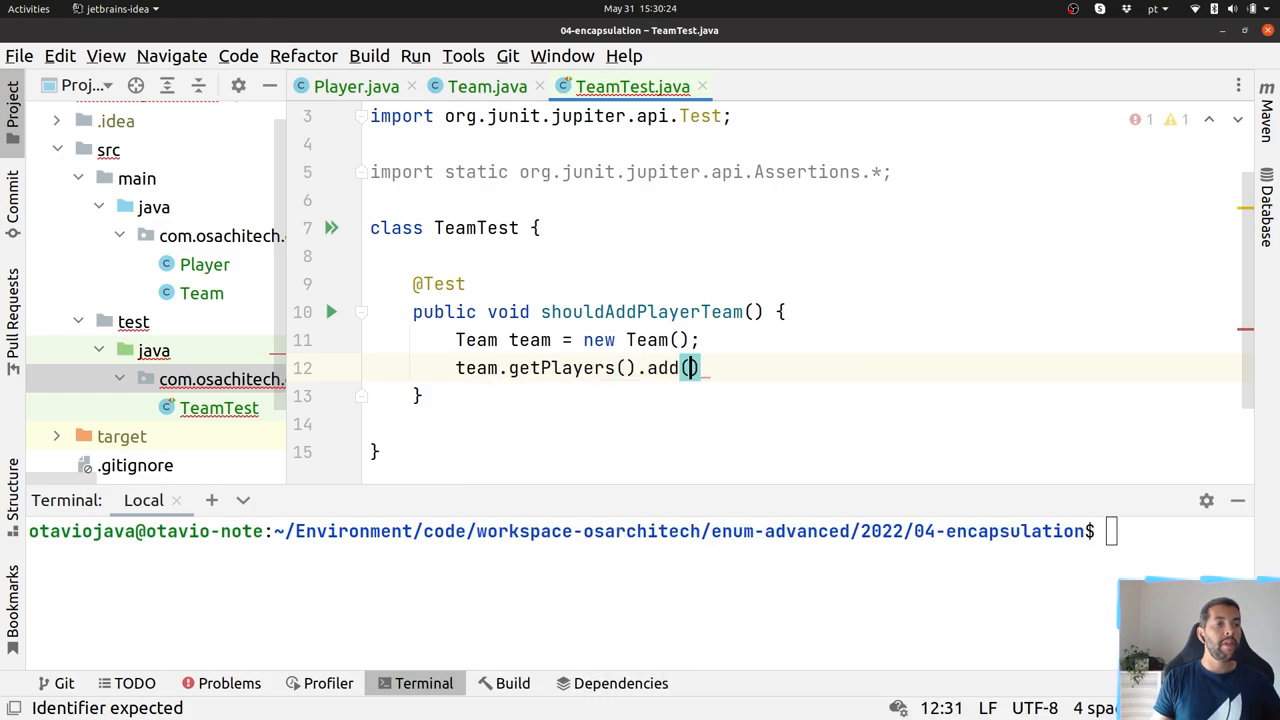
type("new Player(")
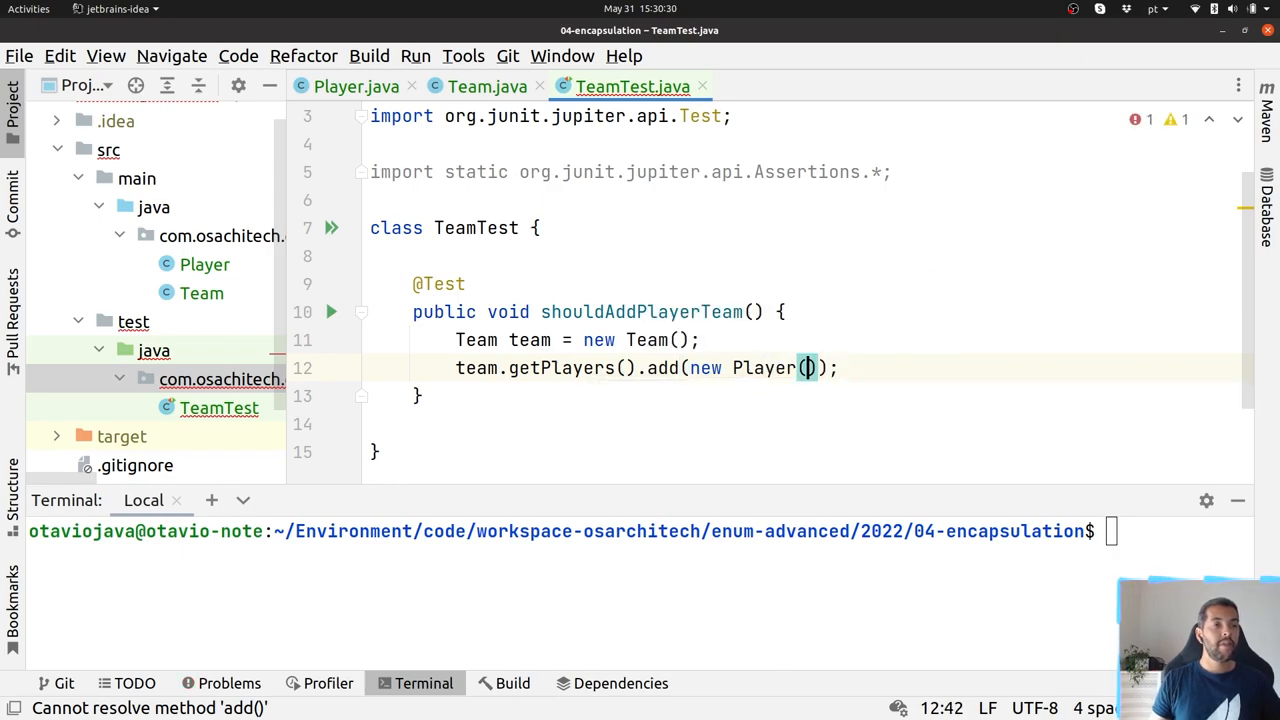
Step: Generate getName for Player's name field and mark the field final
left_click(356, 86)
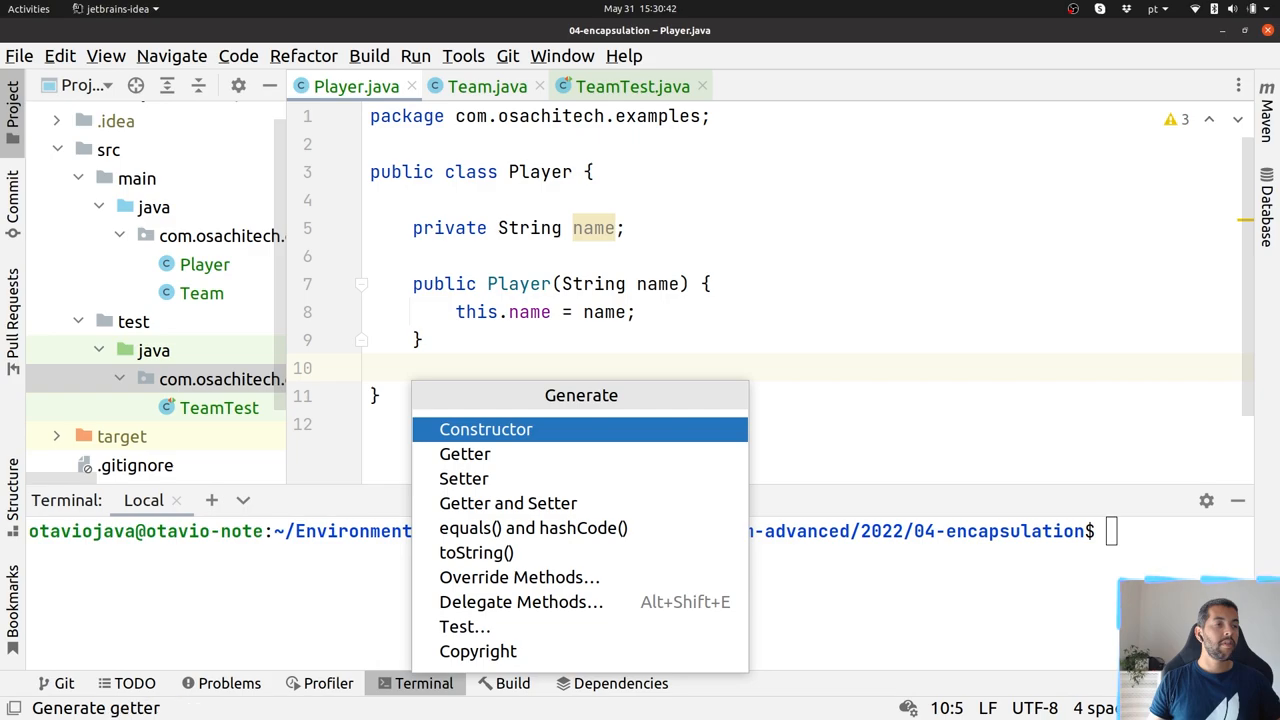
left_click(465, 453)
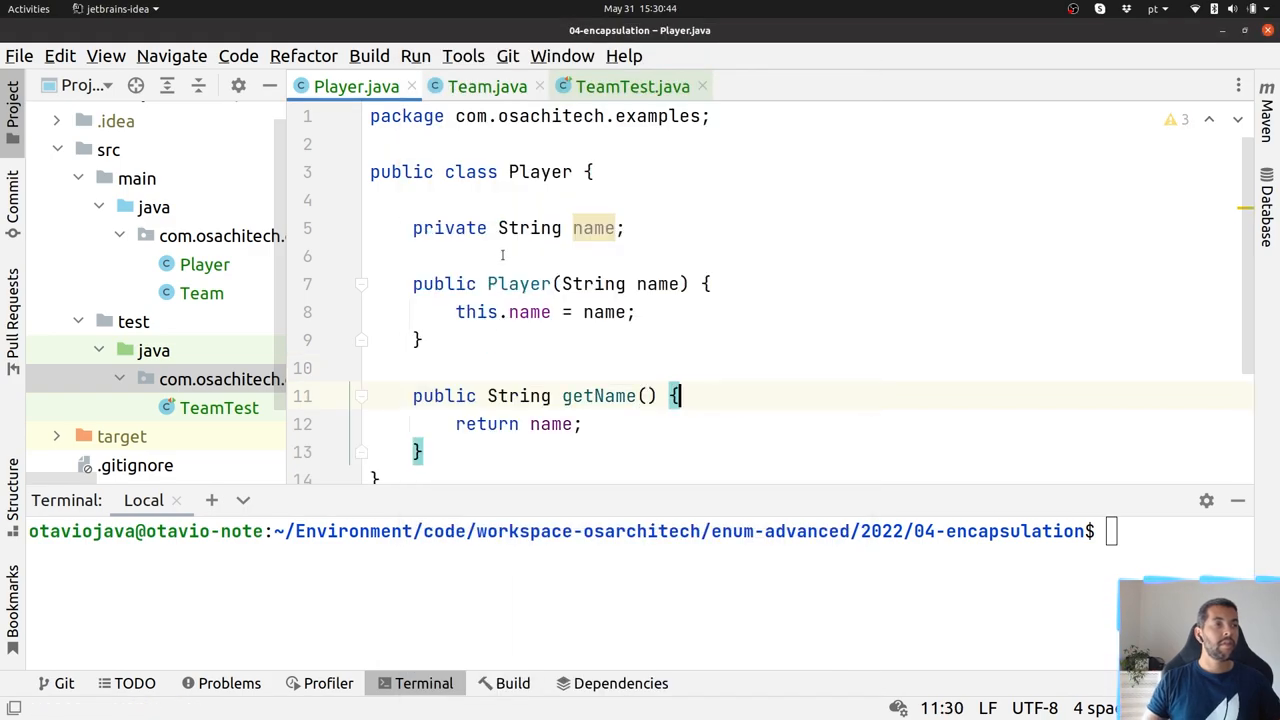
type("final")
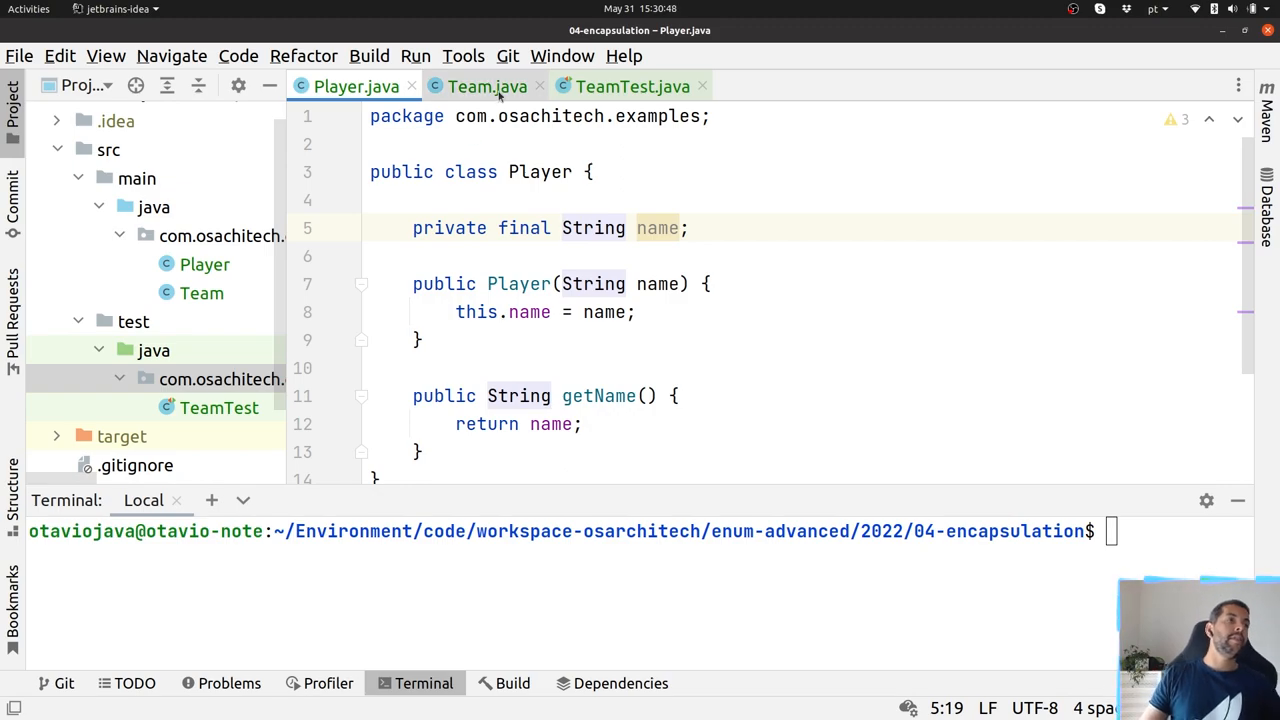
left_click(632, 86)
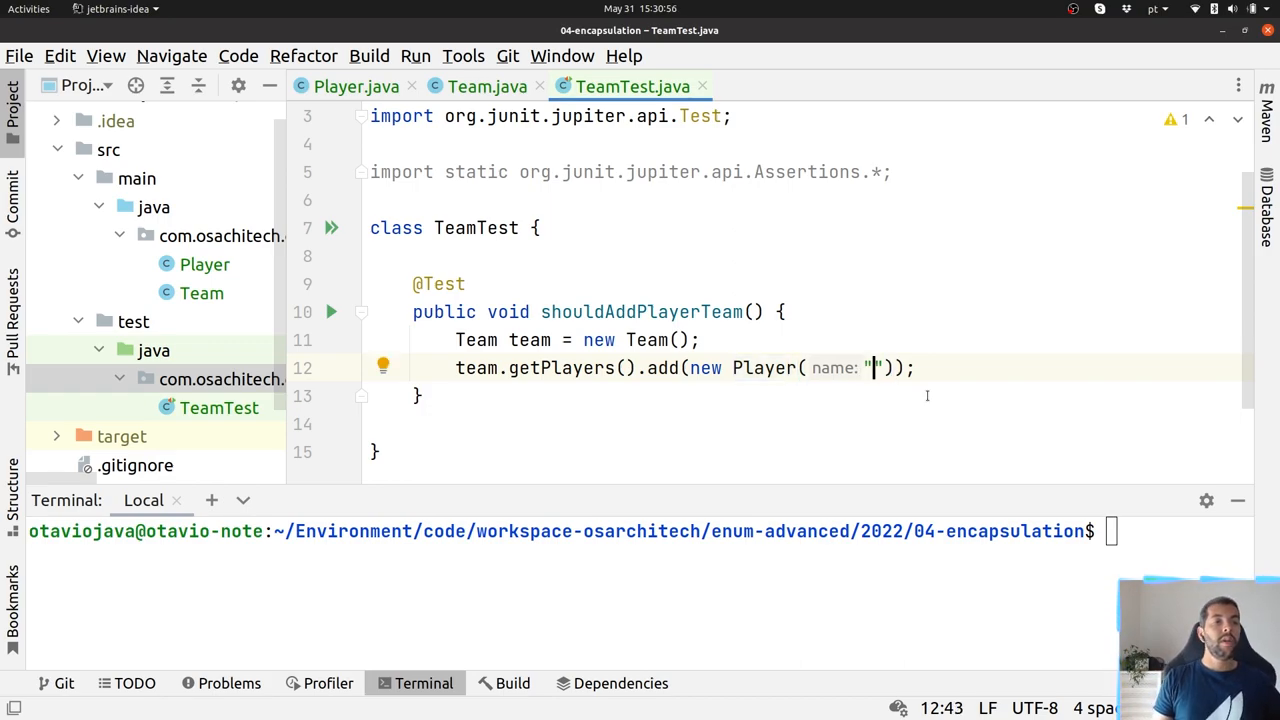
Step: Pass "Bruno" to the new Player and add assertFalse(team.getPlayers().isEmpty())
type("Bruno")
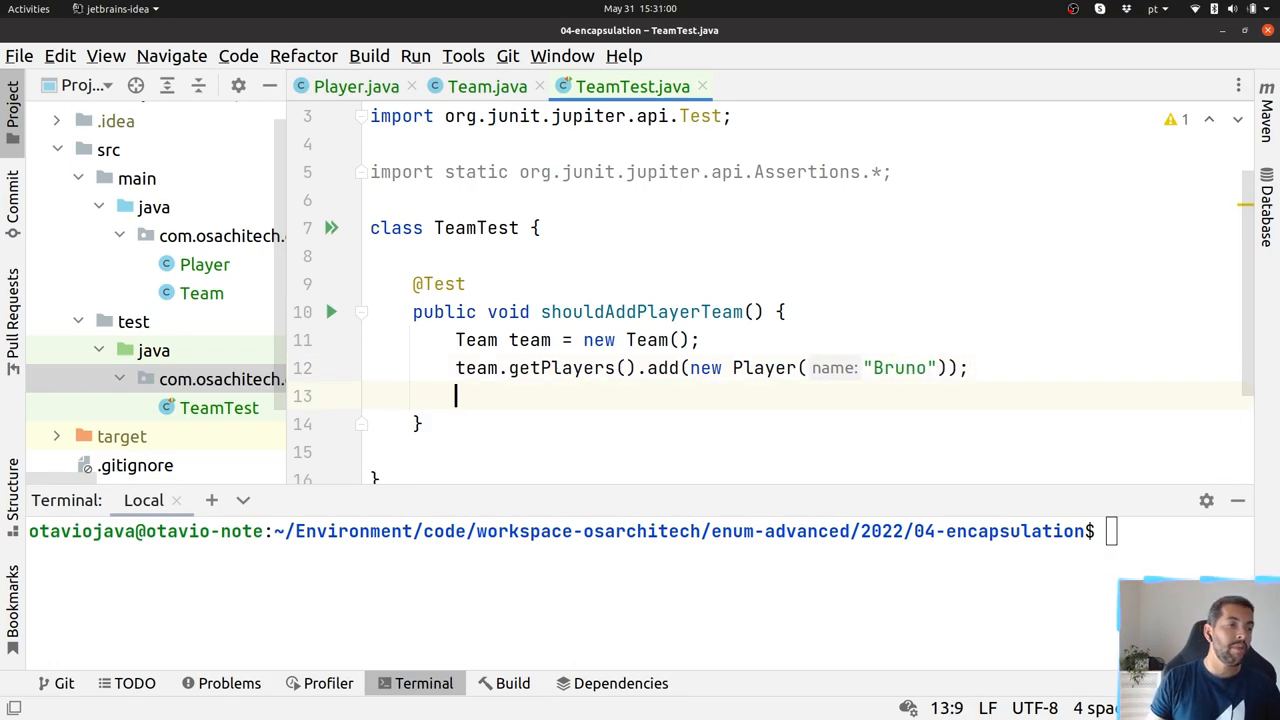
type("tea")
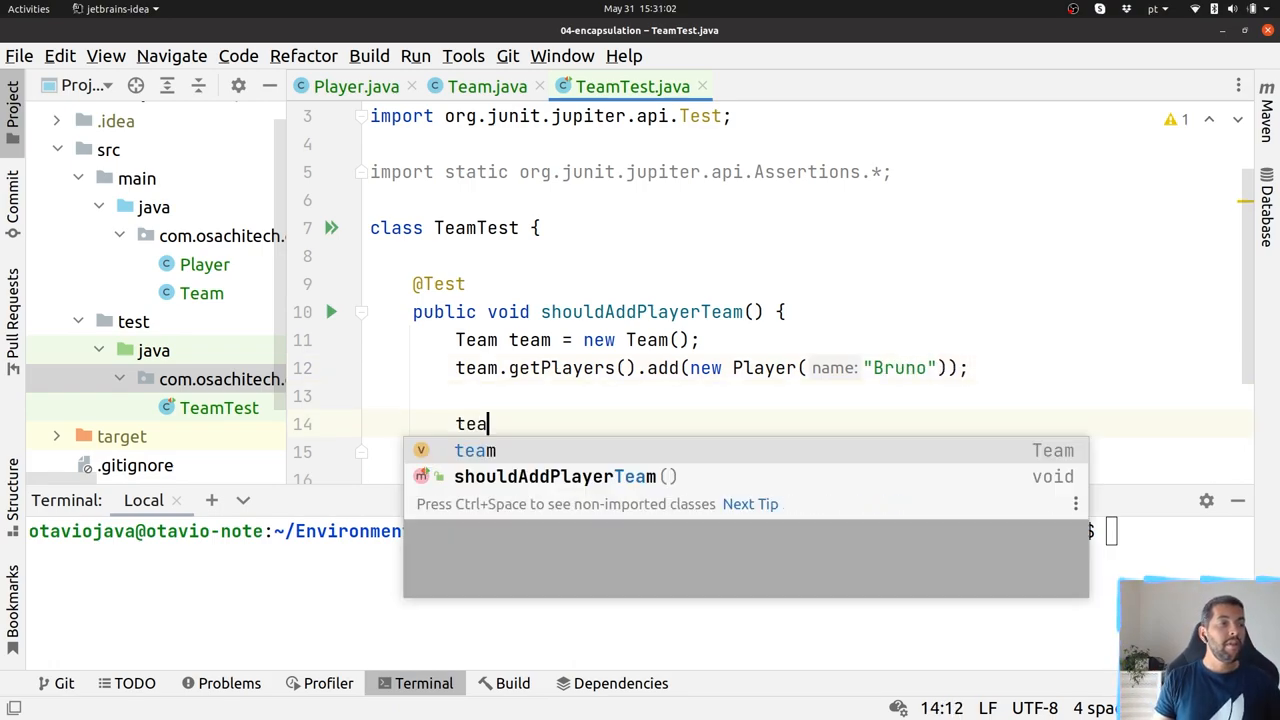
type("m.getPlayers()")
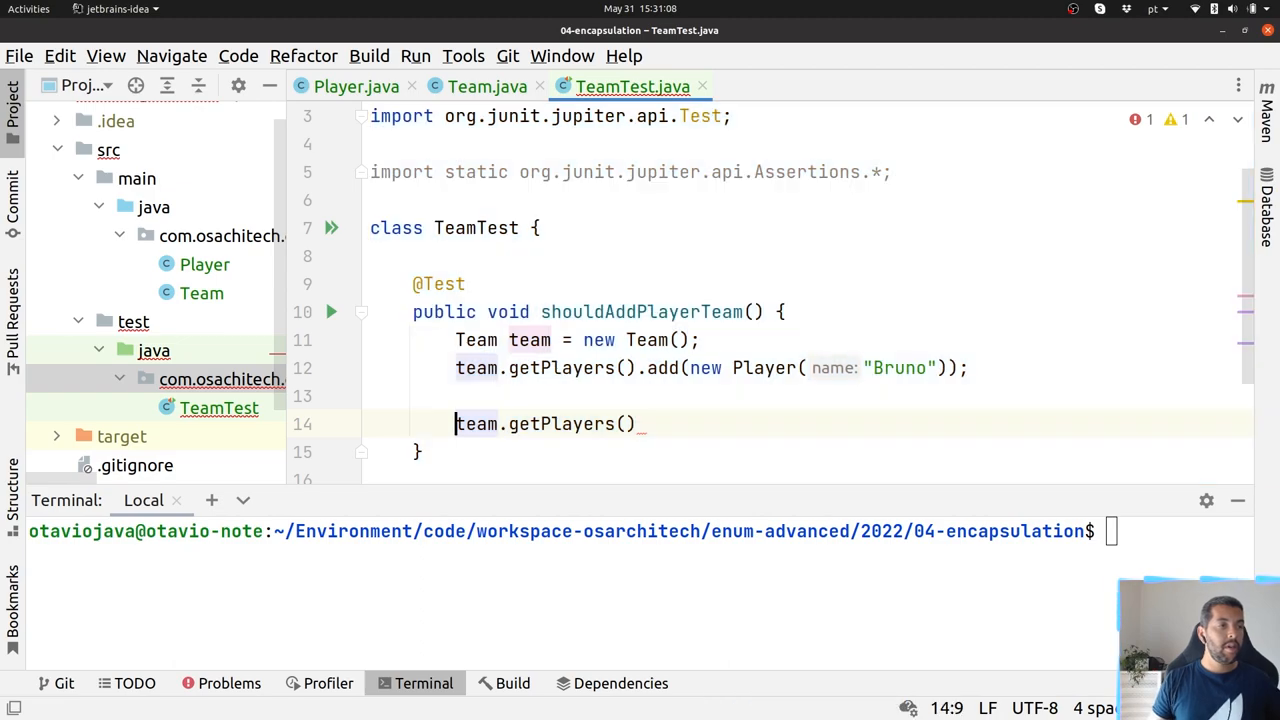
type("Assert")
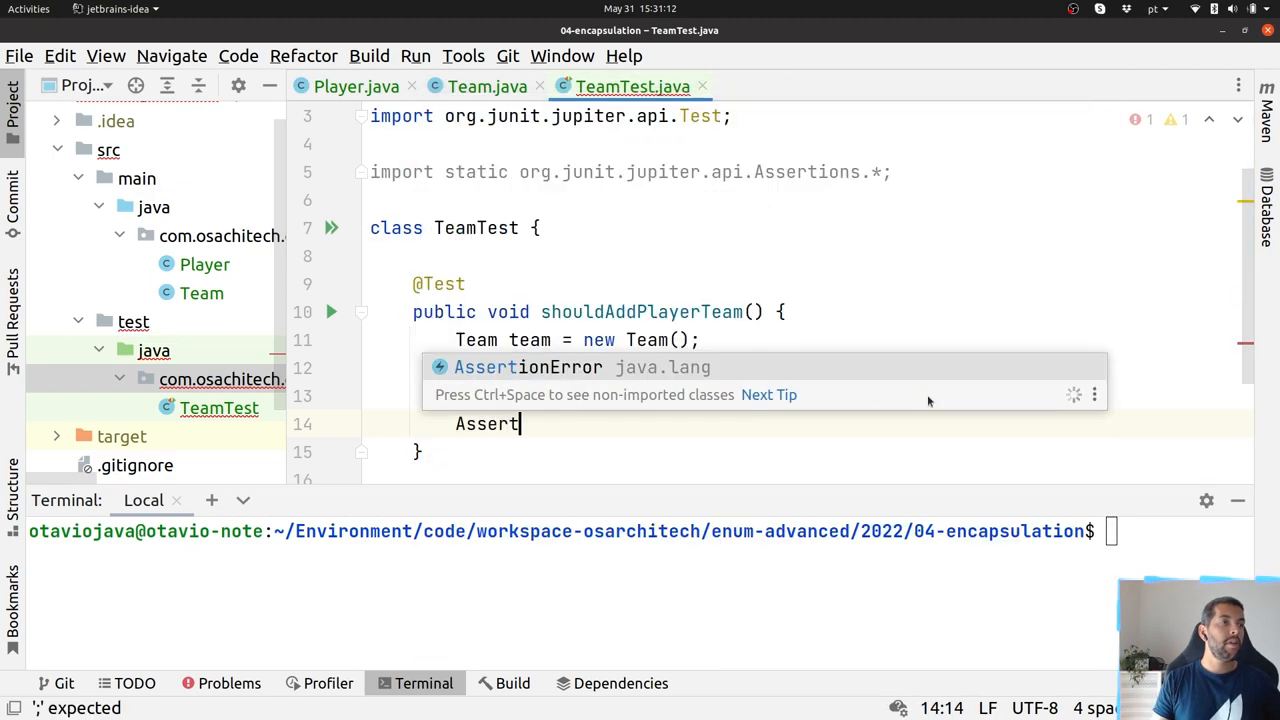
type("ions.a")
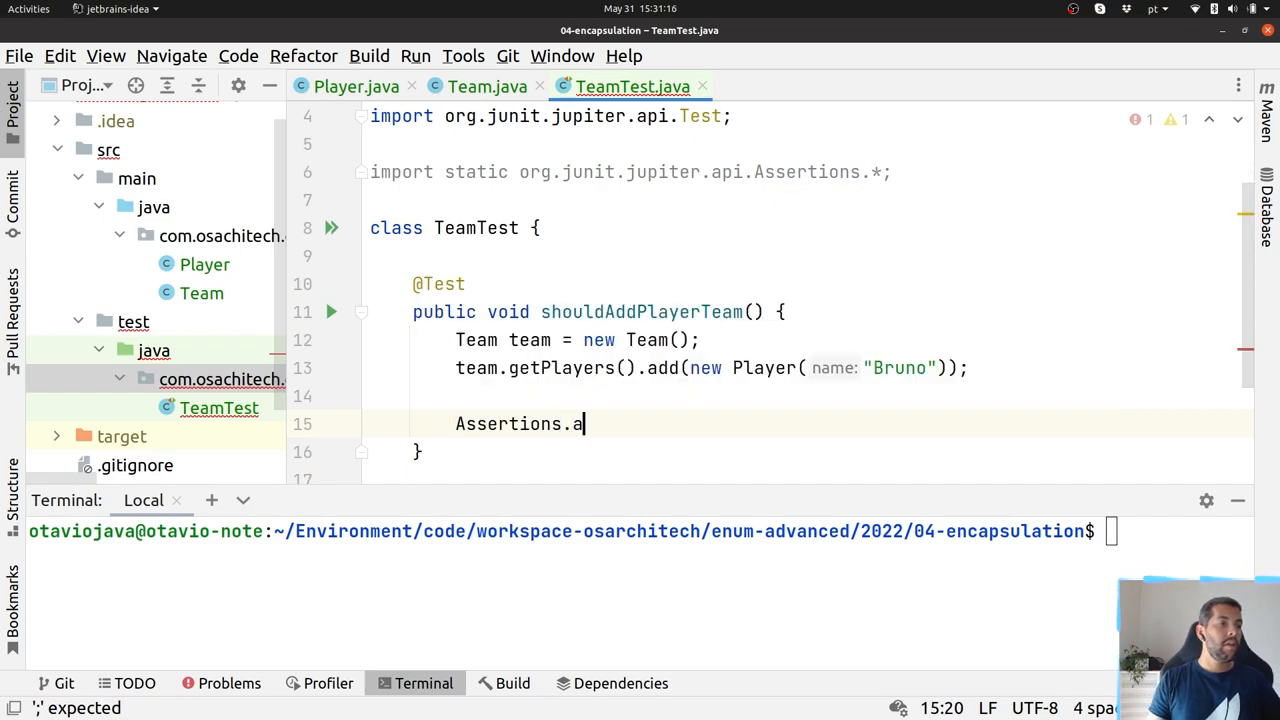
type("ssertFalse(")
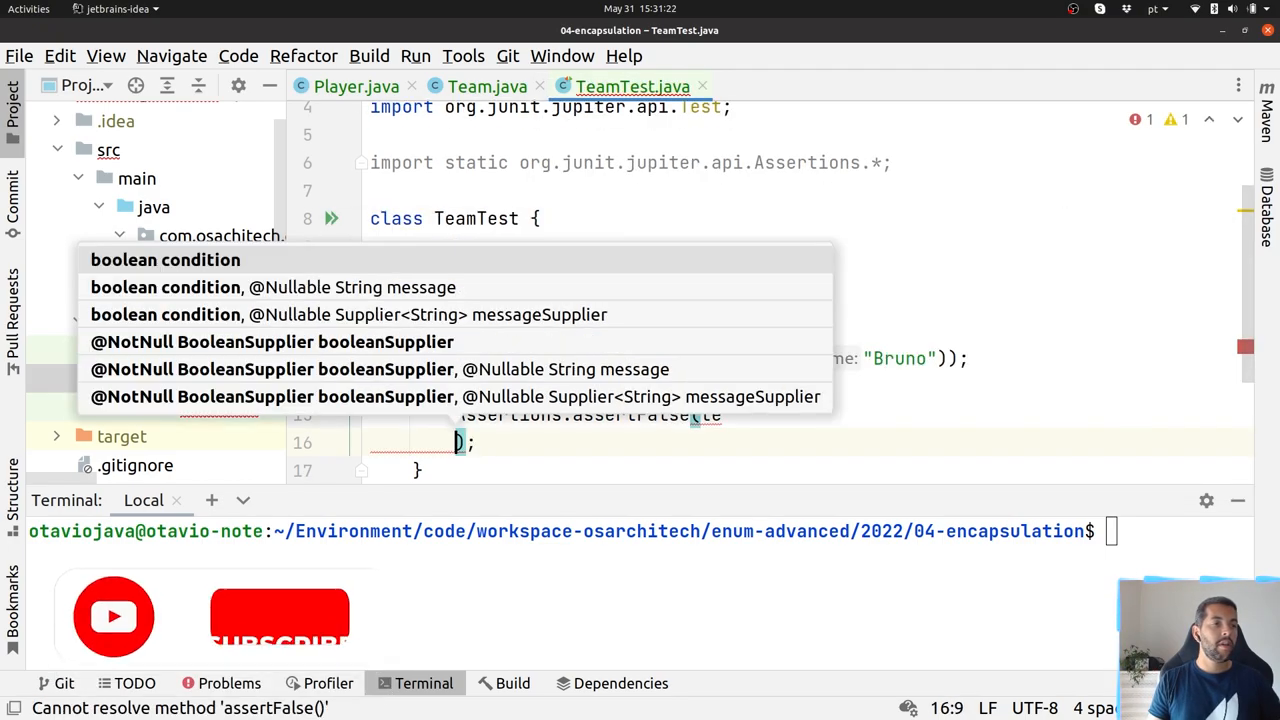
type("te")
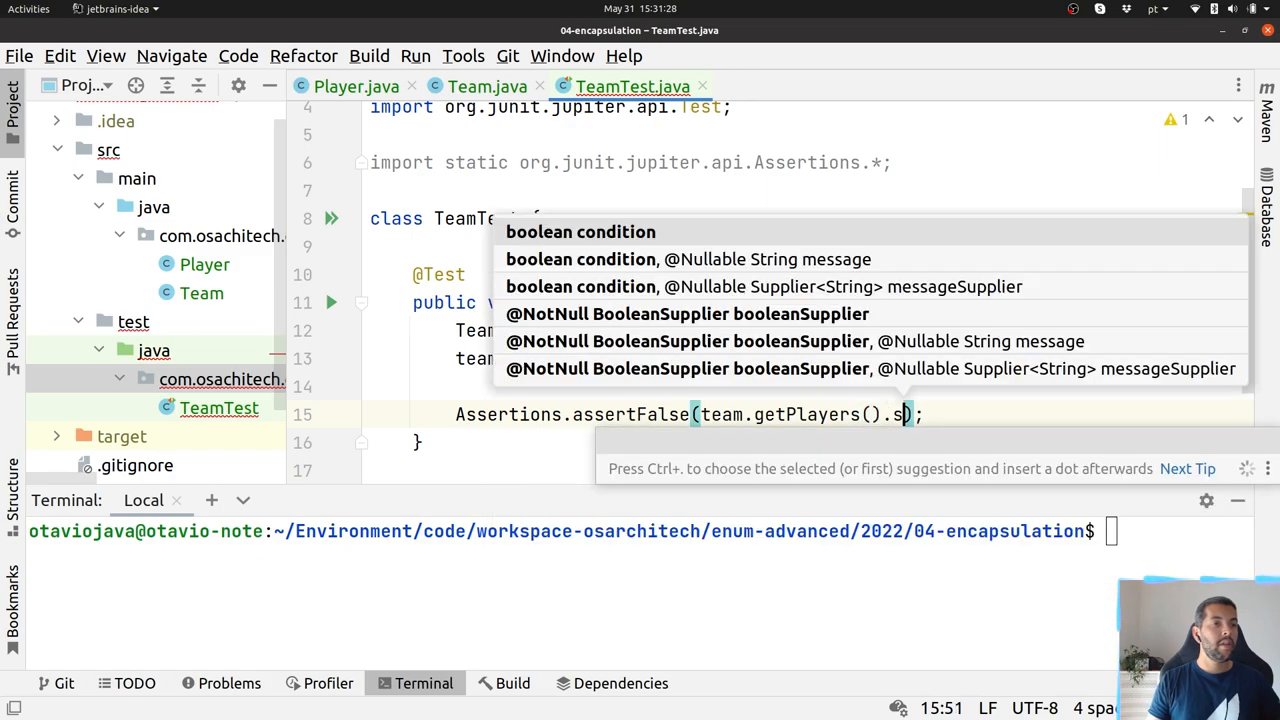
type("isEmpty(")
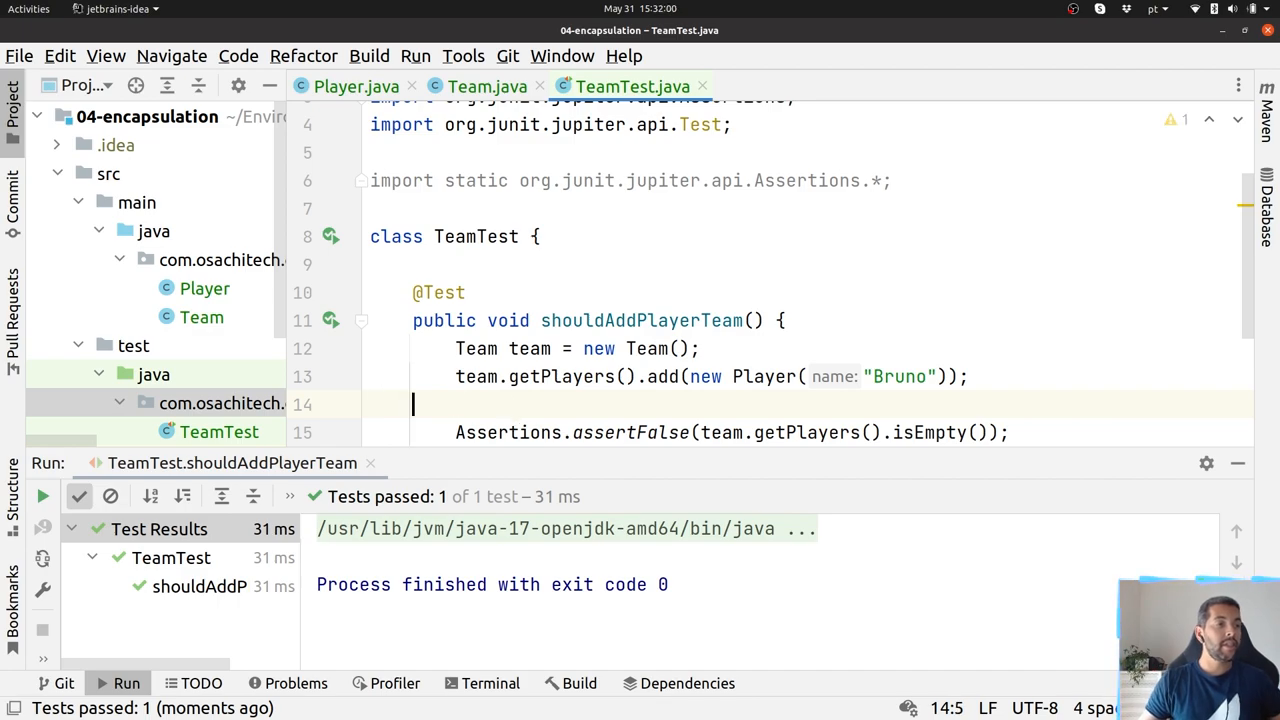
Step: Try team.setPlayers(null), replace it with team.getPlayers().clear(), and rerun the test
type("team")
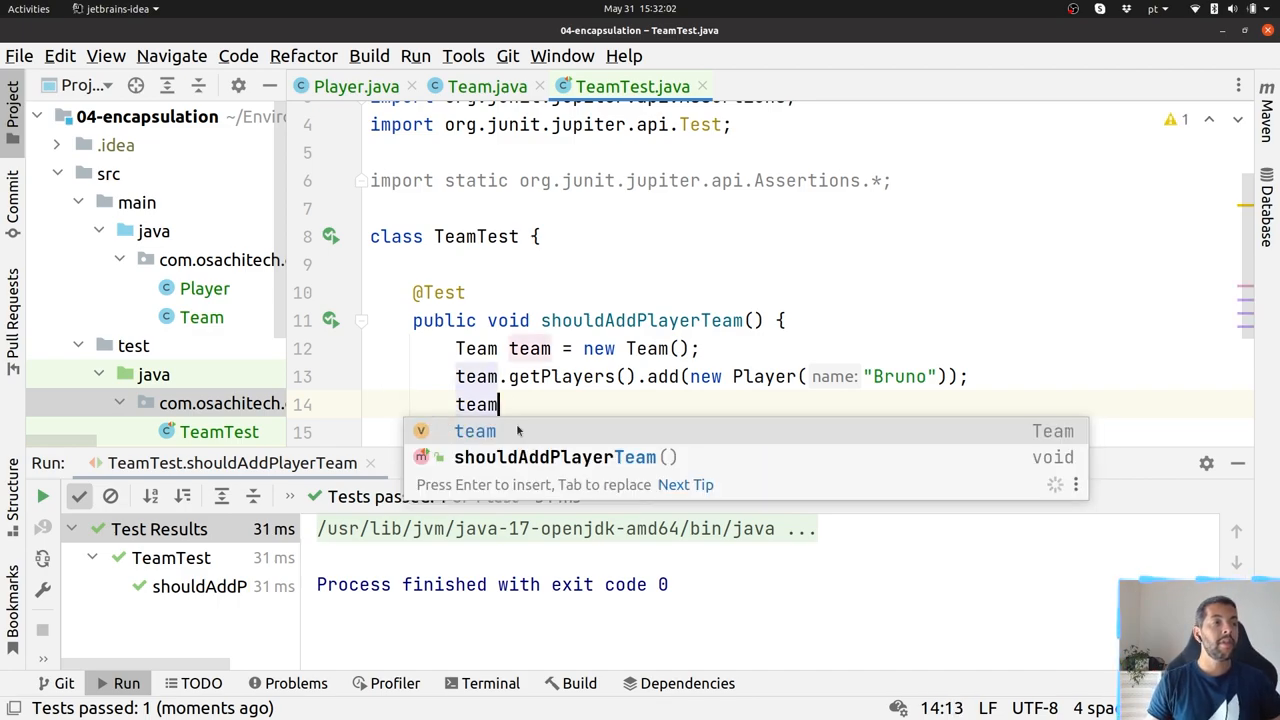
type(".setPlayers(null);")
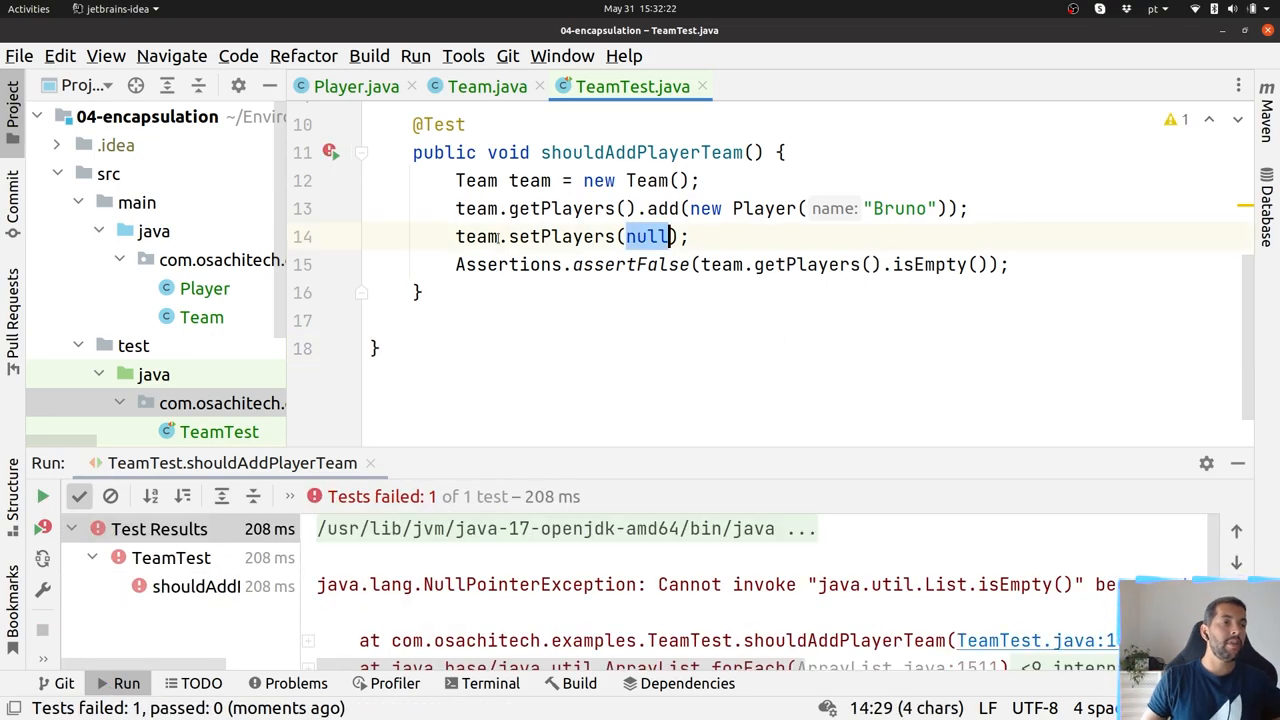
type("team.get")
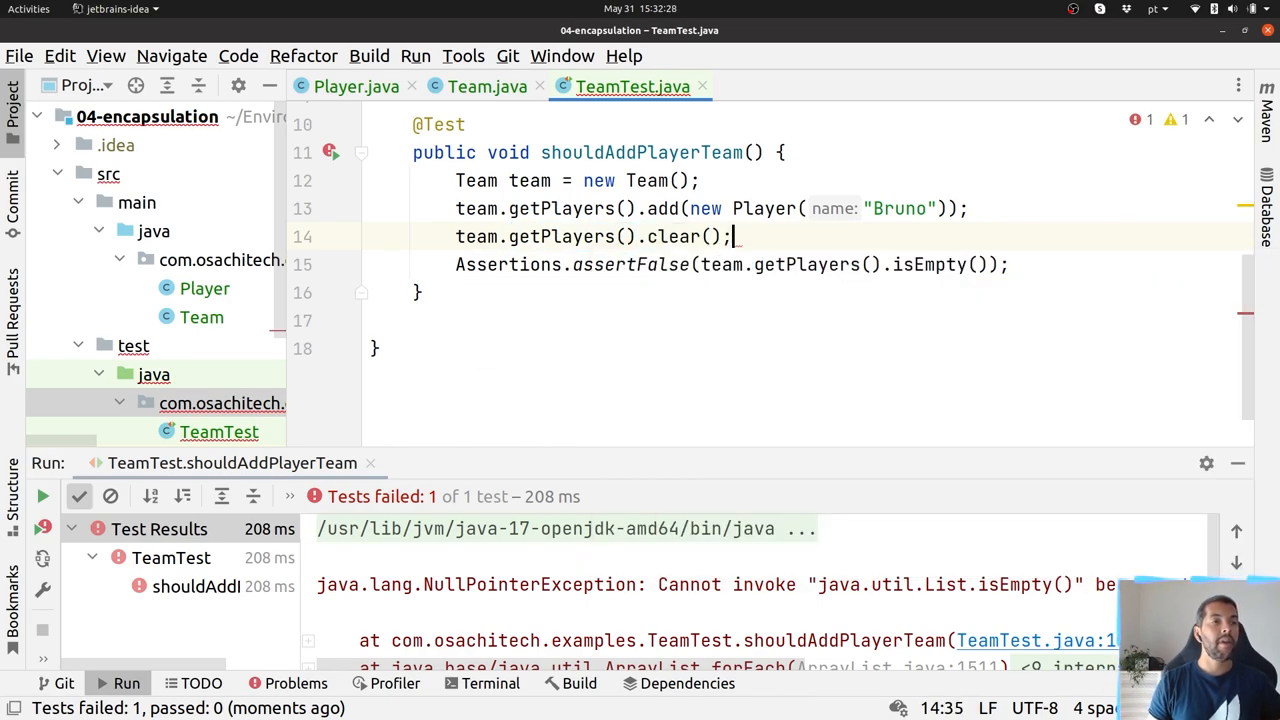
left_click(42, 496)
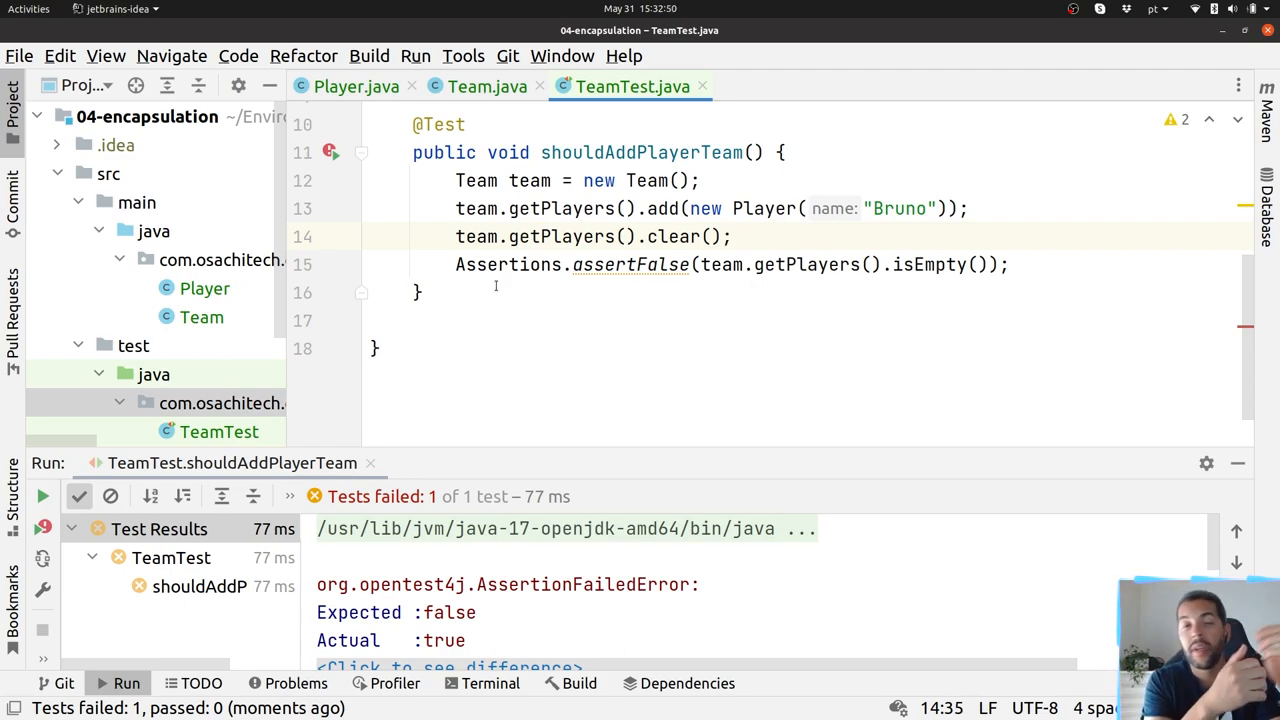
left_click(732, 236)
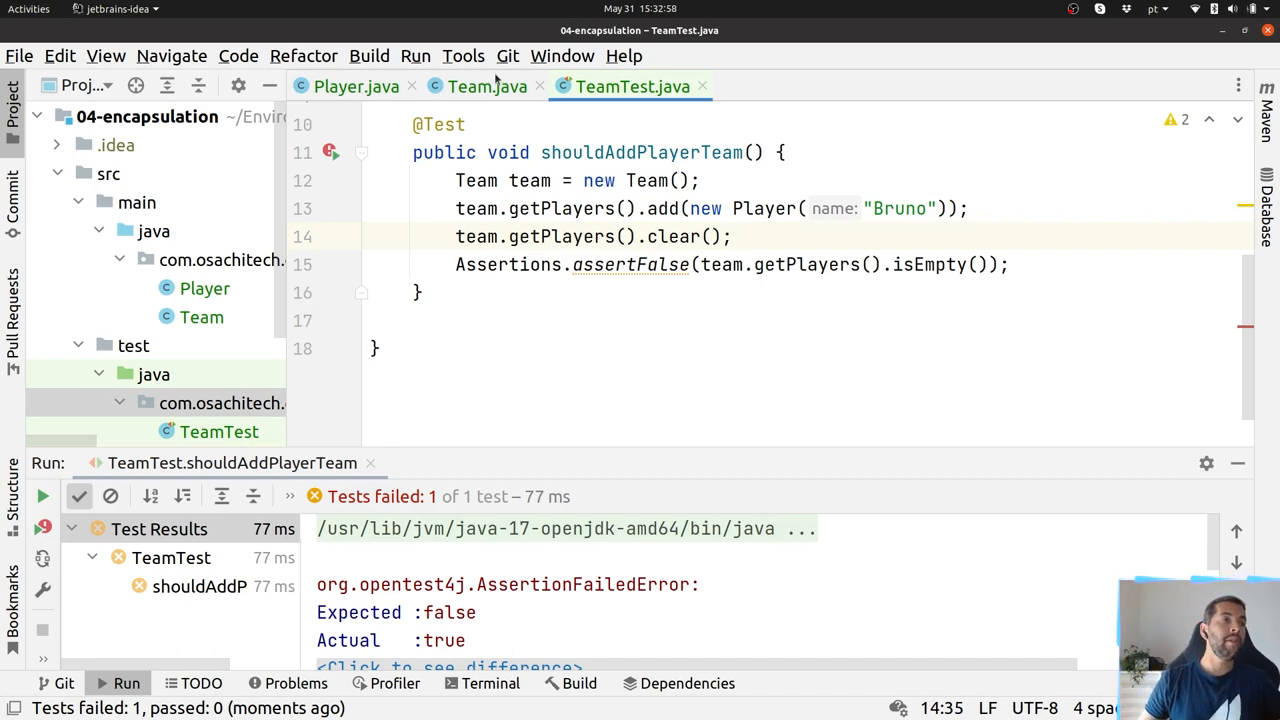
Step: Change Team's players field from private to public
left_click(487, 86)
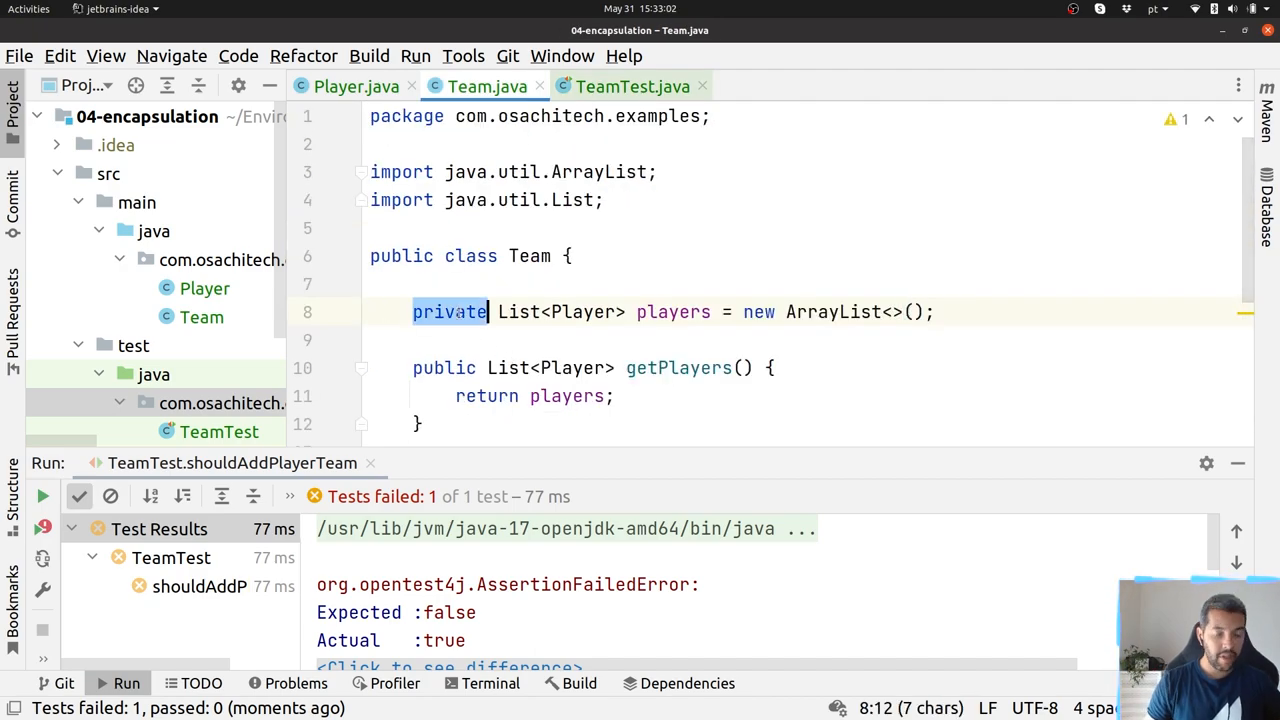
type("public")
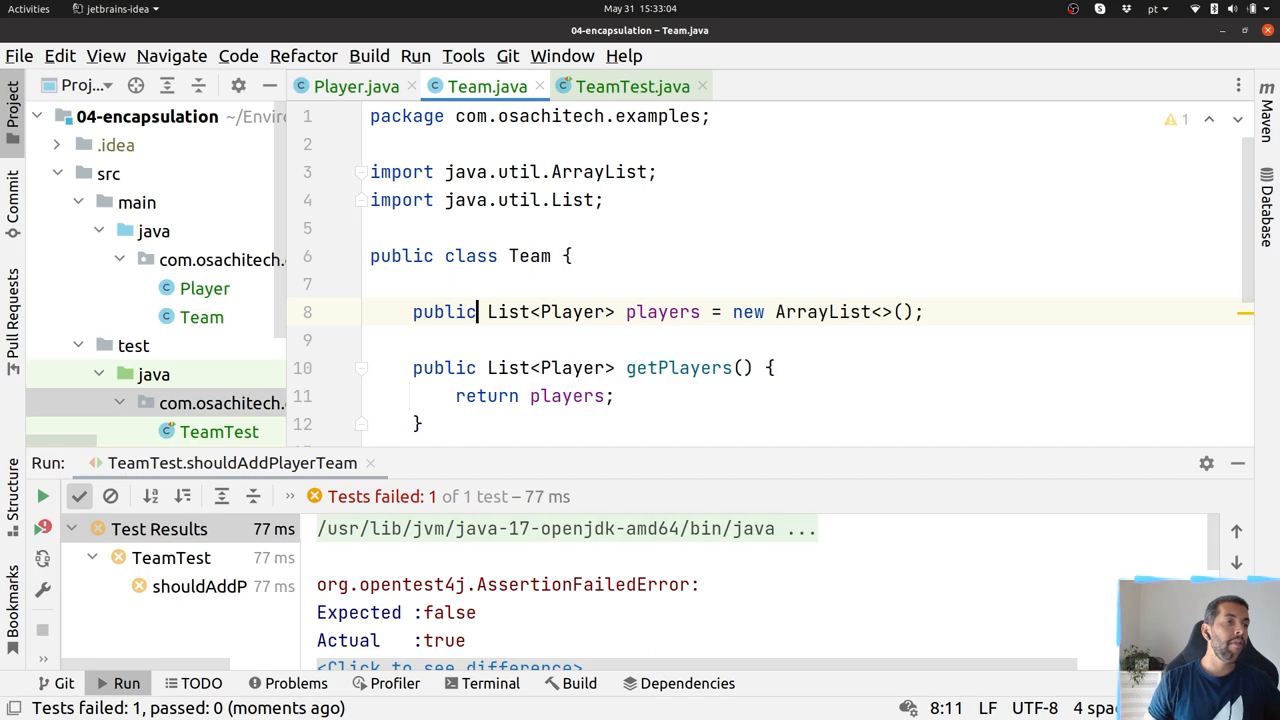
left_click(632, 86)
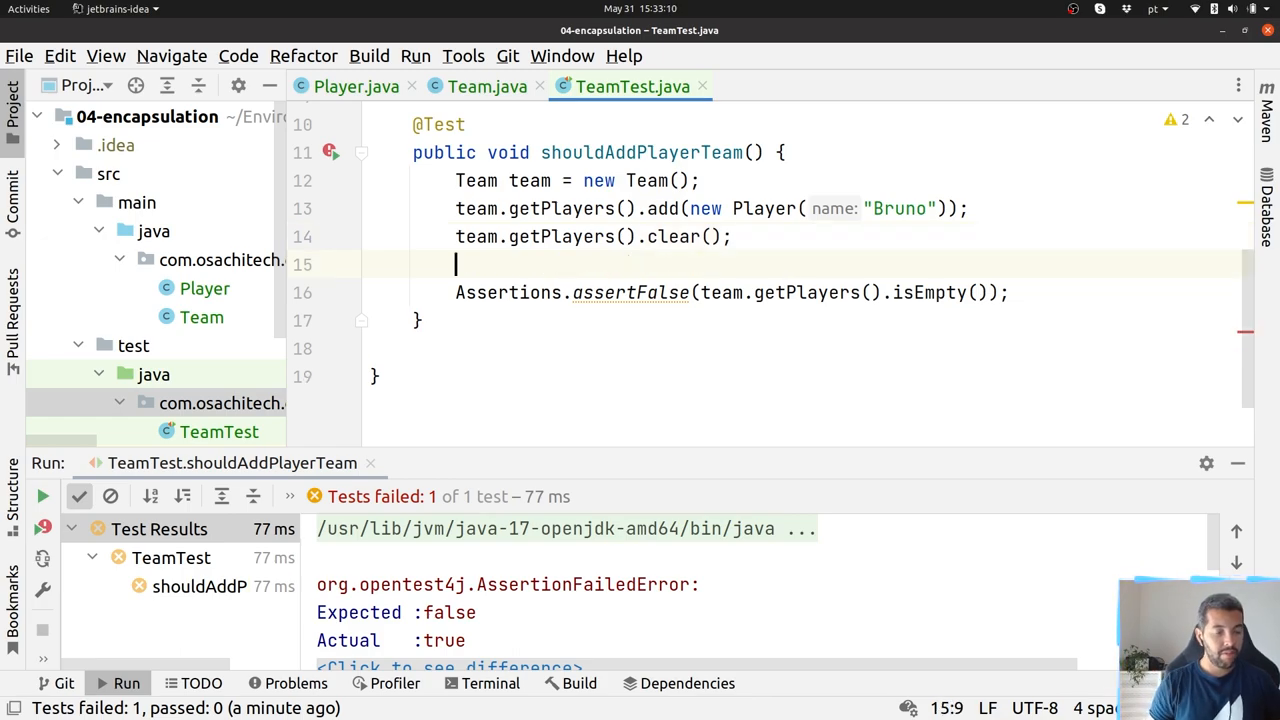
Step: Add team.players = null, team.setPlayers(null), team.players.clear() and team.getPlayers().clear() to the test
type("team.players = nu")
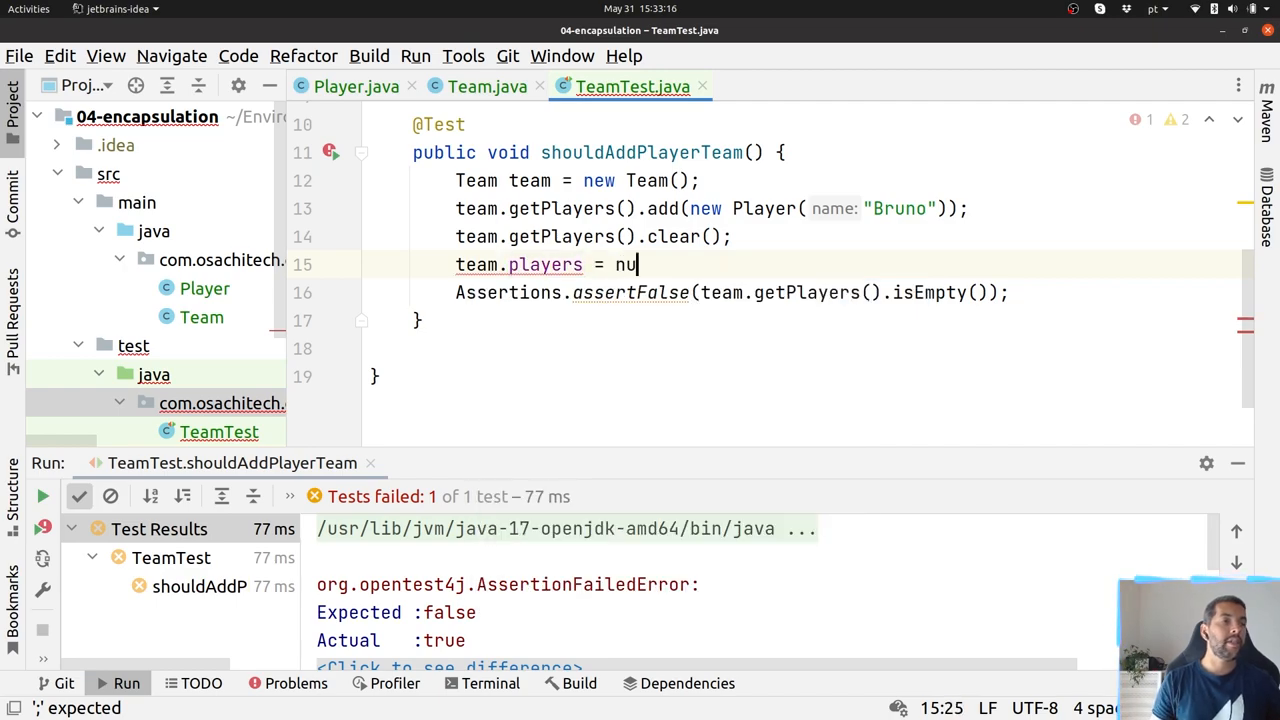
type("ll;")
type("team.")
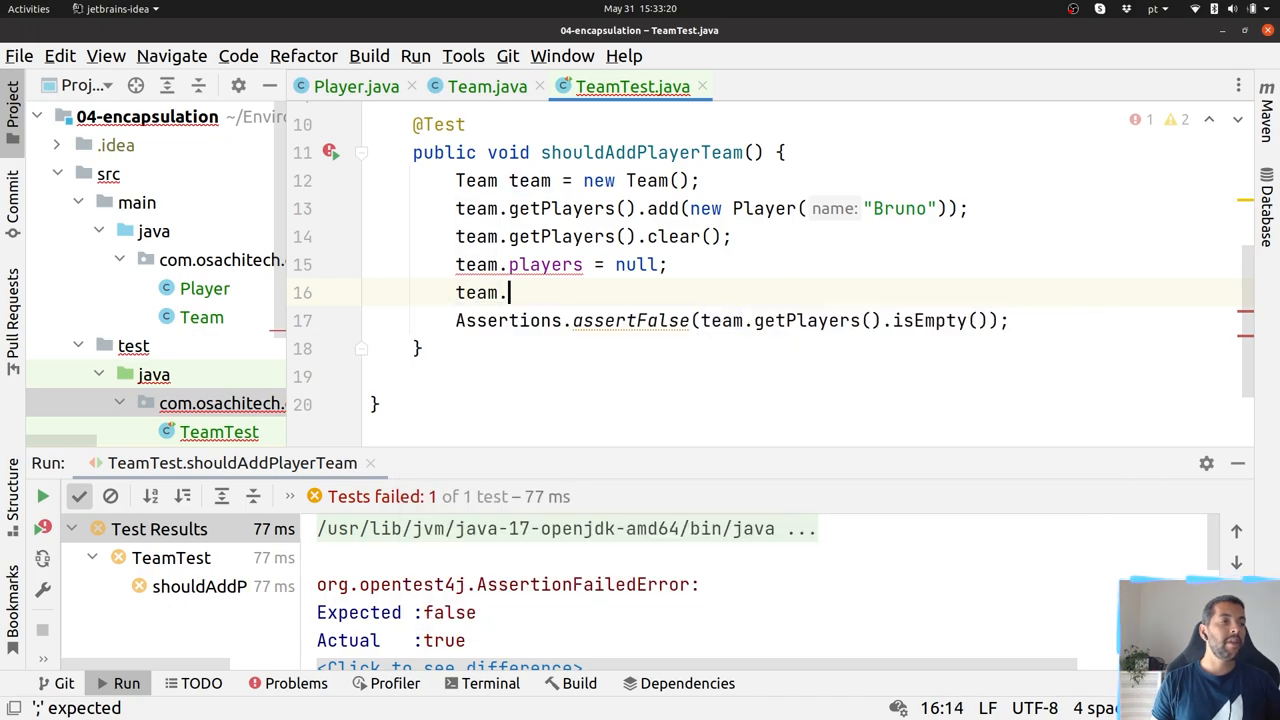
type("setPlayers(null);")
type("te")
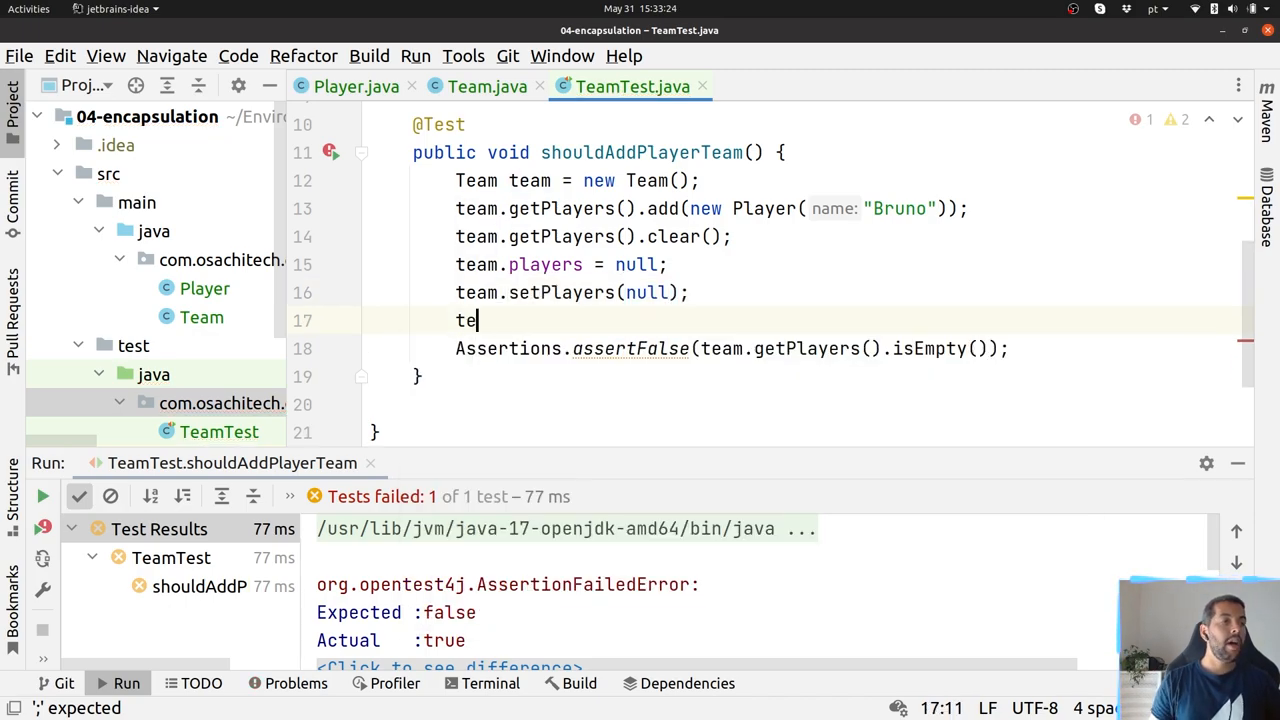
type("am.players.clear();")
type("t")
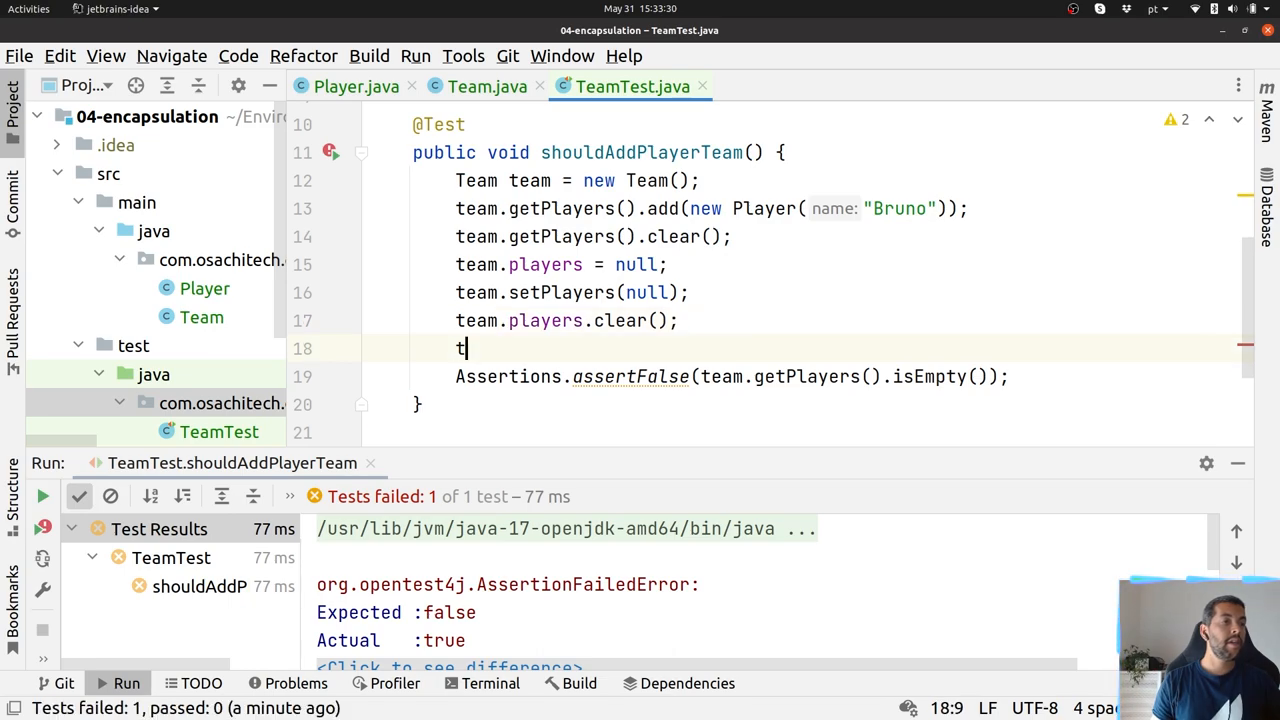
type("eam.getPlayers().clear();")
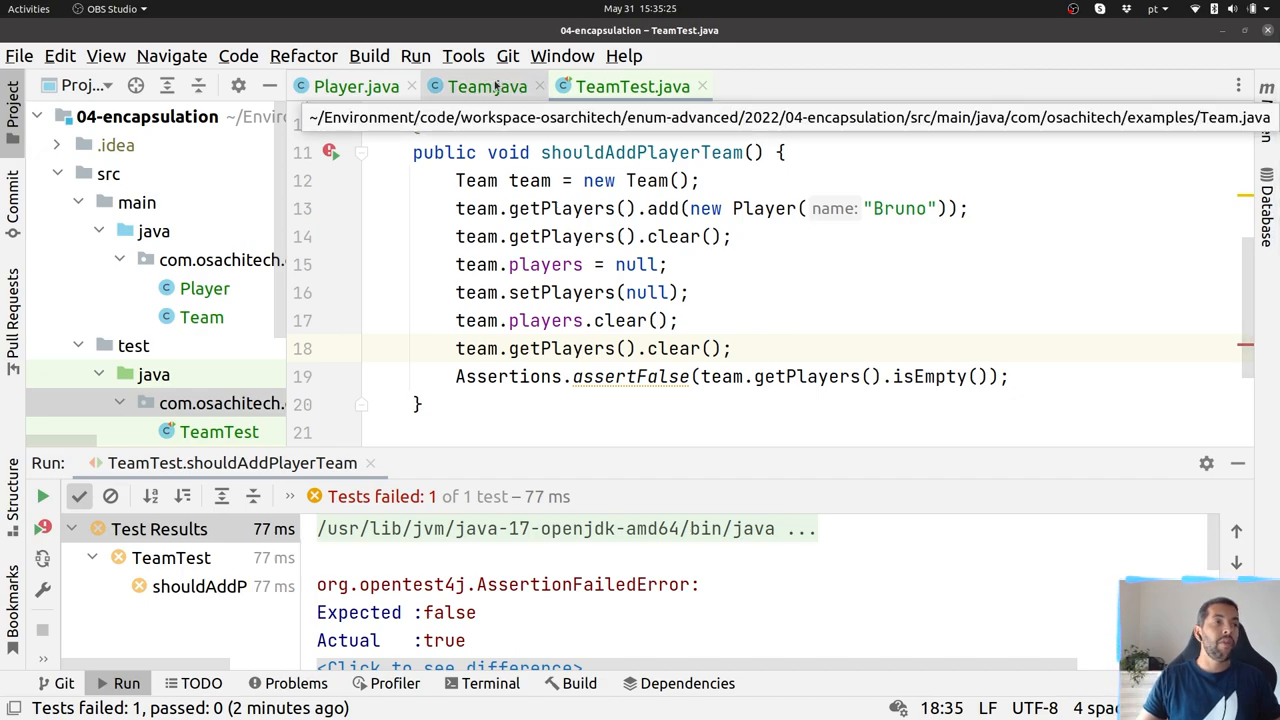
Step: Declare a public void add(Player player) method in Team
left_click(487, 86)
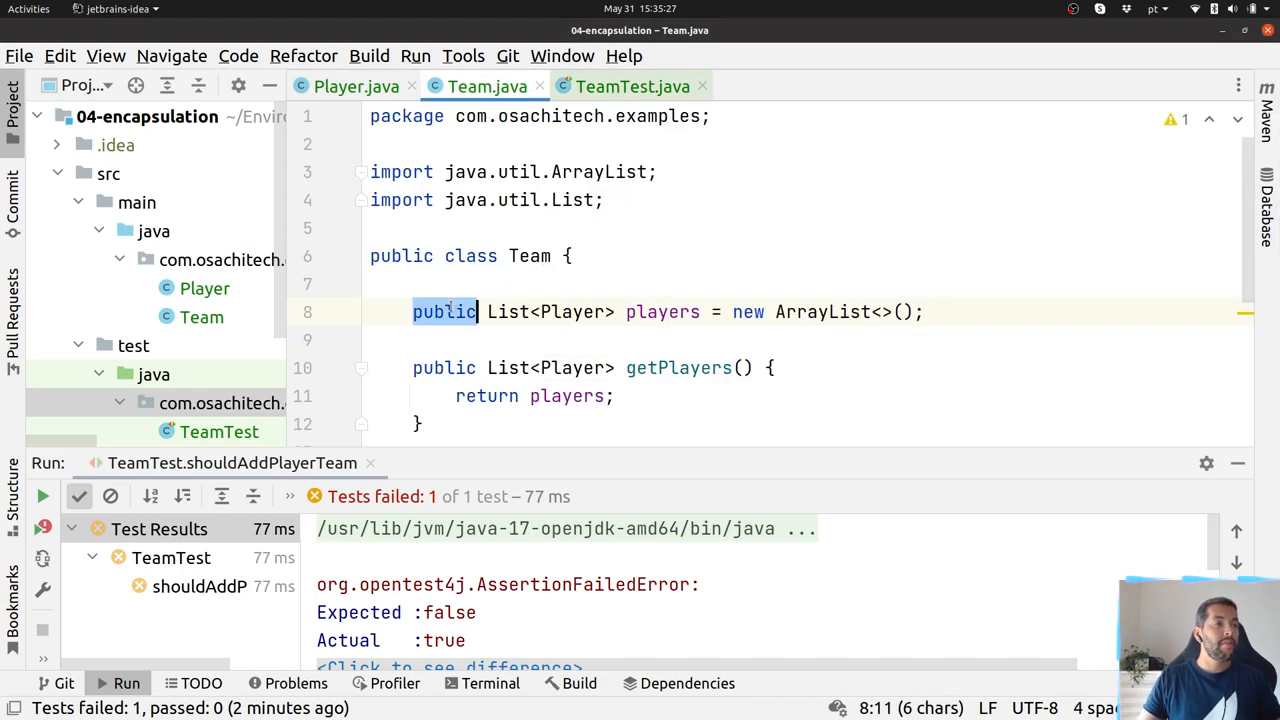
type("private")
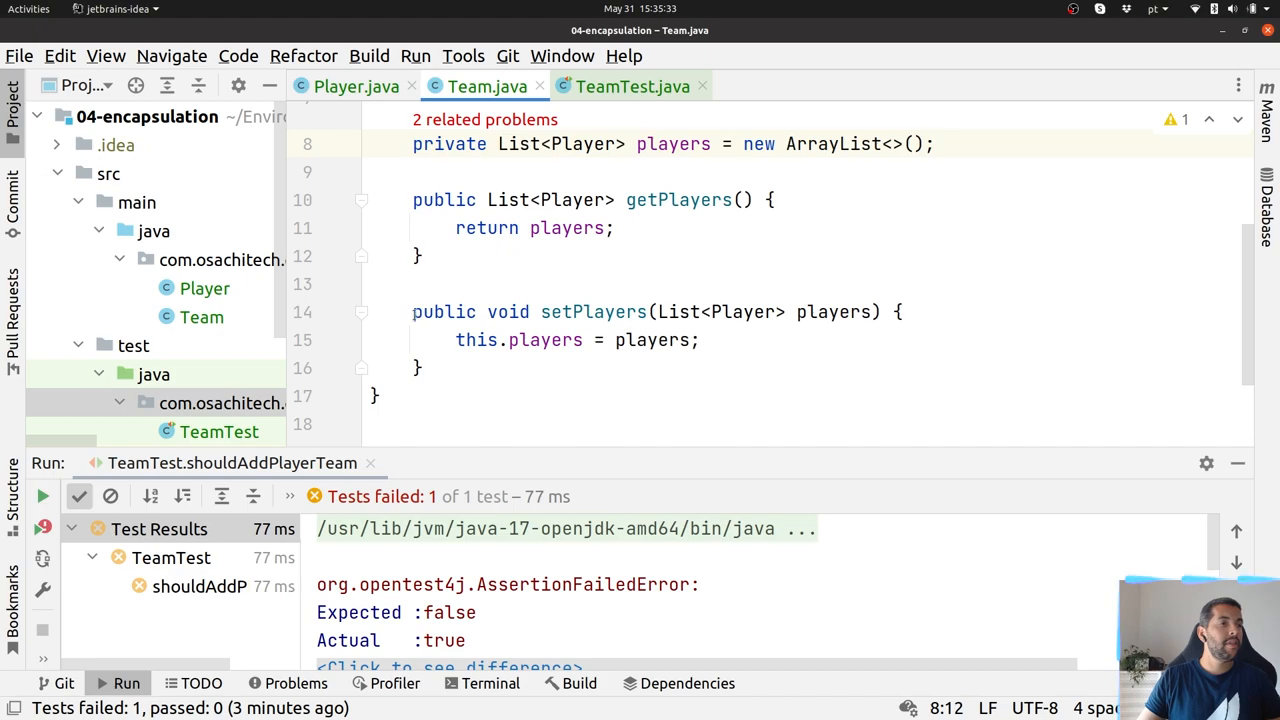
left_click_drag(412, 311, 422, 367)
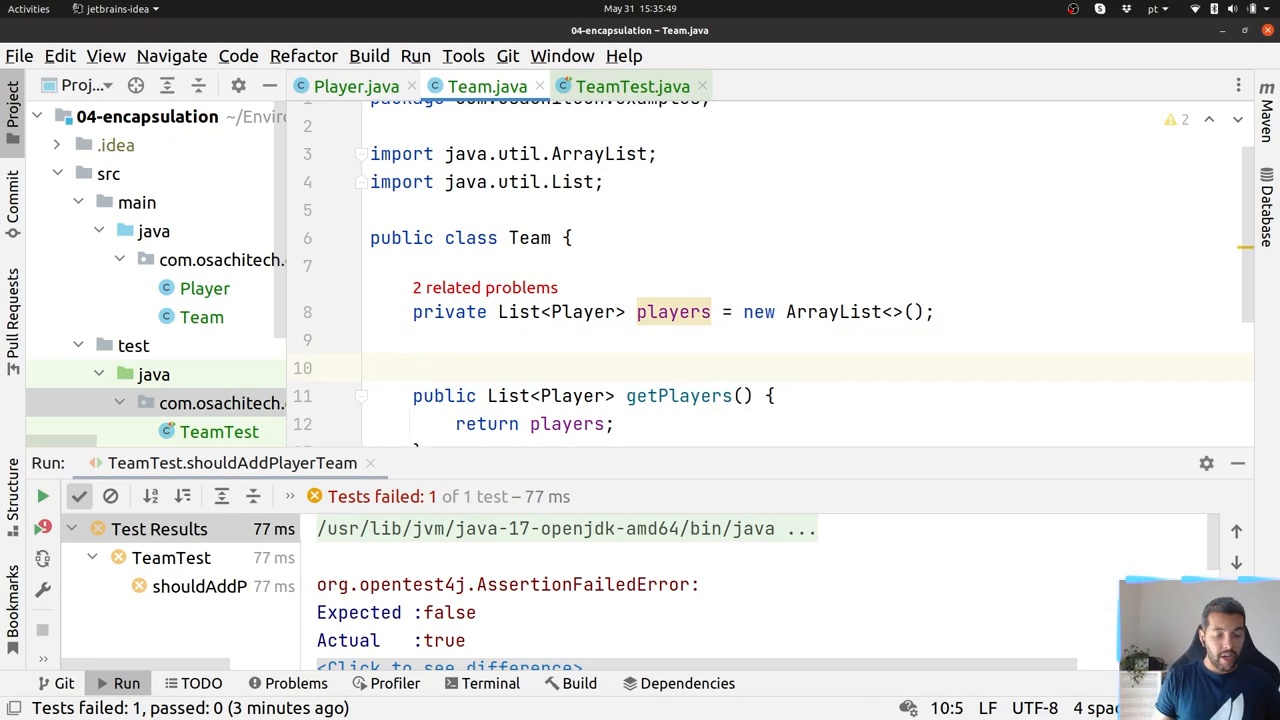
type("public")
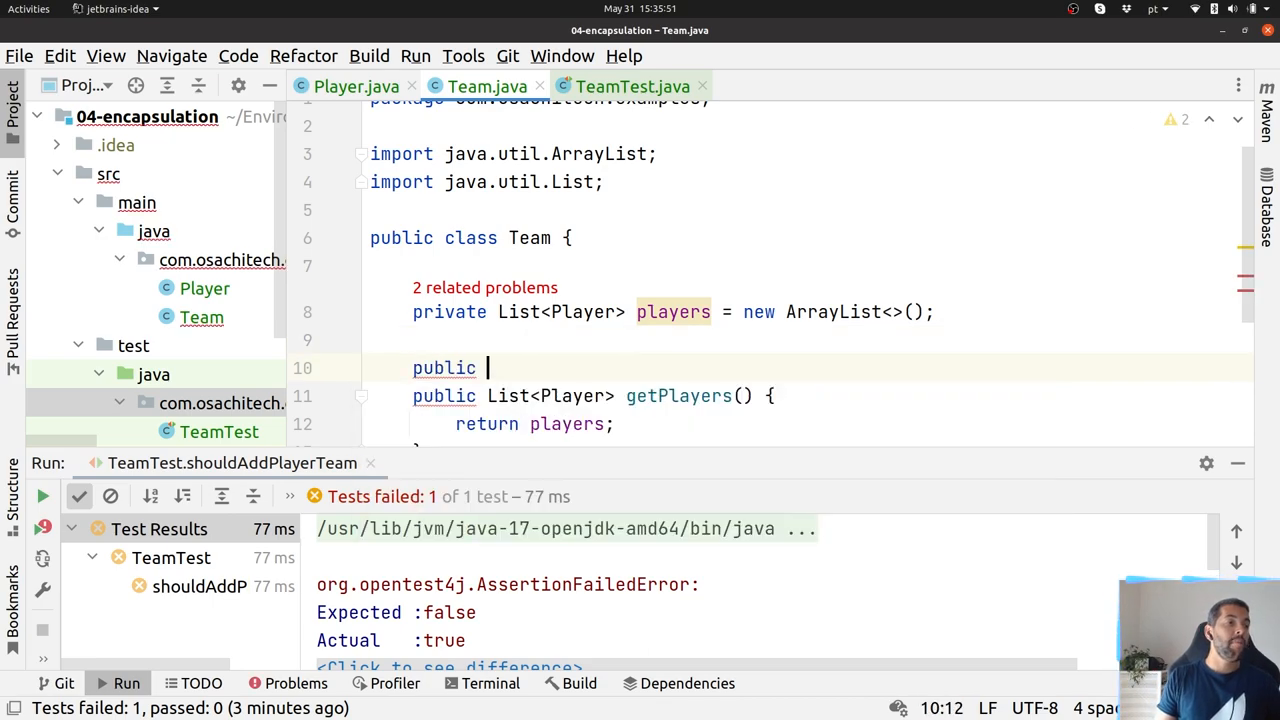
type("void add(P")
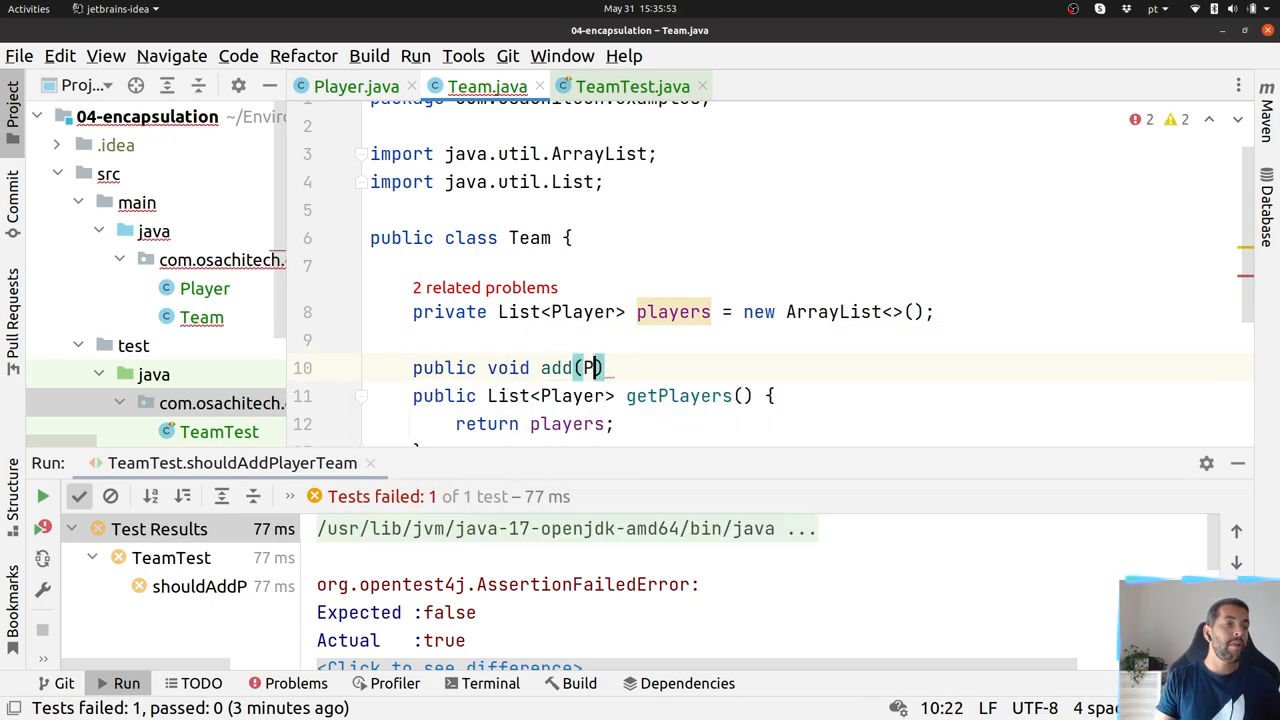
type("layer player")
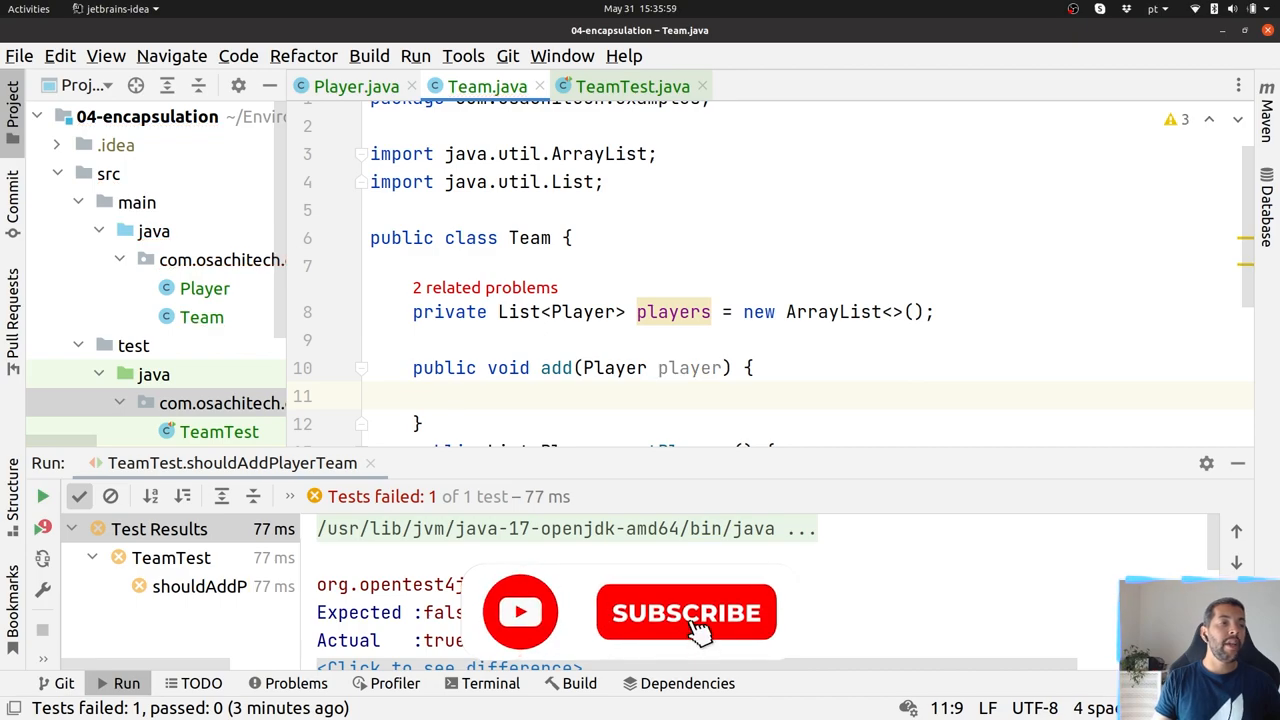
Step: Fill add with Objects.requireNonNull(player, "player is required") and this.players.add(player)
type("O")
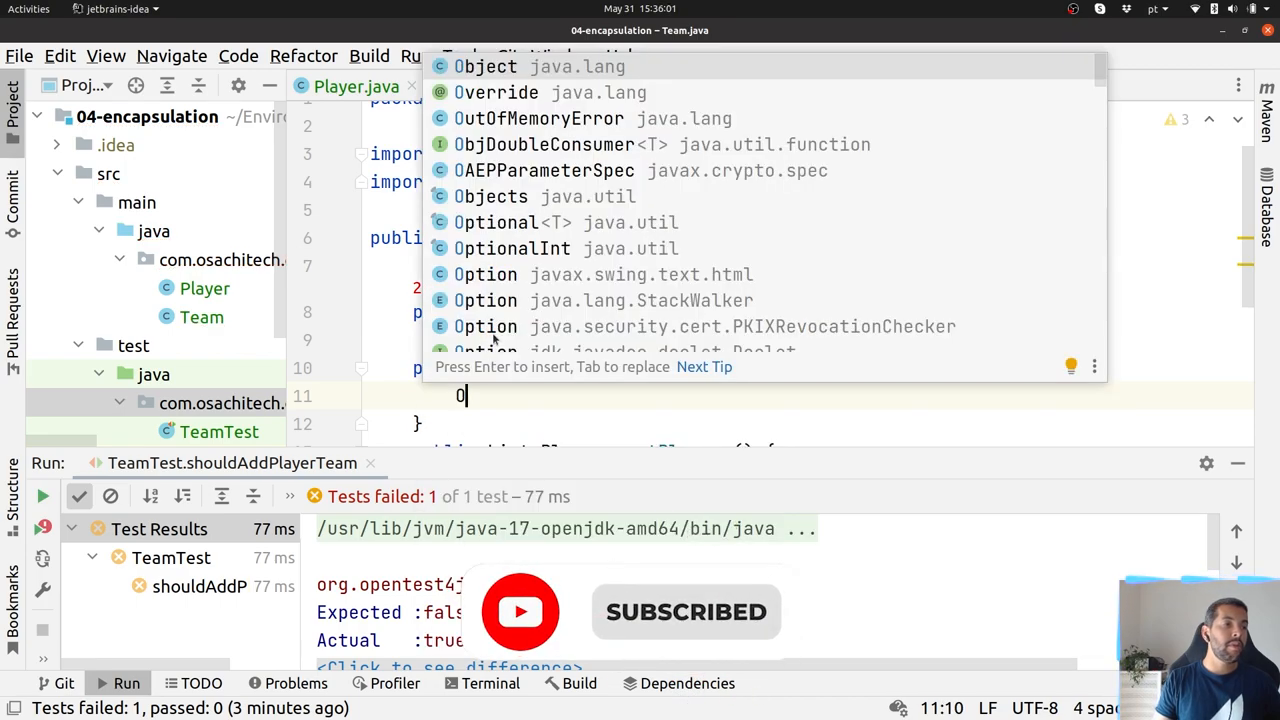
type("bj")
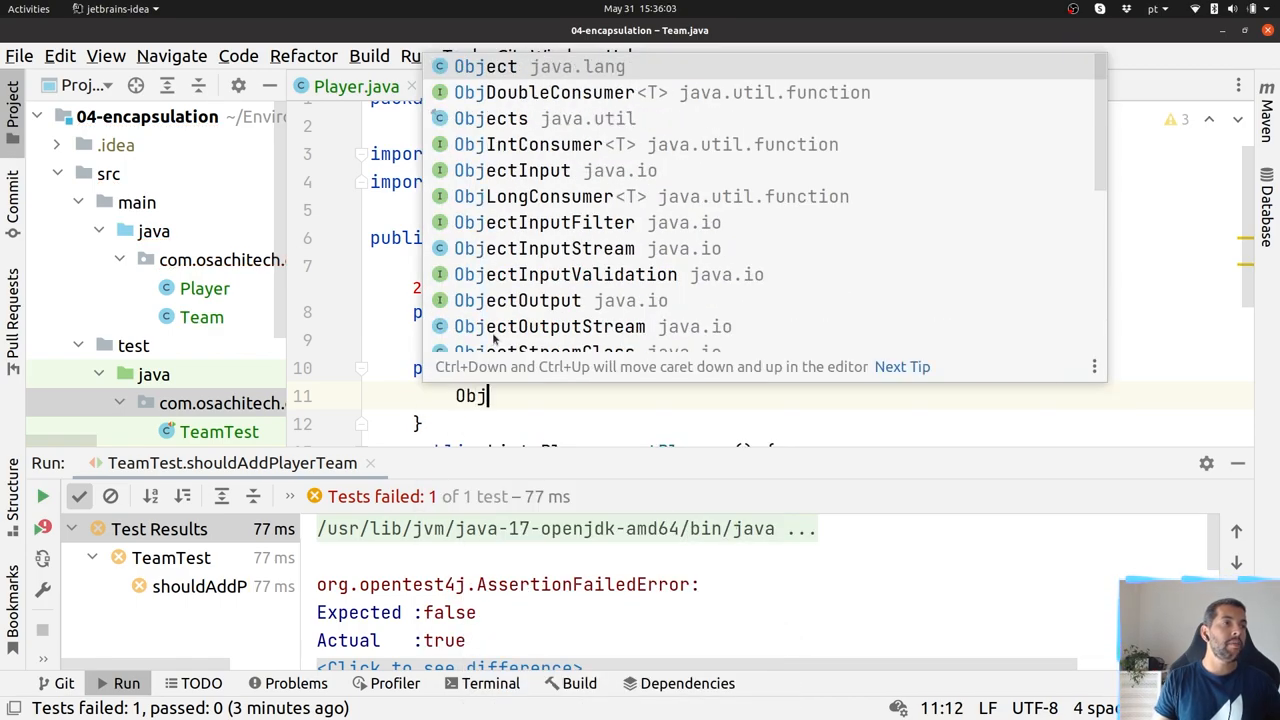
type("ect")
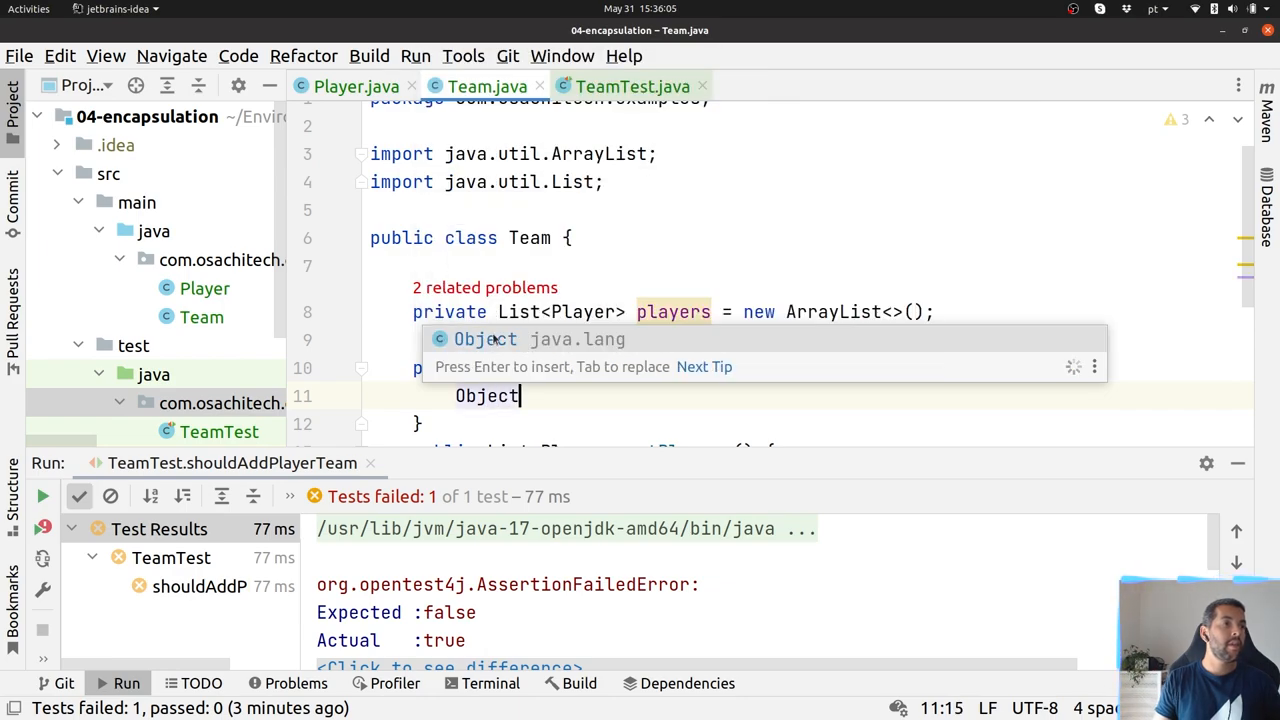
type("s.")
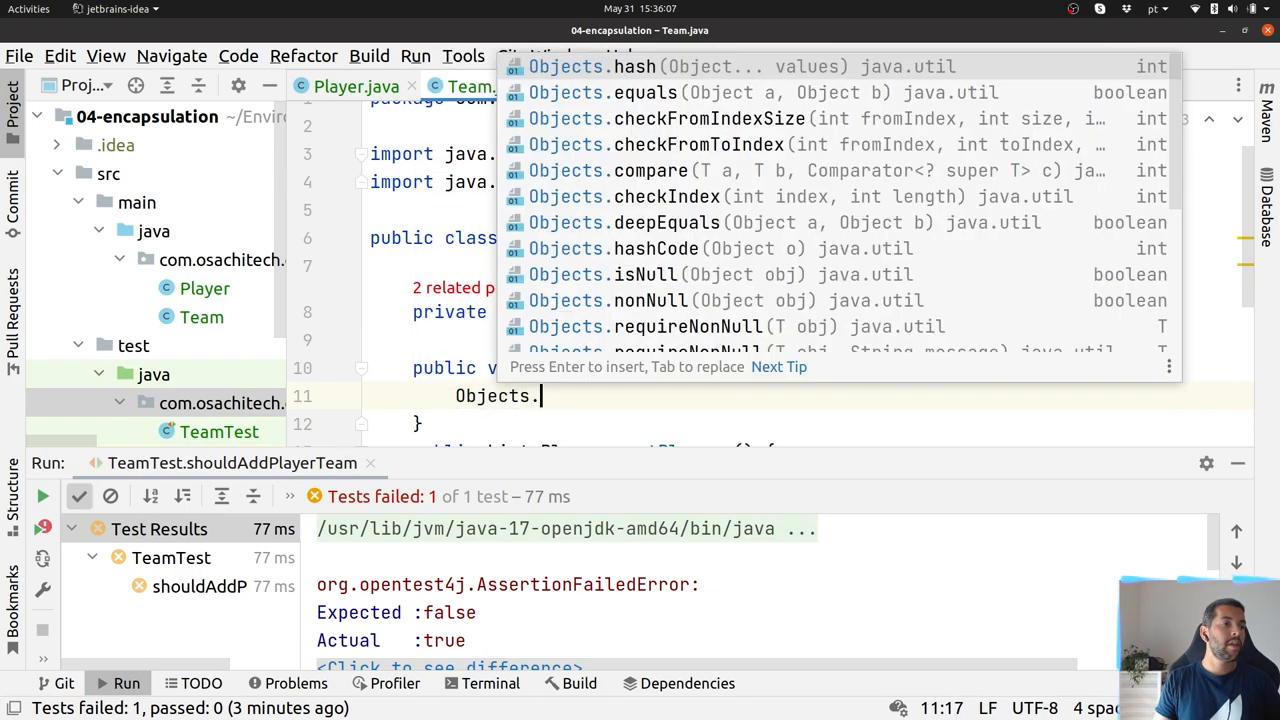
type("re")
type("t")
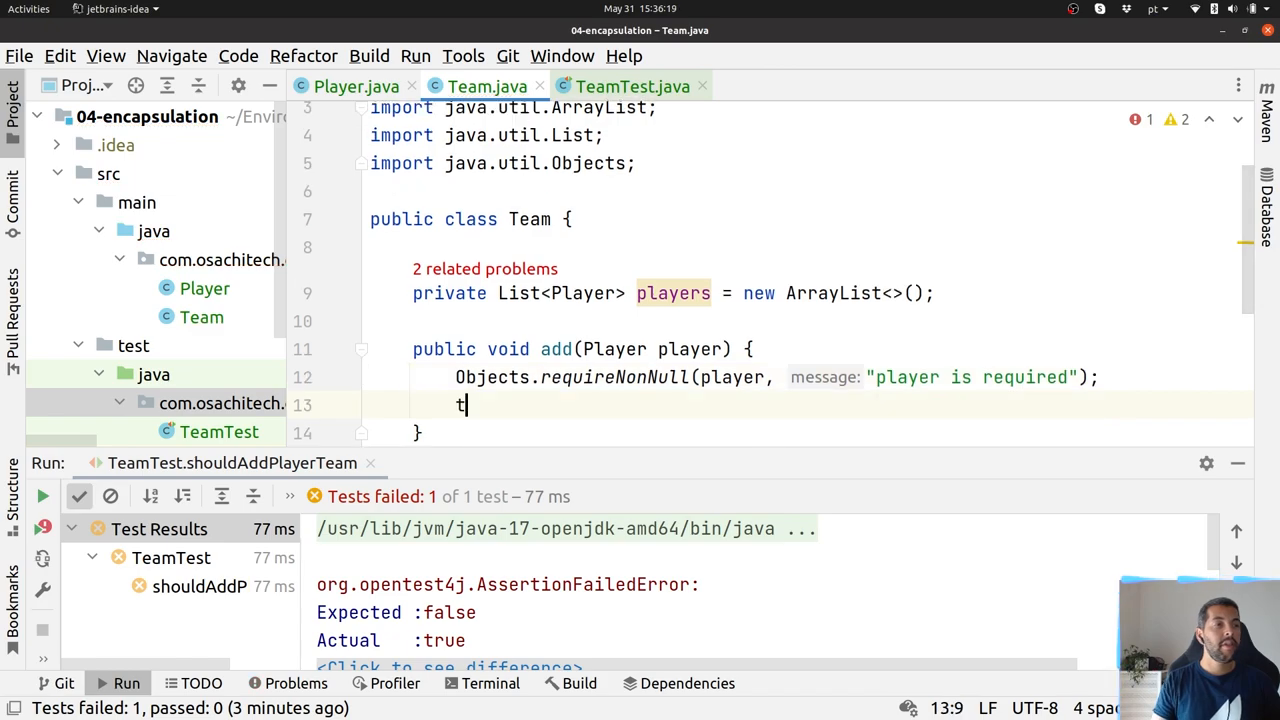
type("his.players")
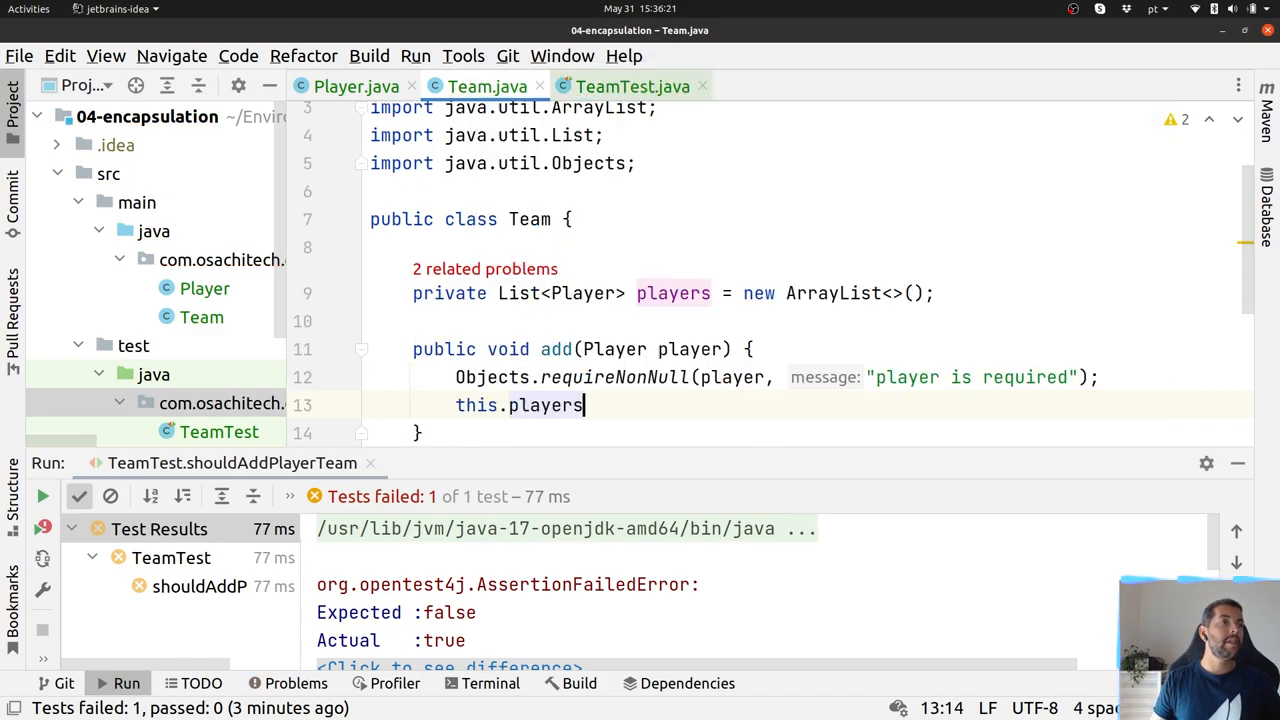
type(".")
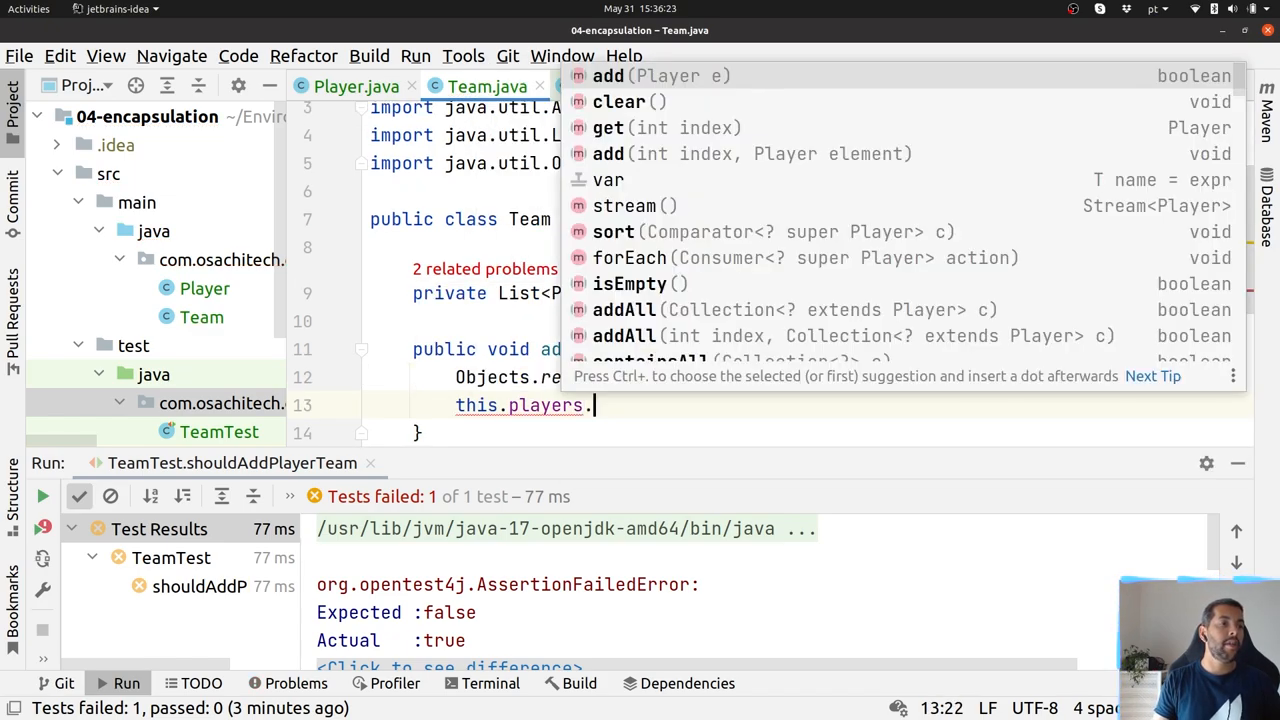
type("add(player);")
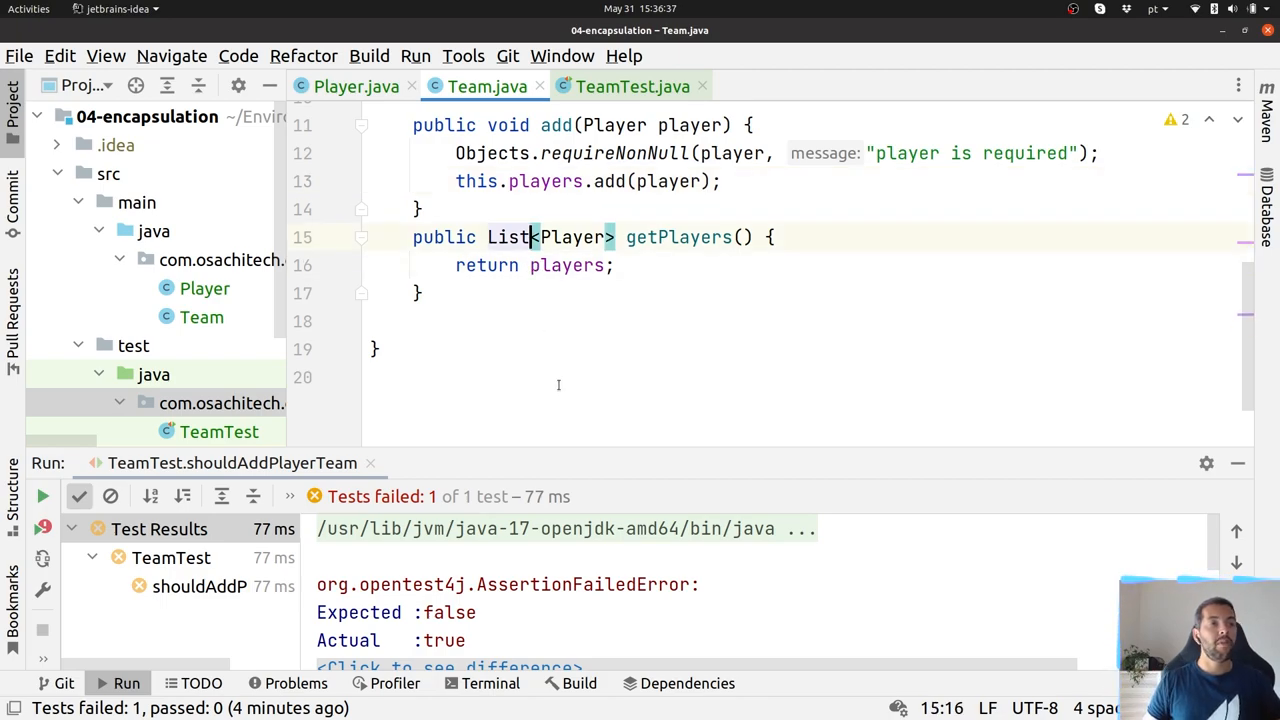
Step: Make getPlayers return Collections.unmodifiableList(players) instead of the raw list
type("Collections.")
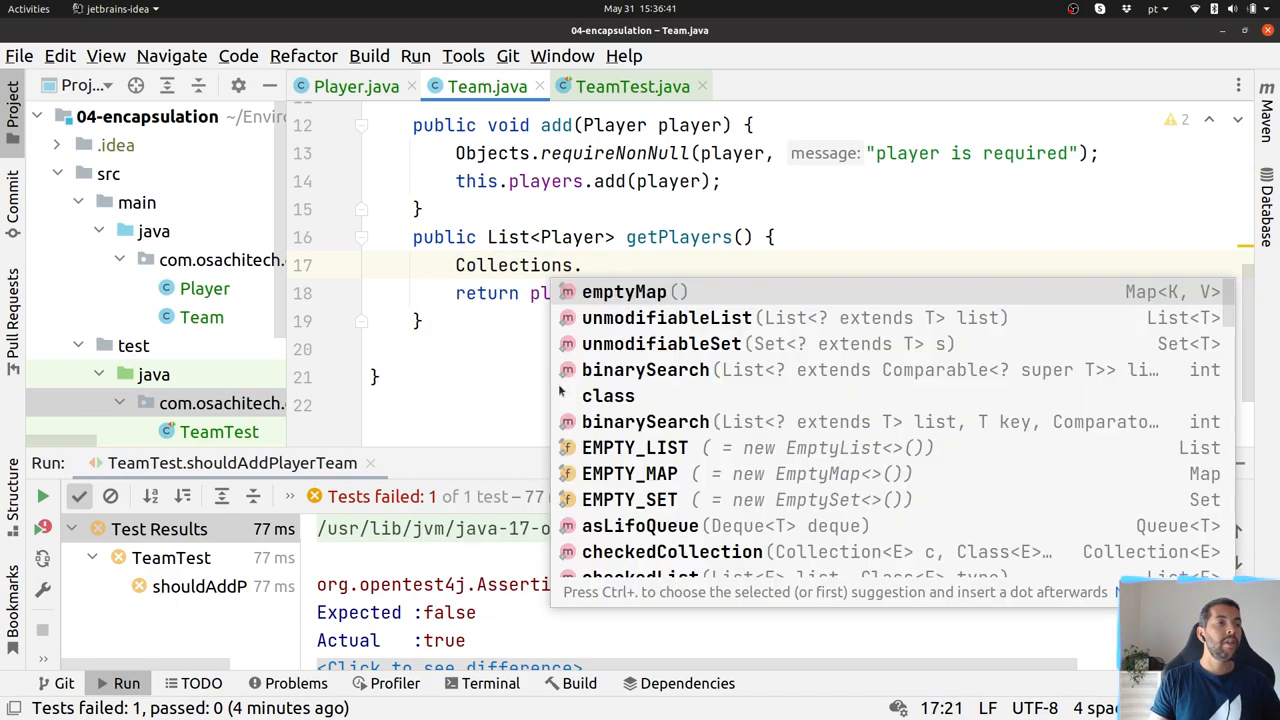
type("unmodifiableList(")
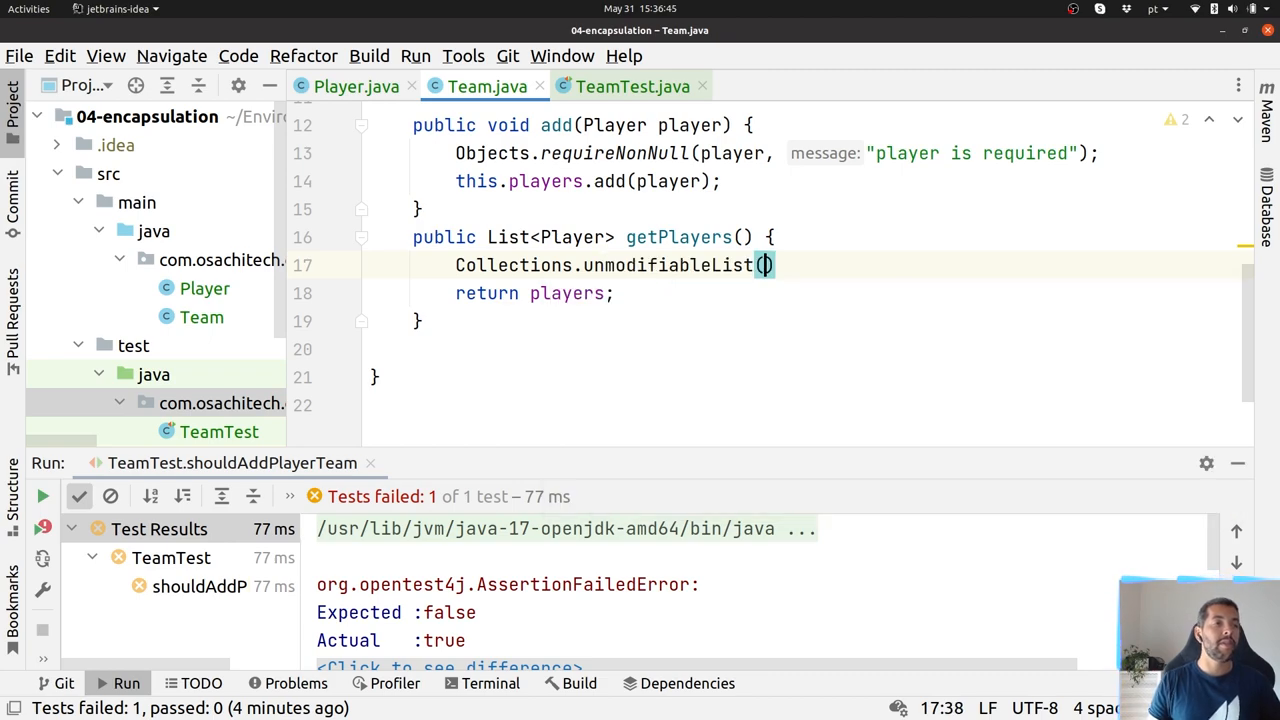
type("players")
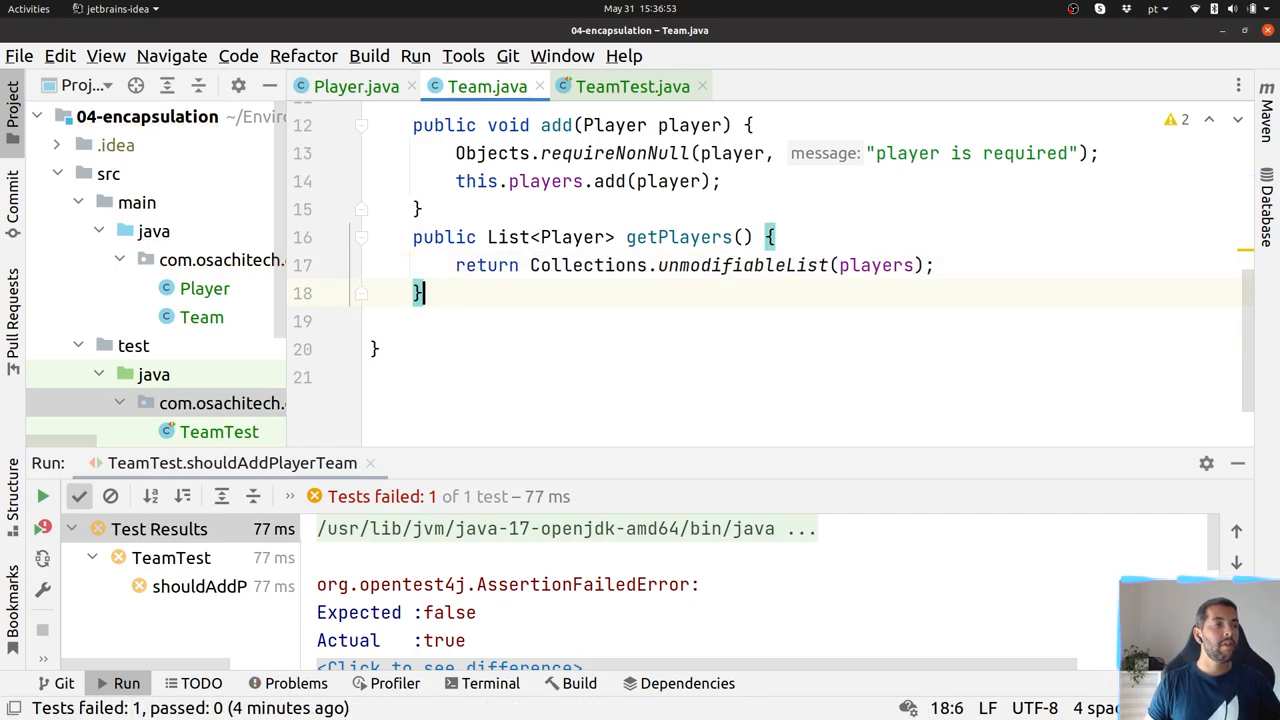
scroll("up", 3)
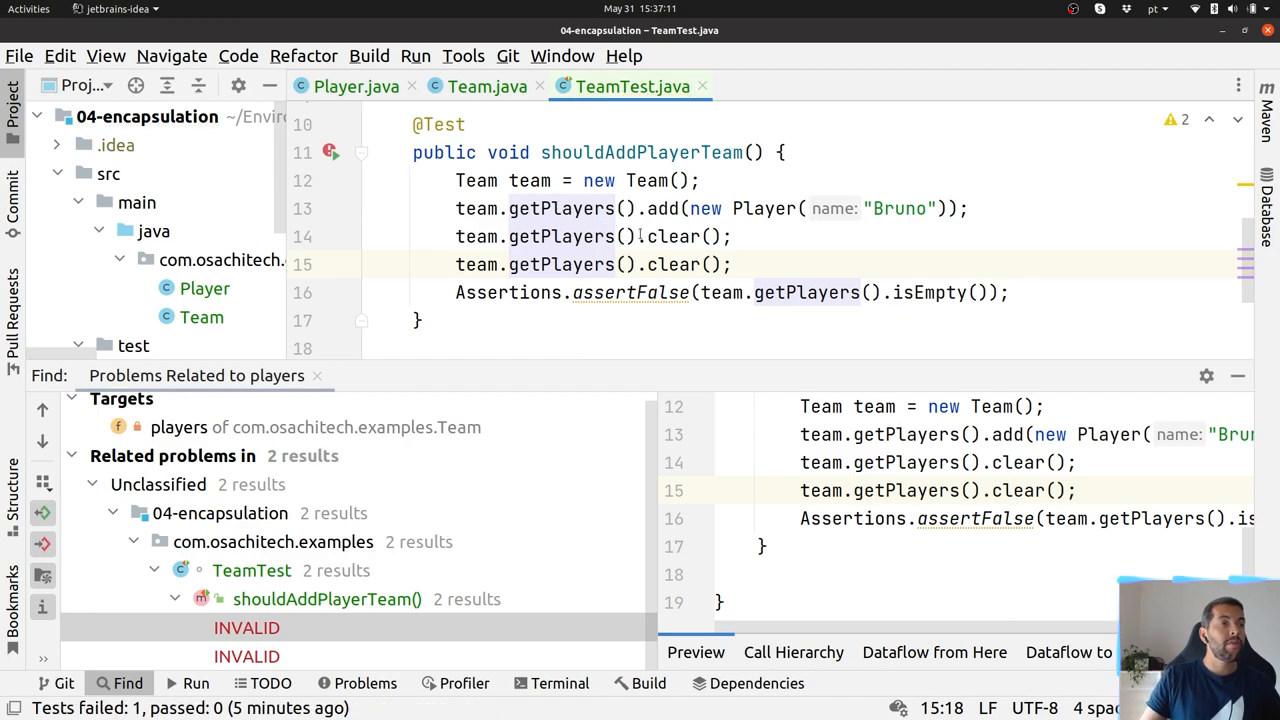
Step: Rerun shouldAddPlayerTeam in TeamTest, which now fails with UnsupportedOperationException
left_click(633, 152)
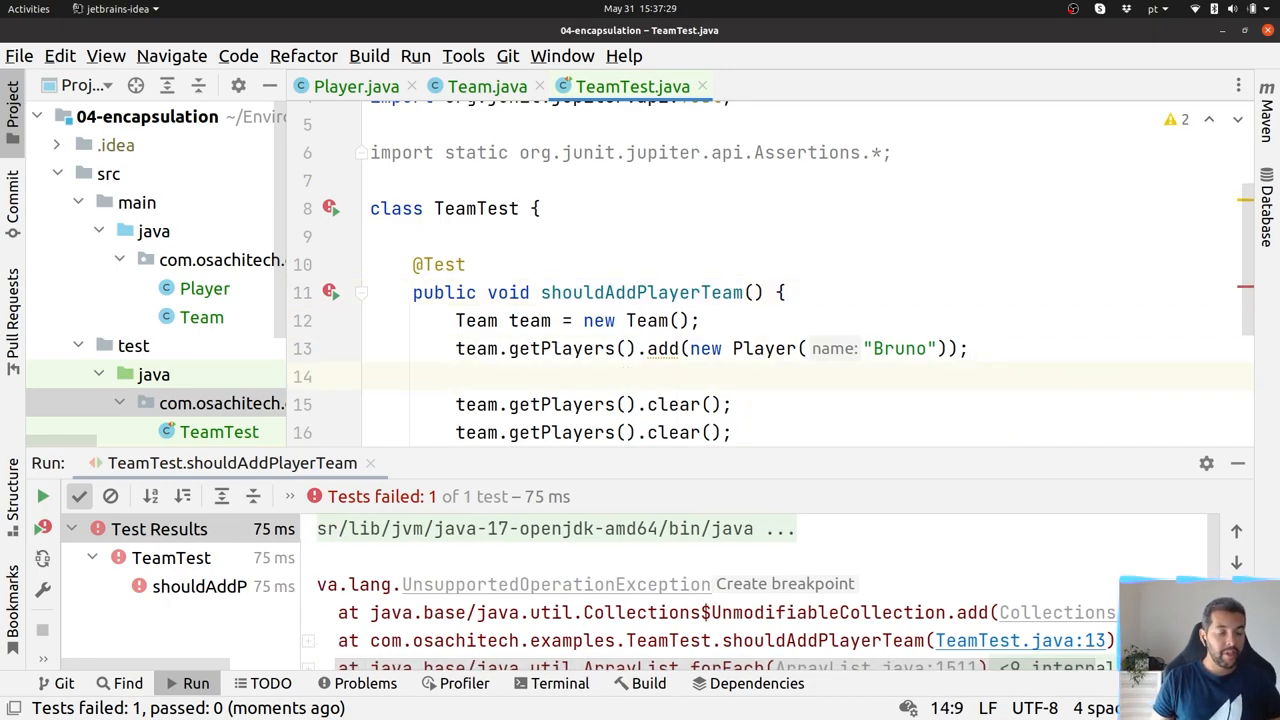
Step: Replace the clear() calls with assertThrows(UnsupportedOperationException.class, () -> team.getPlayers().clear())
type("Assertions.as")
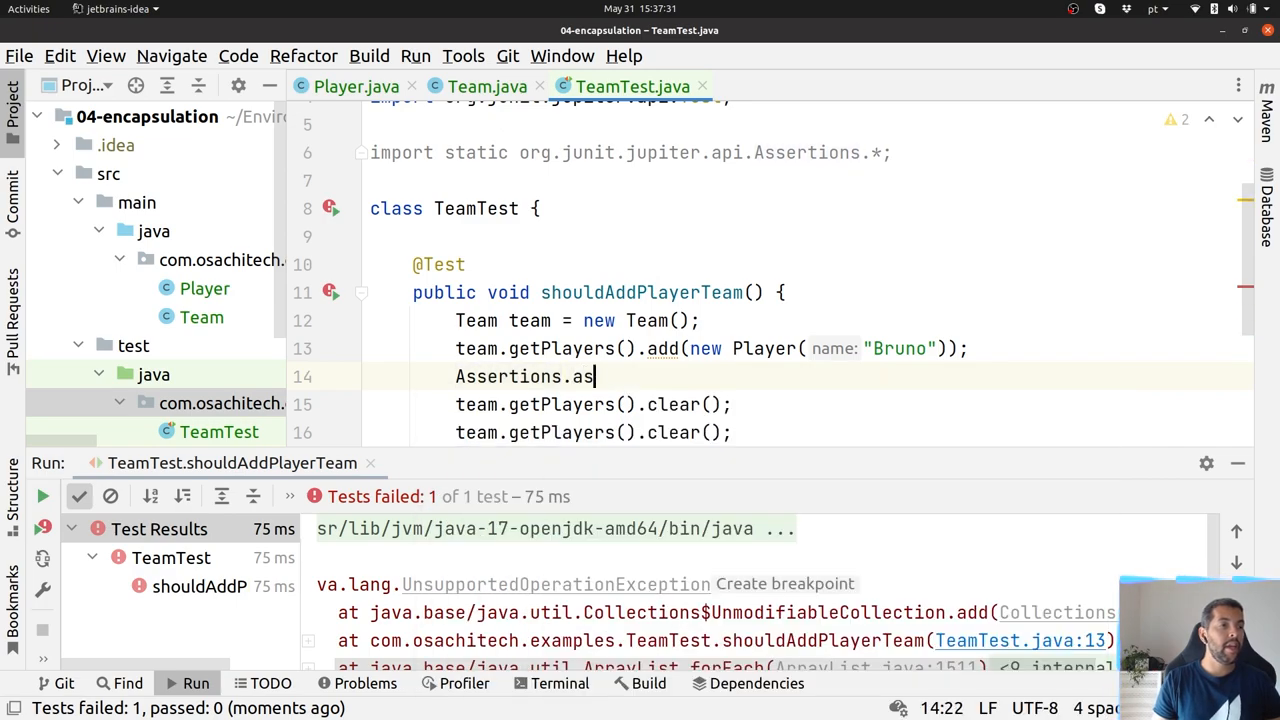
type("ser")
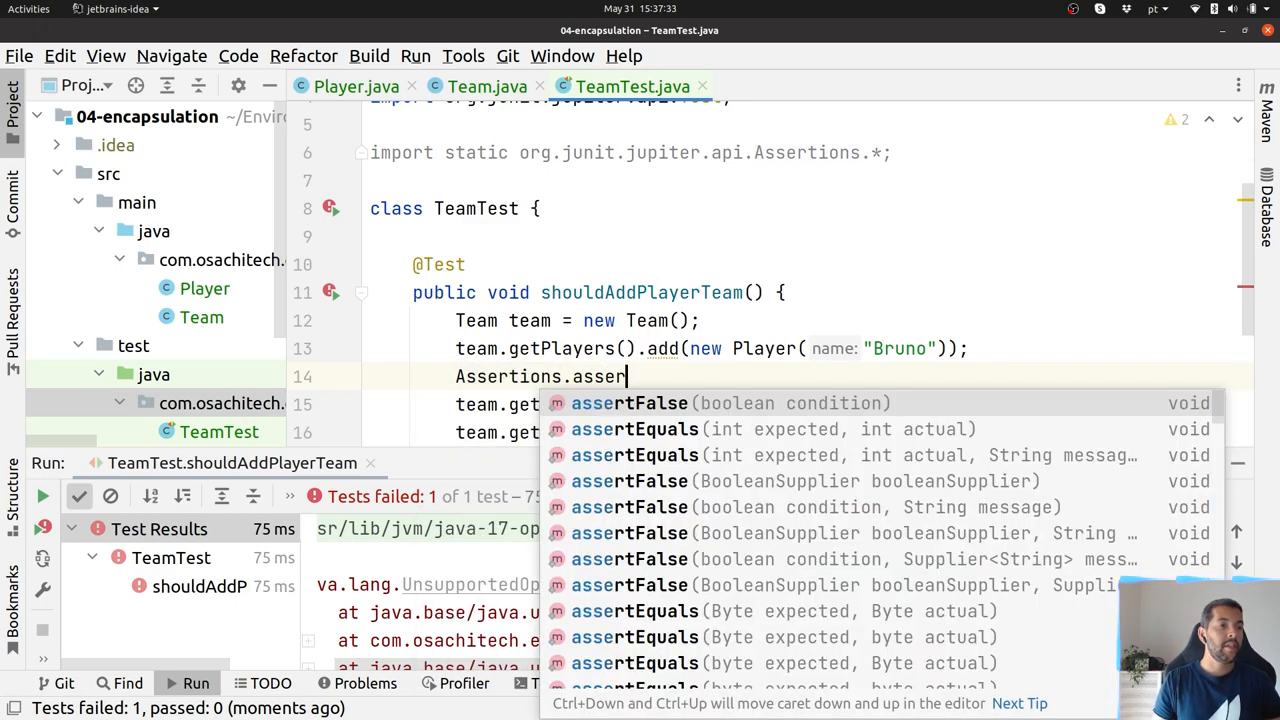
type("tth")
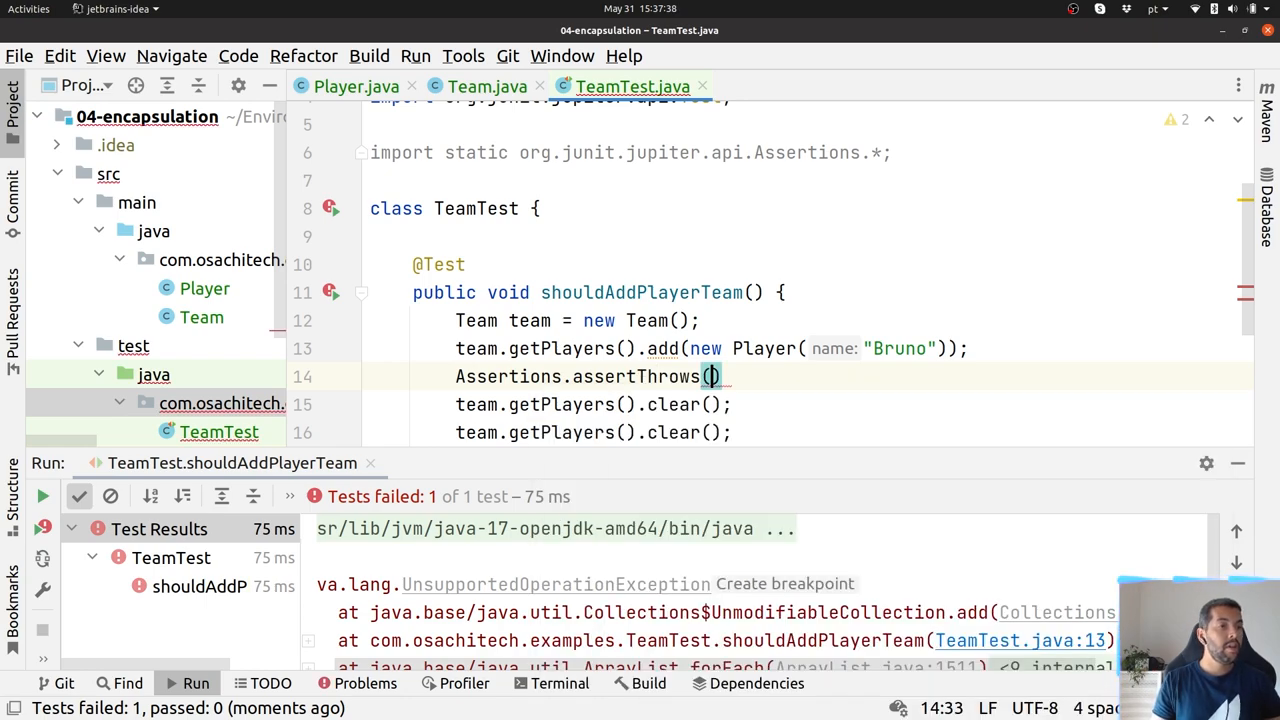
type("Un")
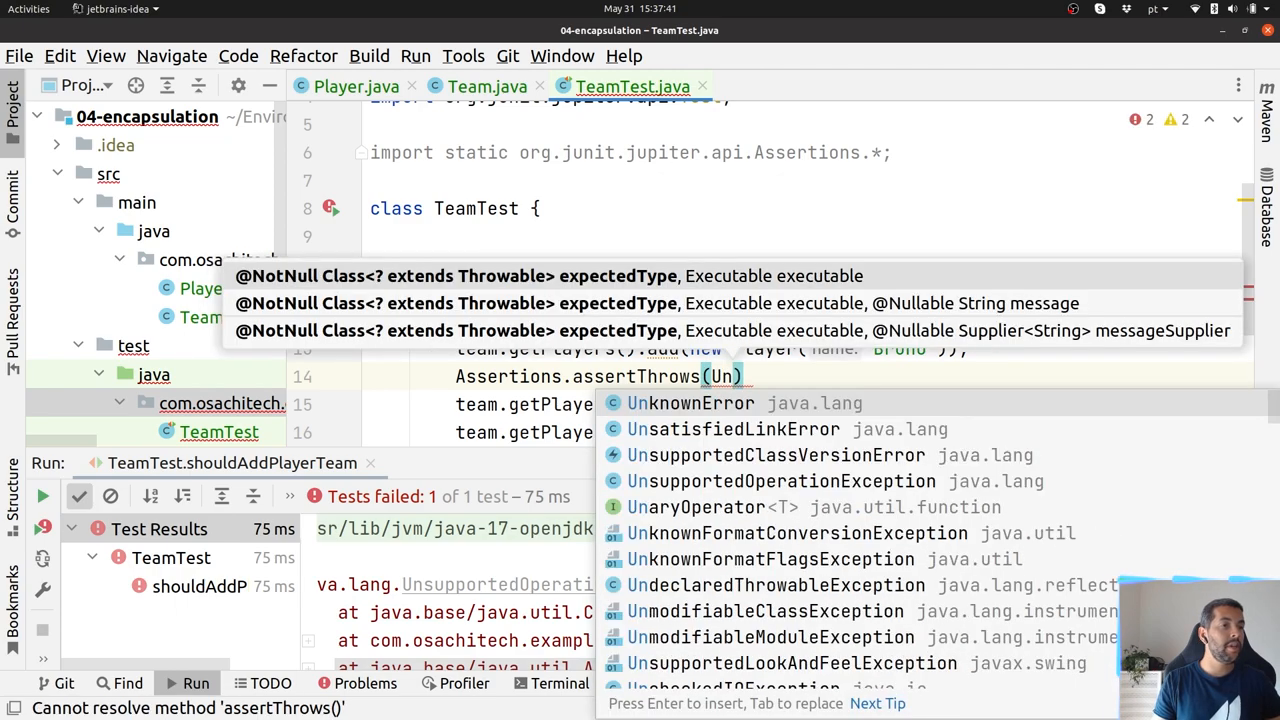
type("su")
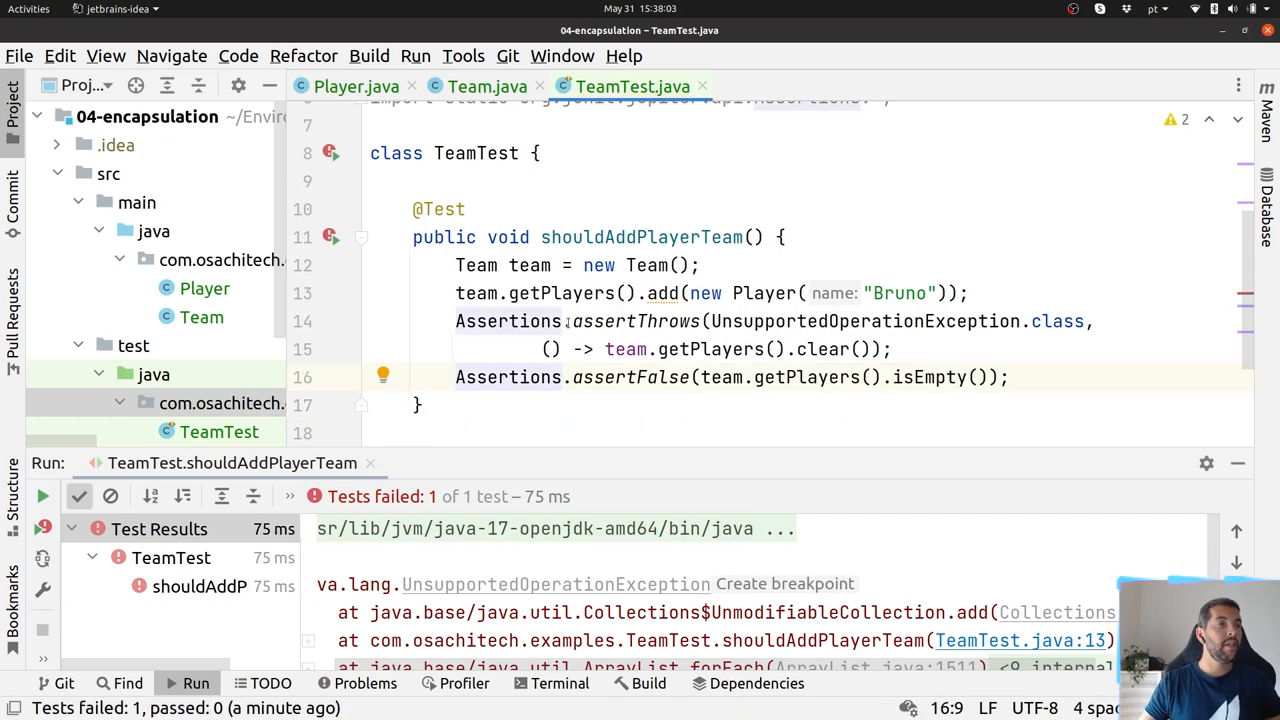
left_click(688, 293)
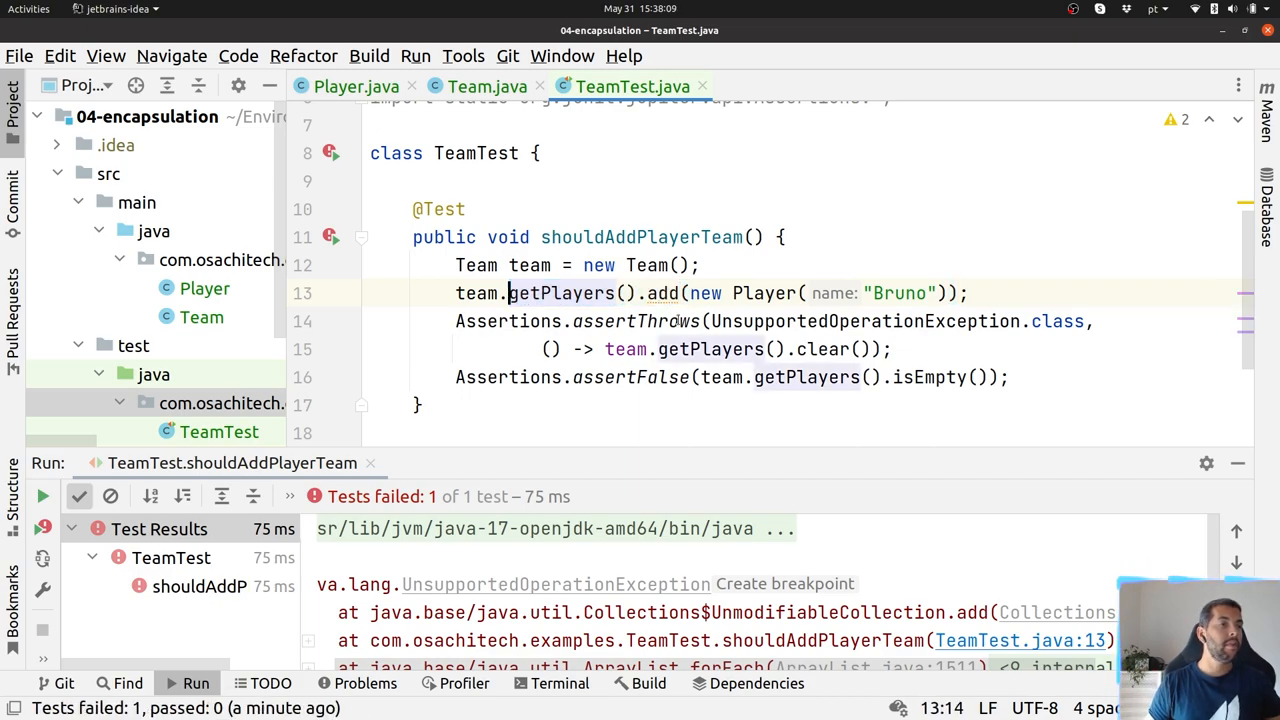
Step: Add Bruno via team.add instead of getPlayers().add, rerun the passing test, open Team
double_click(560, 293)
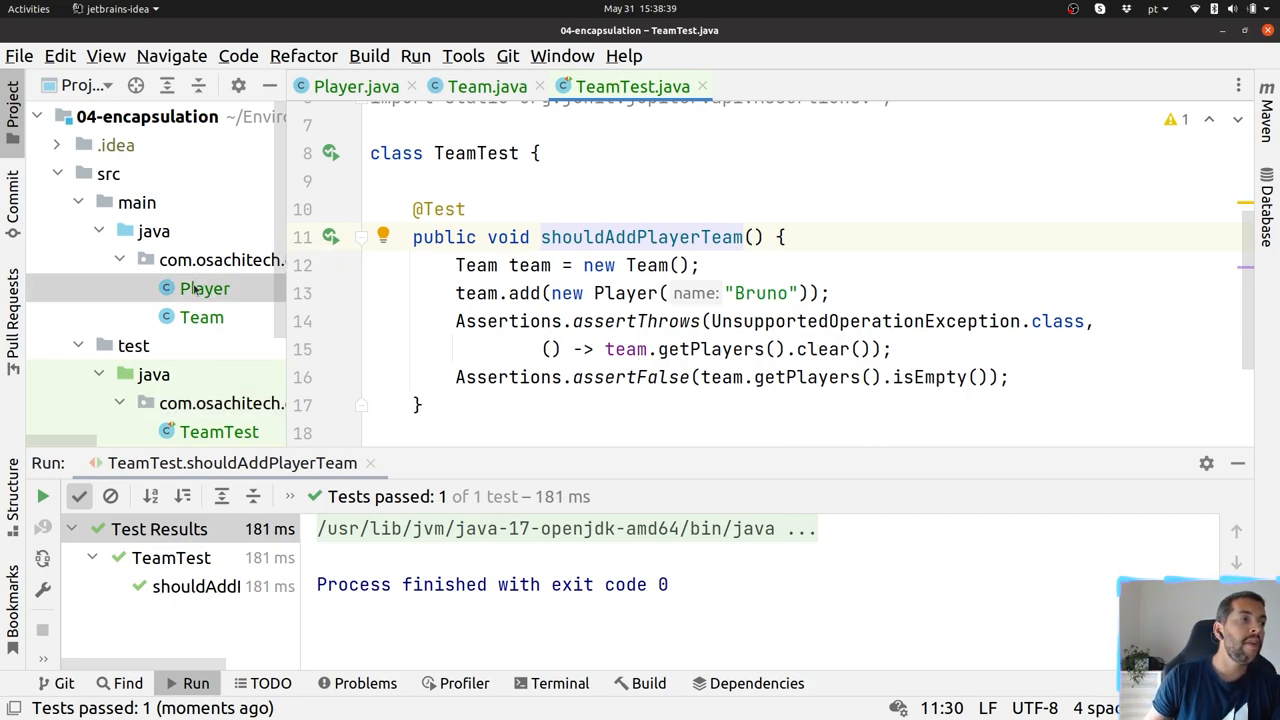
left_click(205, 288)
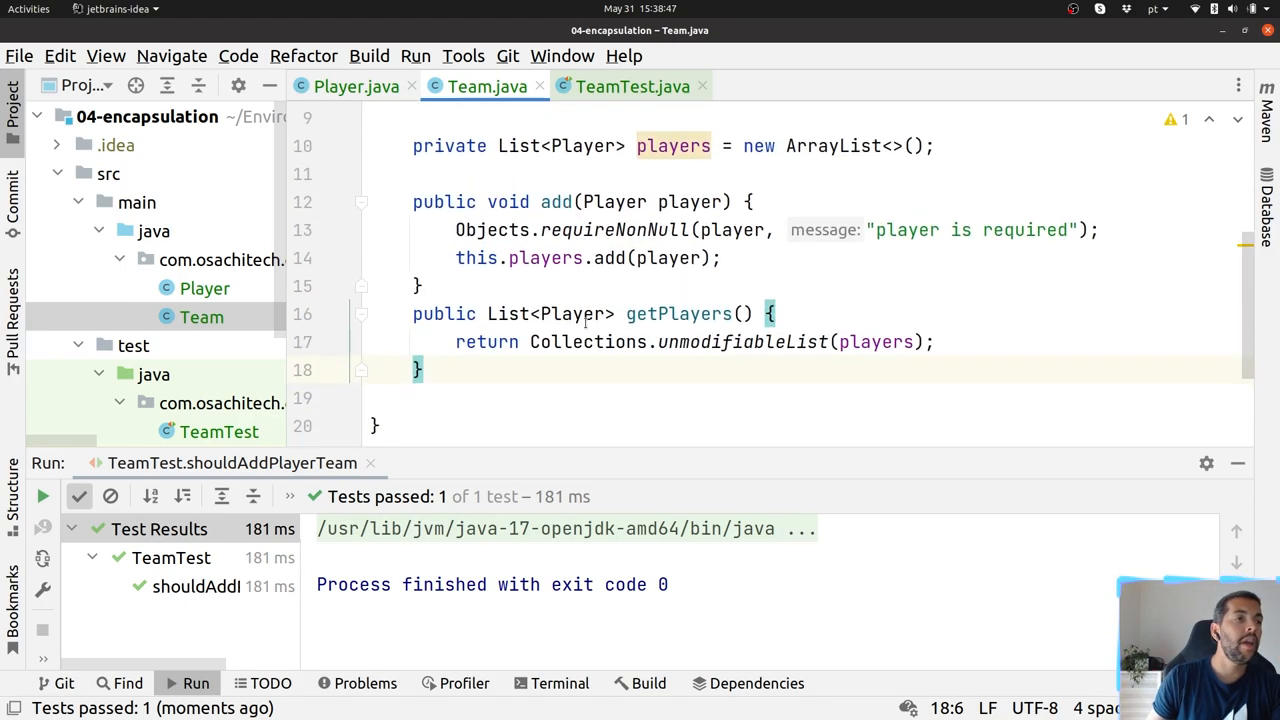
Step: After glancing at Player, add return Collections.emptyList(); as getPlayers' first line
left_click(356, 86)
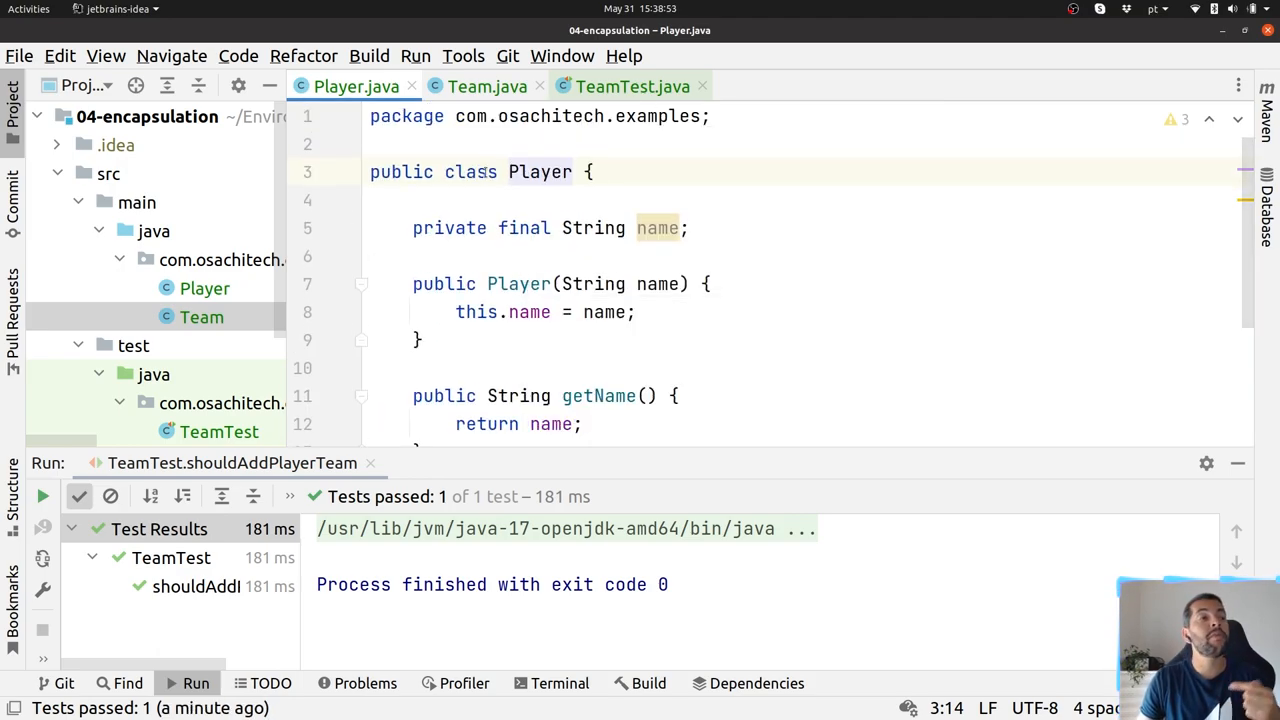
left_click(487, 86)
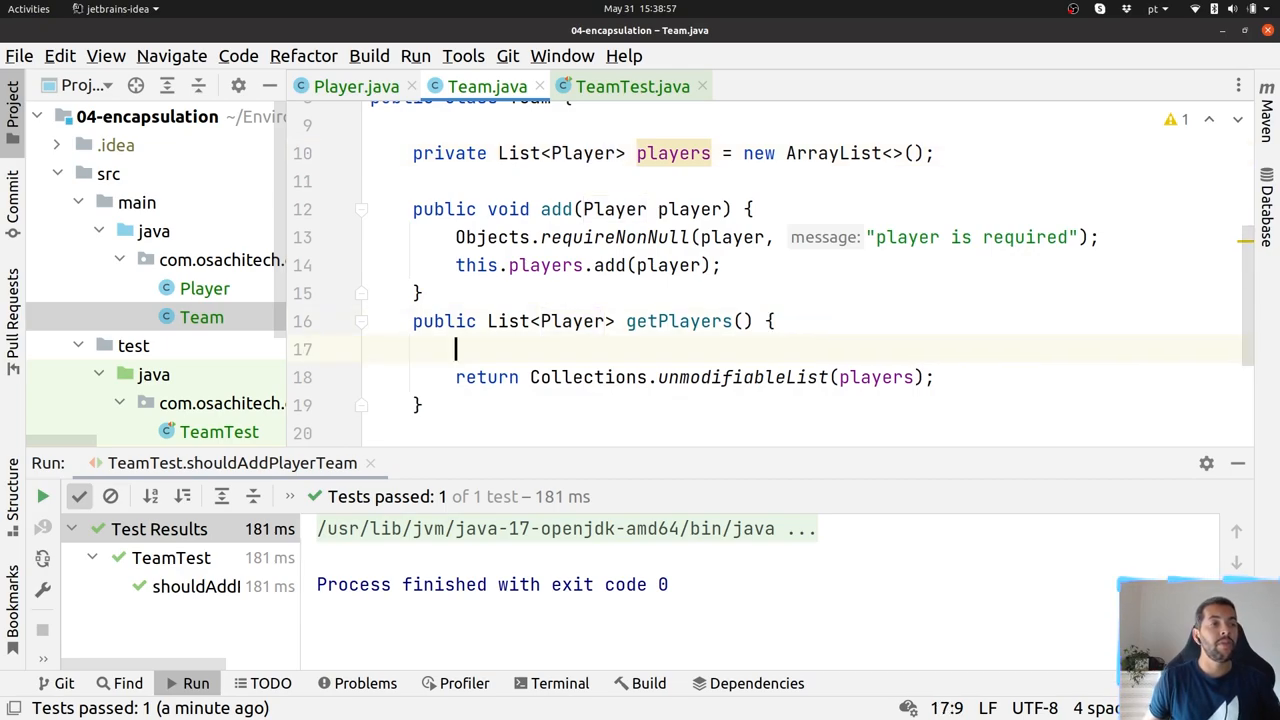
type("re")
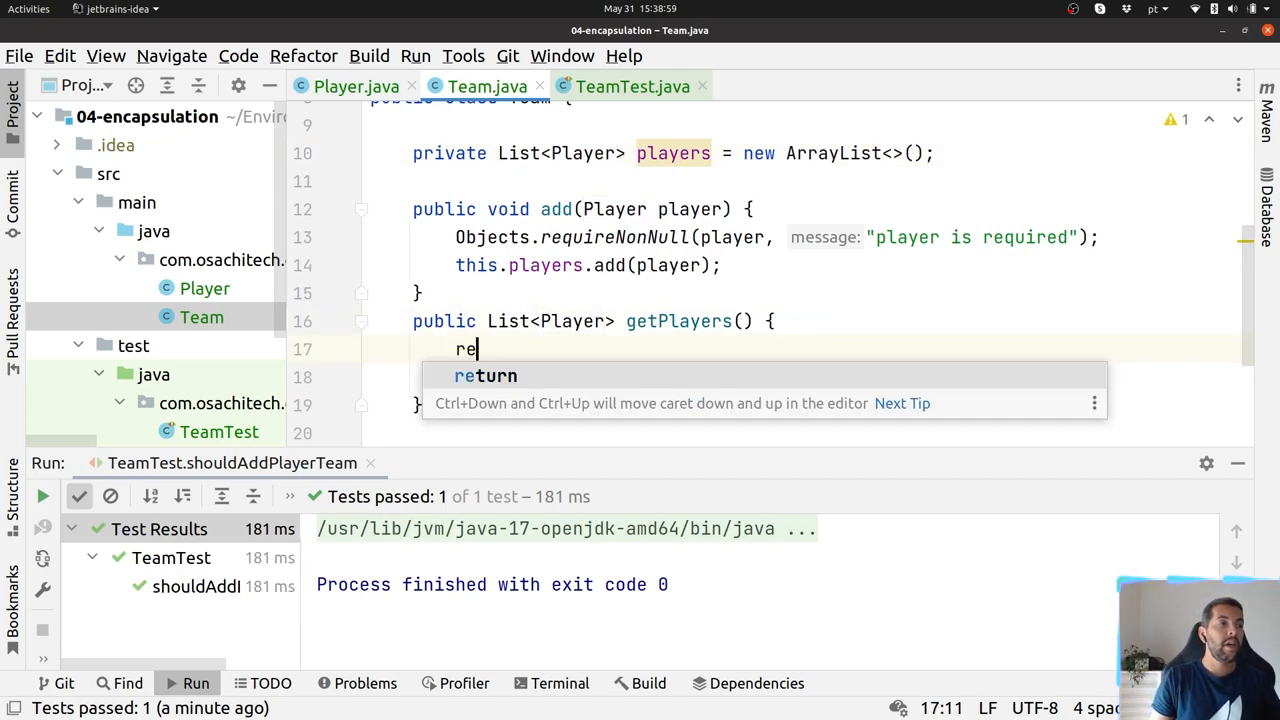
type("turn Coll")
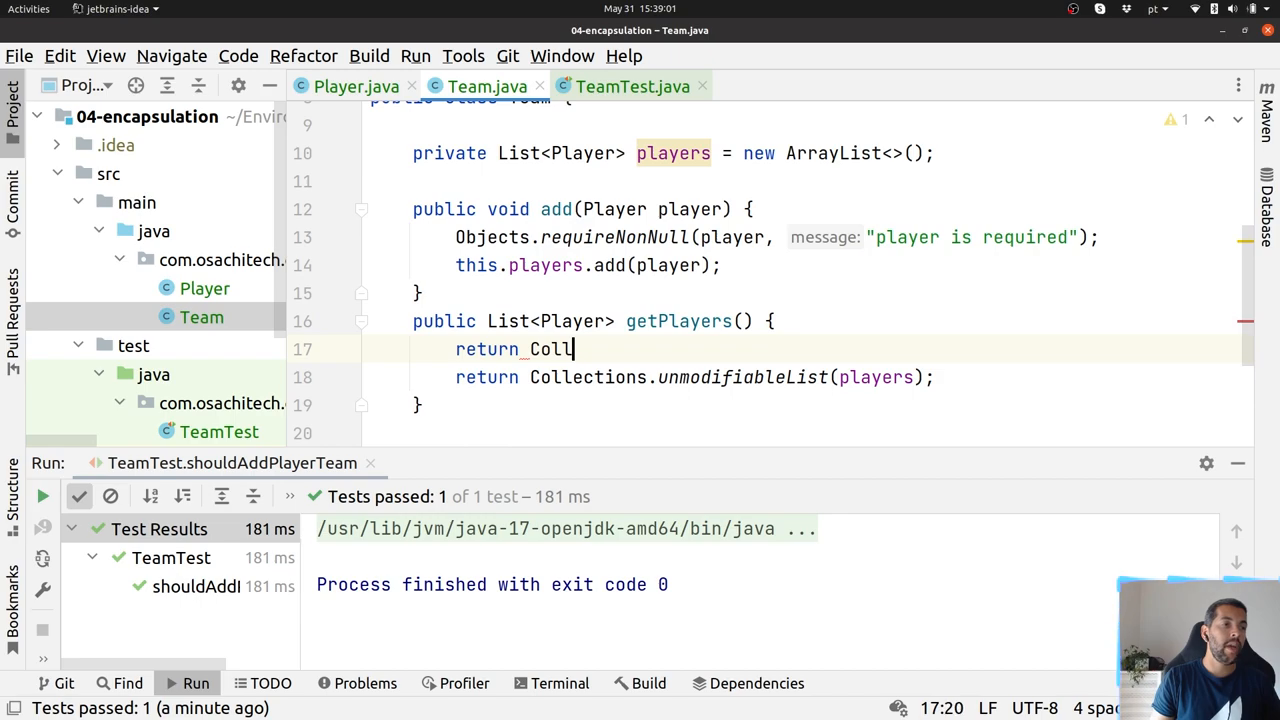
type("ections.")
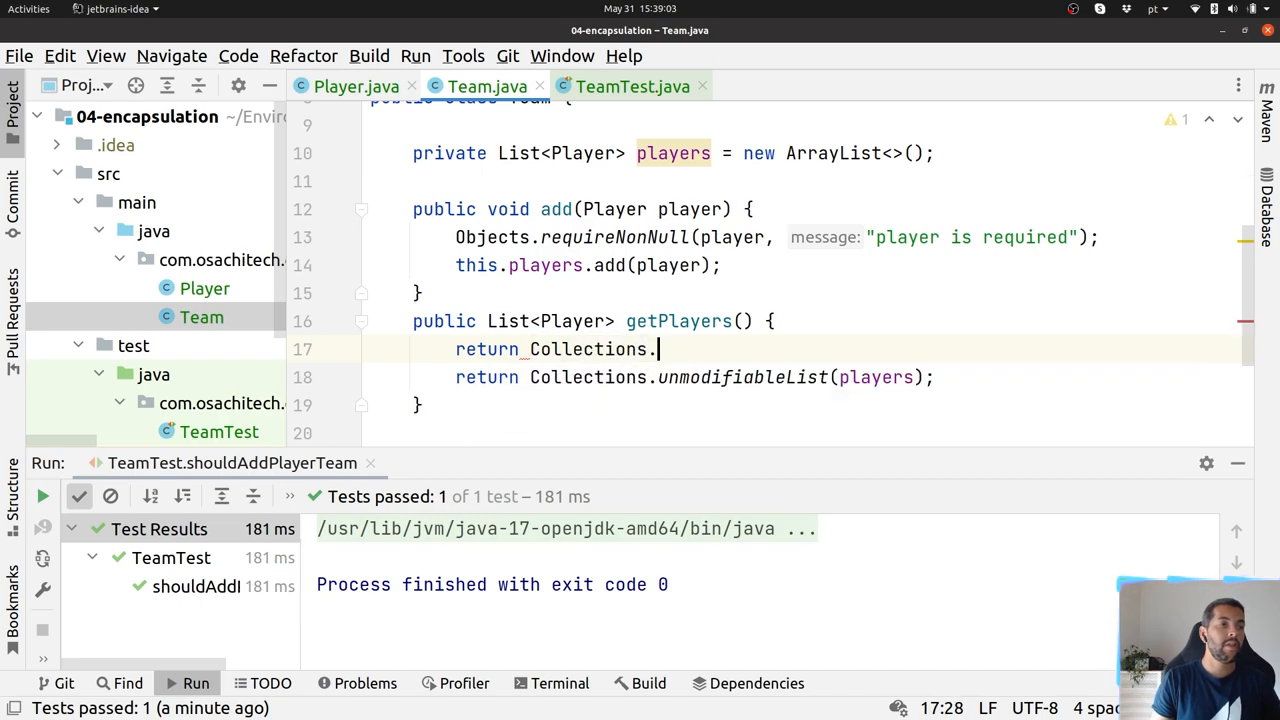
type(".")
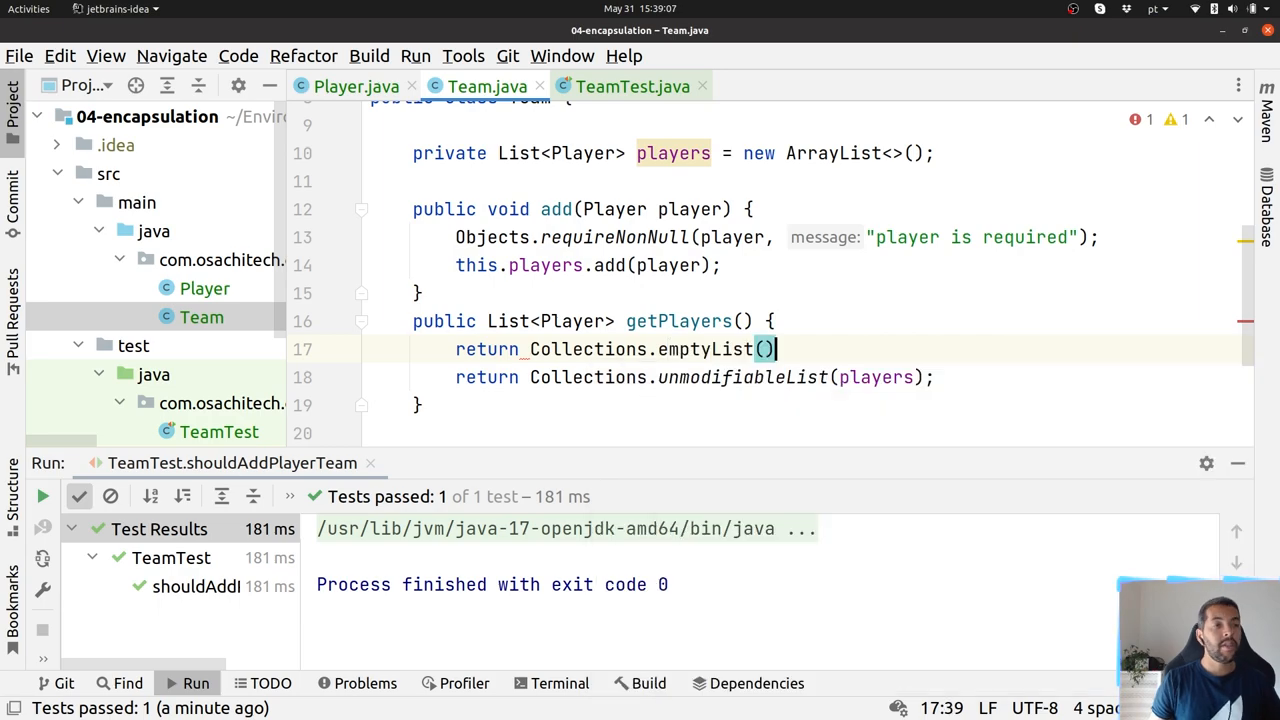
type(";")
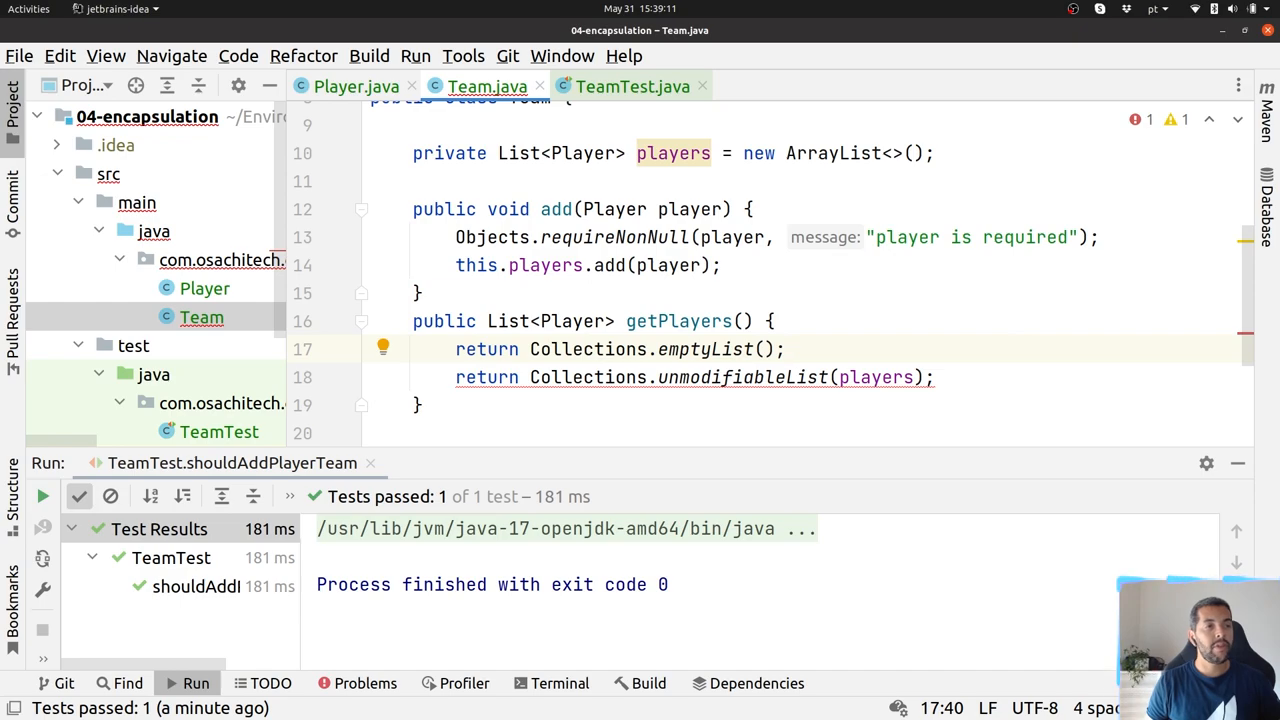
type("if(")
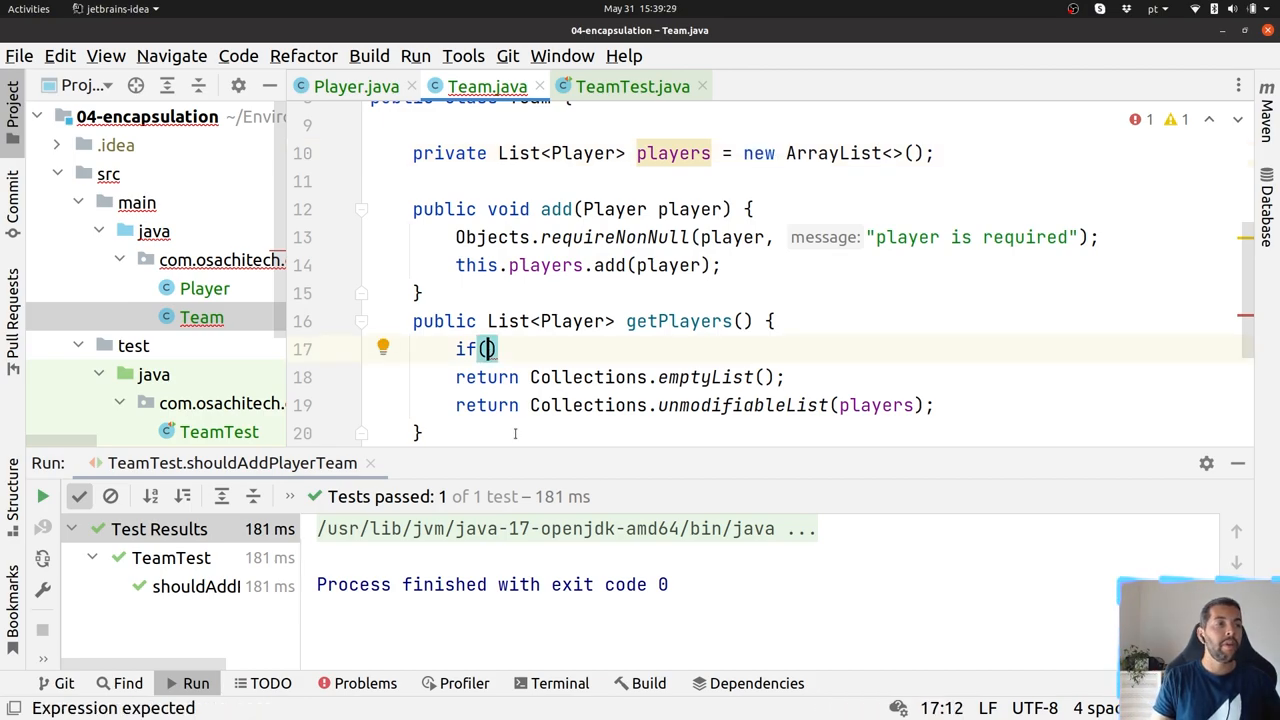
Step: Wrap the emptyList return in an if (players == null) block
type("players -")
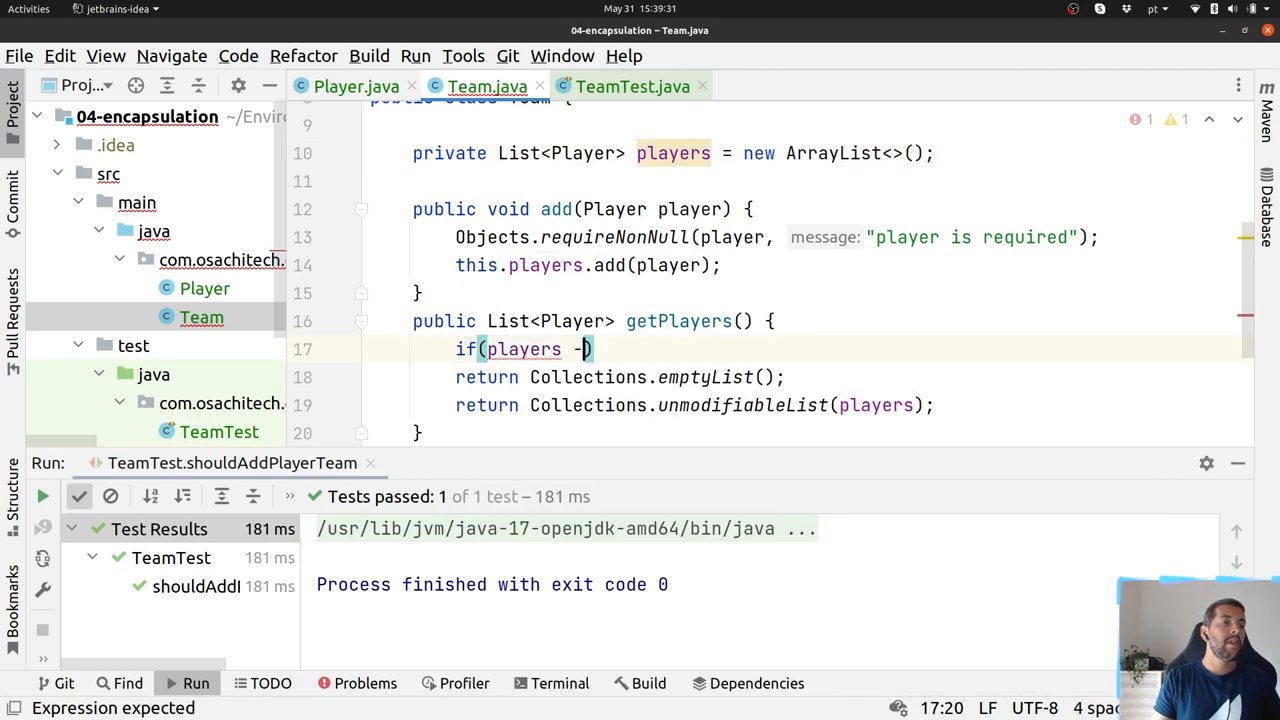
type("= null")
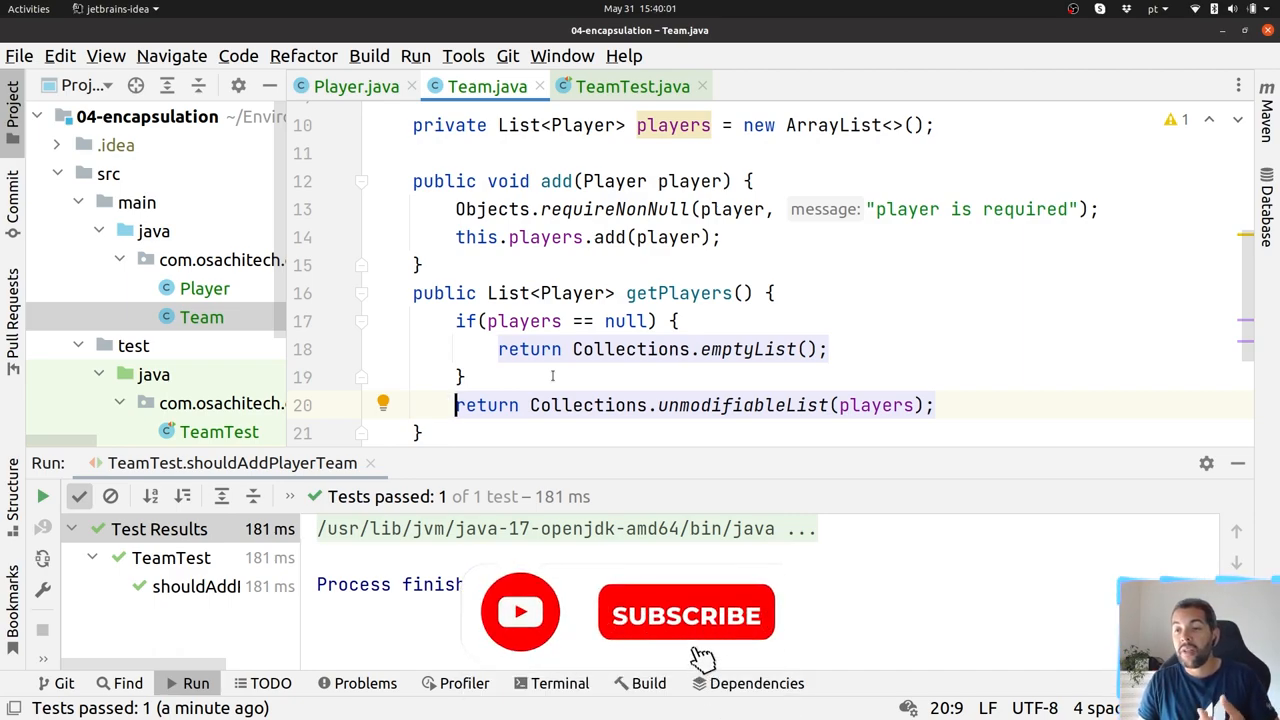
left_click(686, 613)
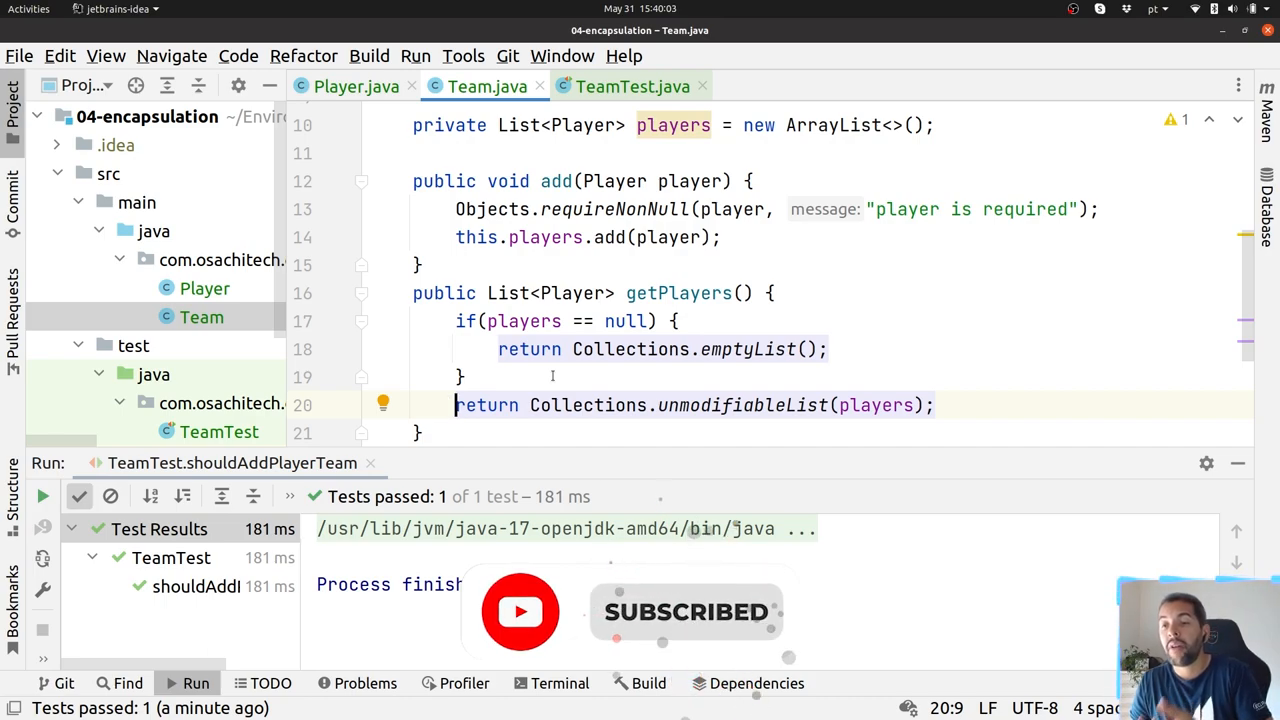